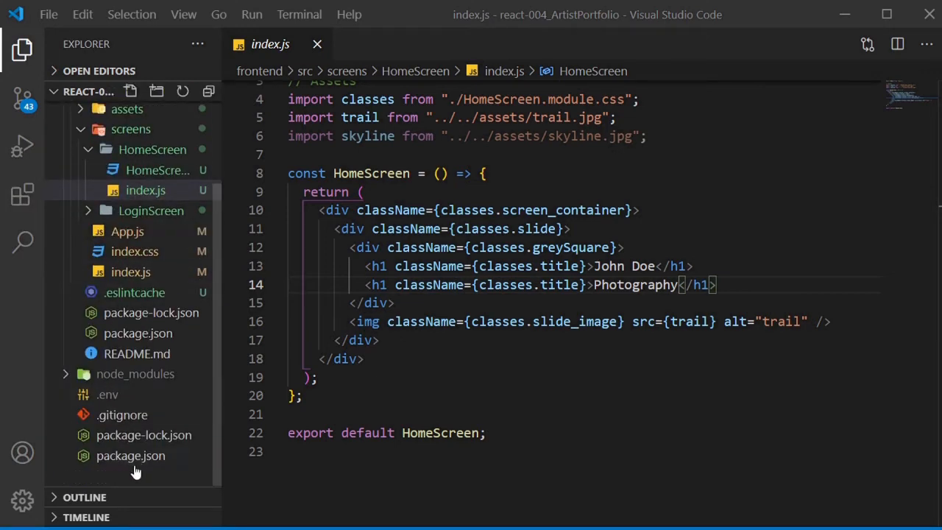
# Step: Open the project's root package.json from the Explorer sidebar
pyautogui.click(131, 455)
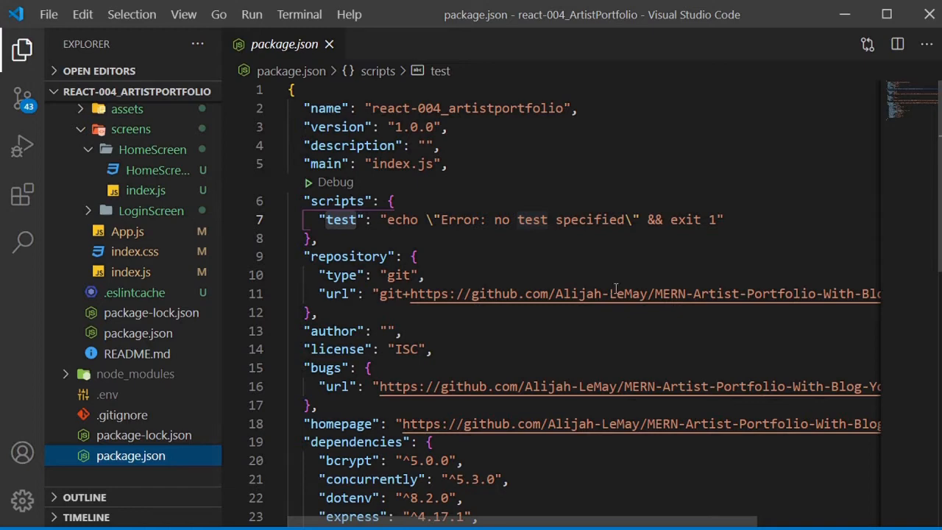
# Step: Rename test to start and add server (node backend/server) and client (--prefix frontend) scripts
pyautogui.scroll(-3)
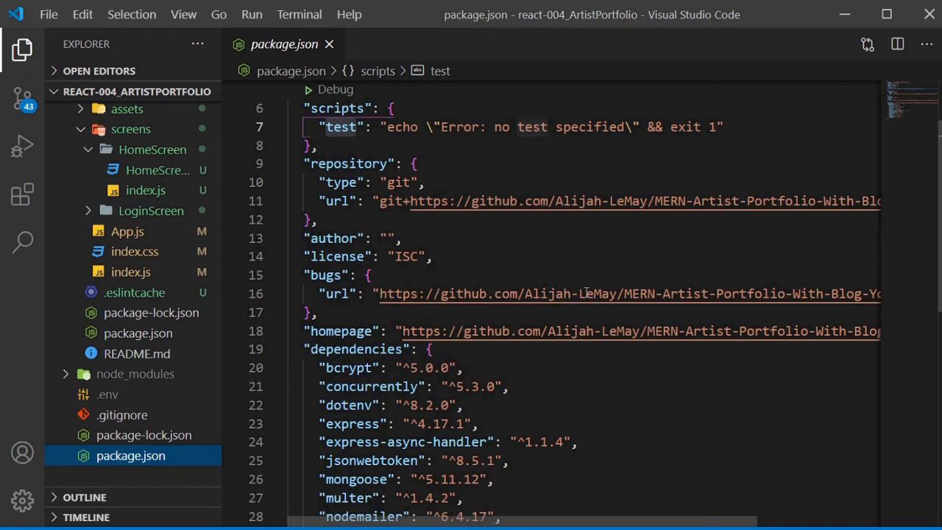
pyautogui.scroll(3)
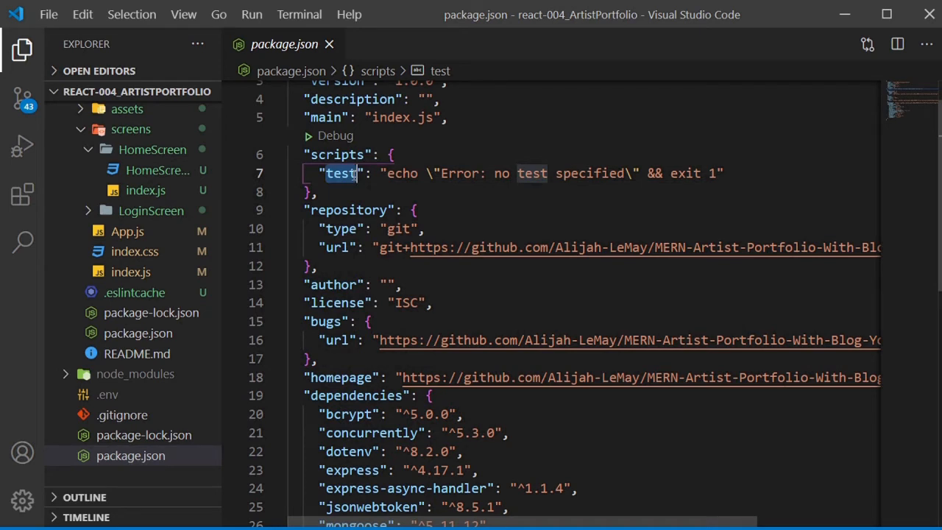
pyautogui.write('start')
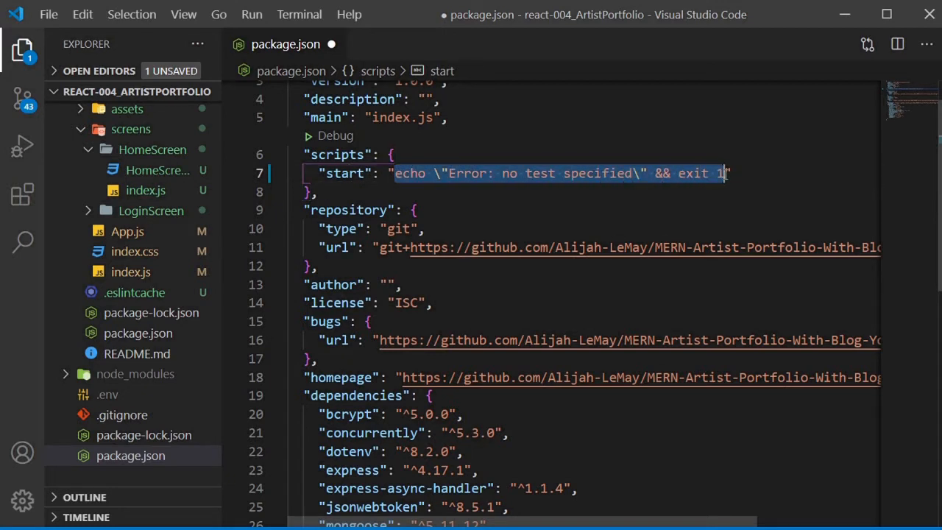
pyautogui.write('node ba')
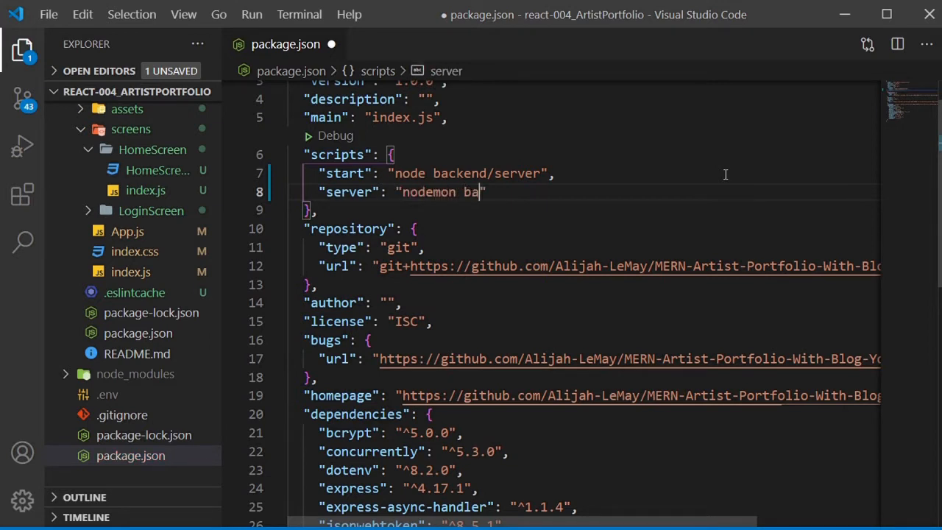
pyautogui.write('ckend/se')
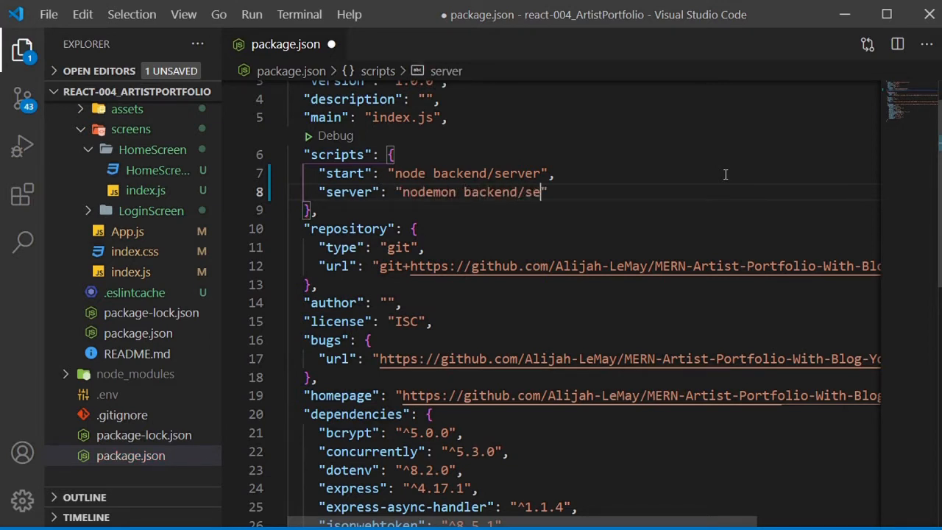
pyautogui.write('rver",')
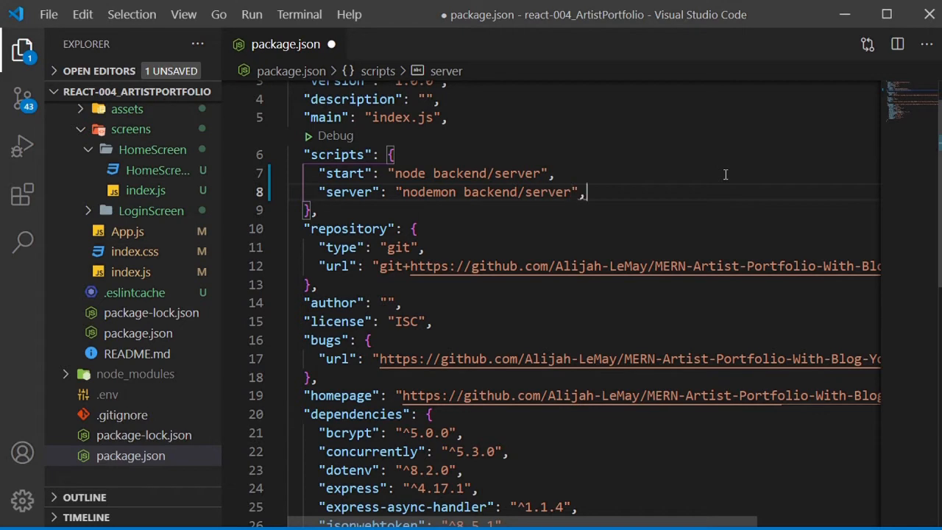
pyautogui.write('"clie"')
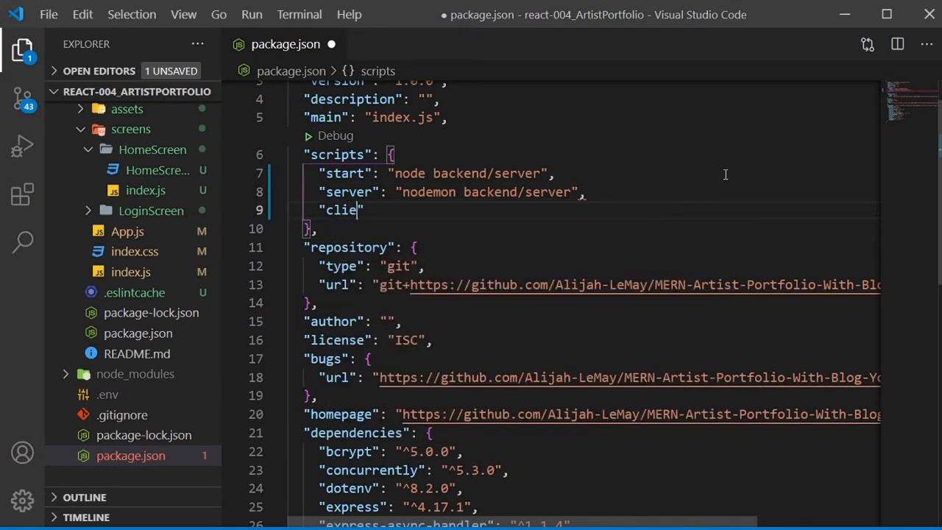
pyautogui.write('nt": "npm s"')
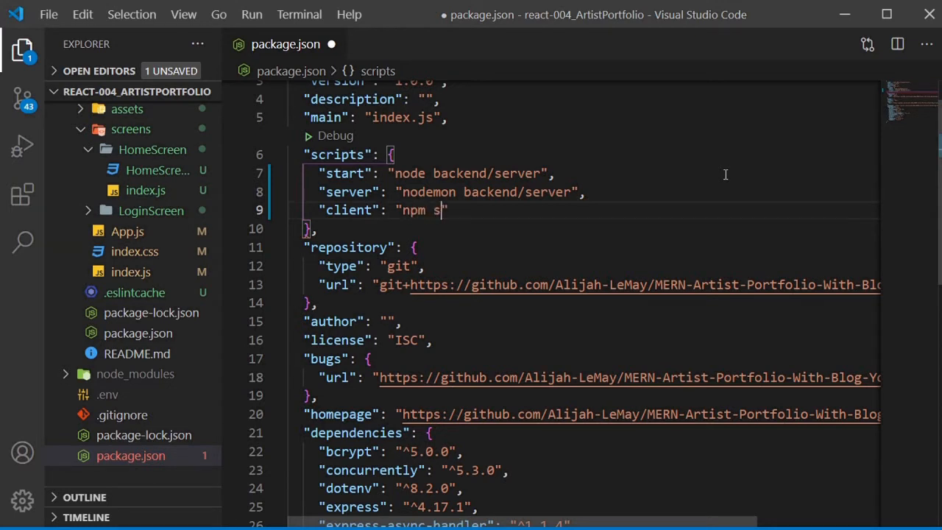
pyautogui.write('tart')
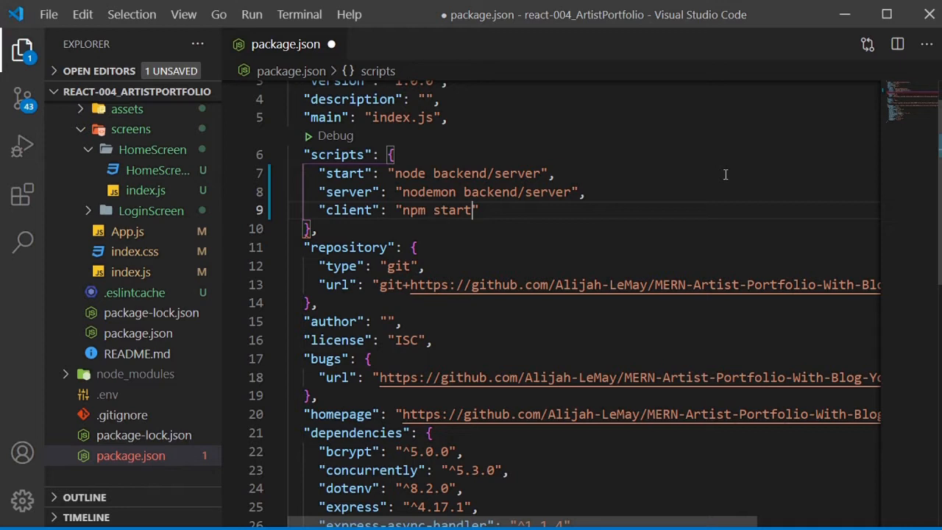
pyautogui.write('--pr')
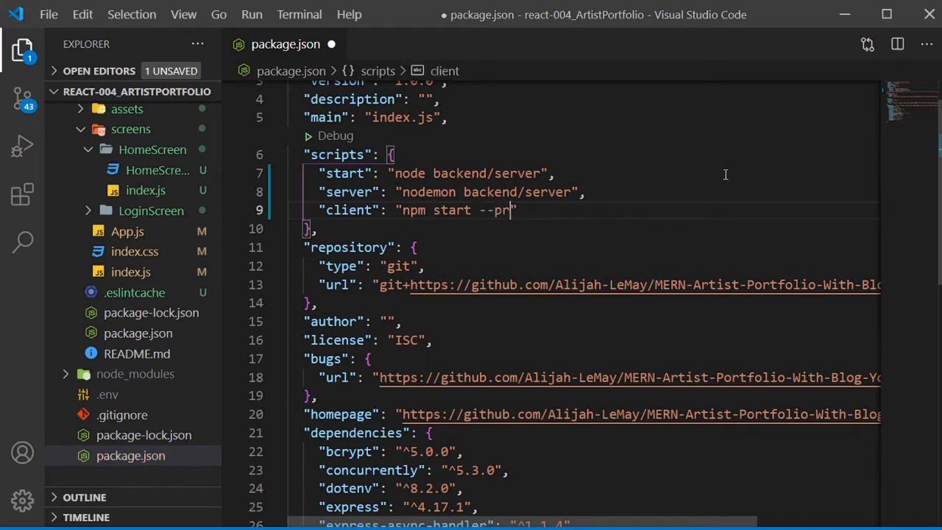
pyautogui.write('efix frontend')
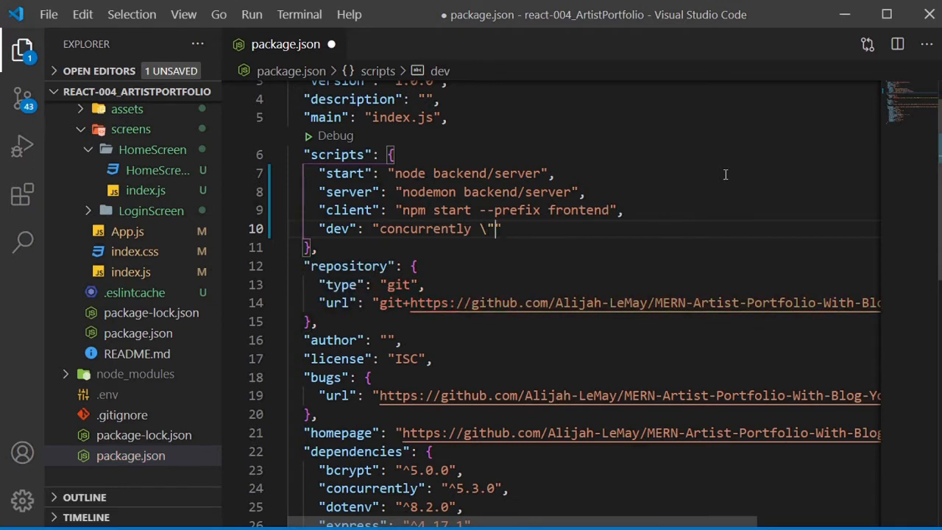
# Step: Add a dev script running npm run server and npm run client concurrently, then save
pyautogui.write('npm run serv')
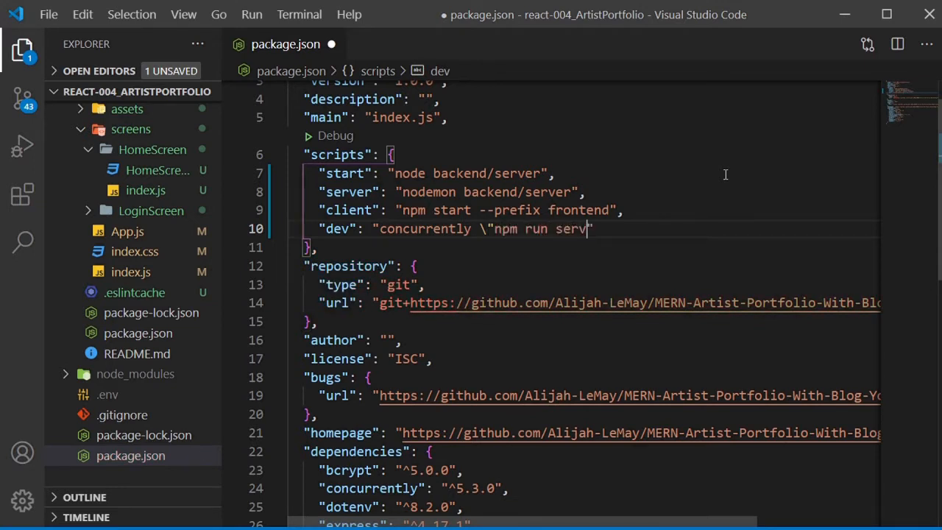
pyautogui.write('er\\""')
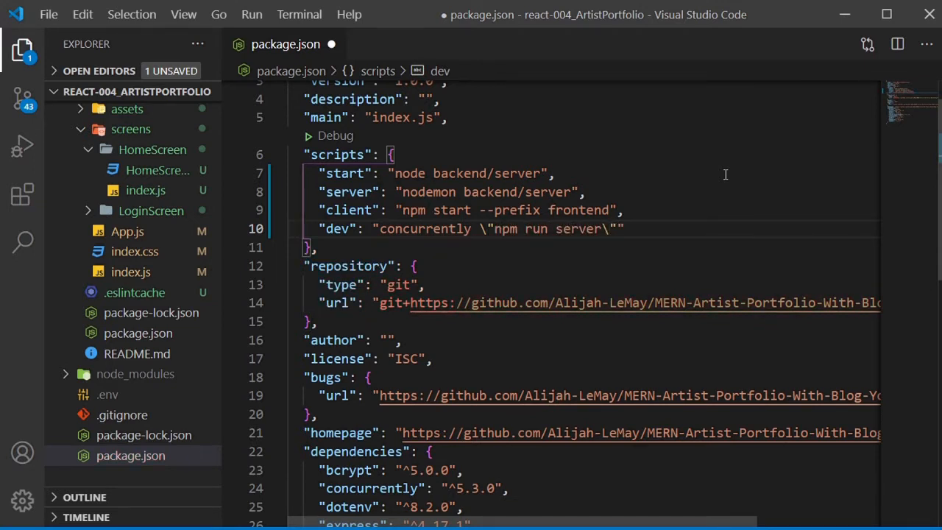
pyautogui.write('\\"')
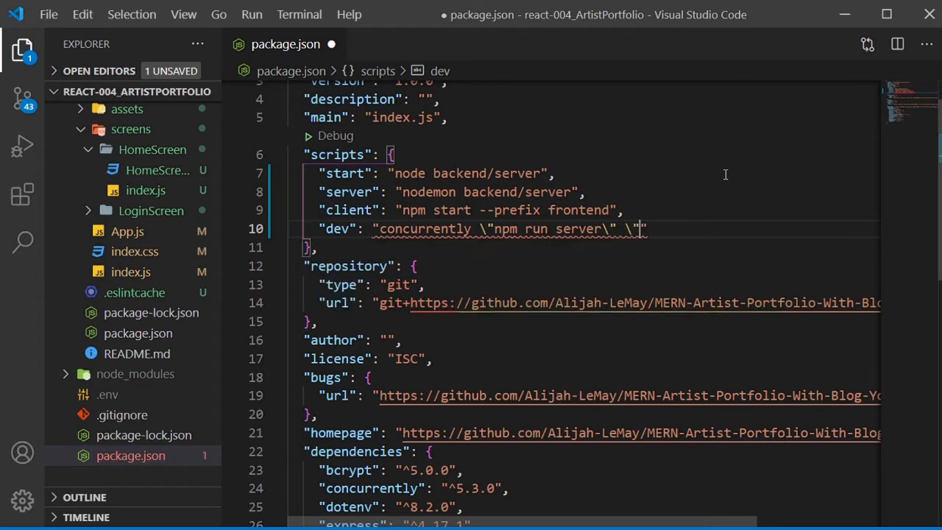
pyautogui.write('npm run clien')
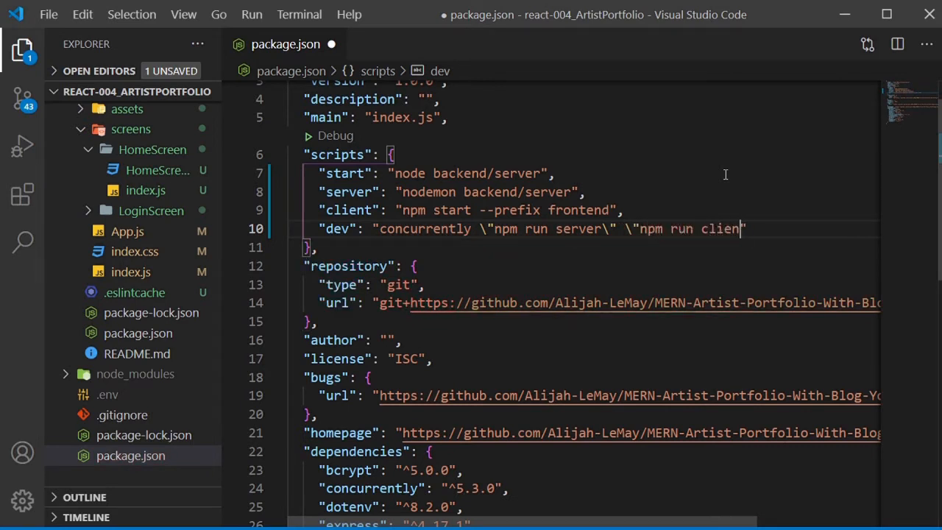
pyautogui.write('\\"')
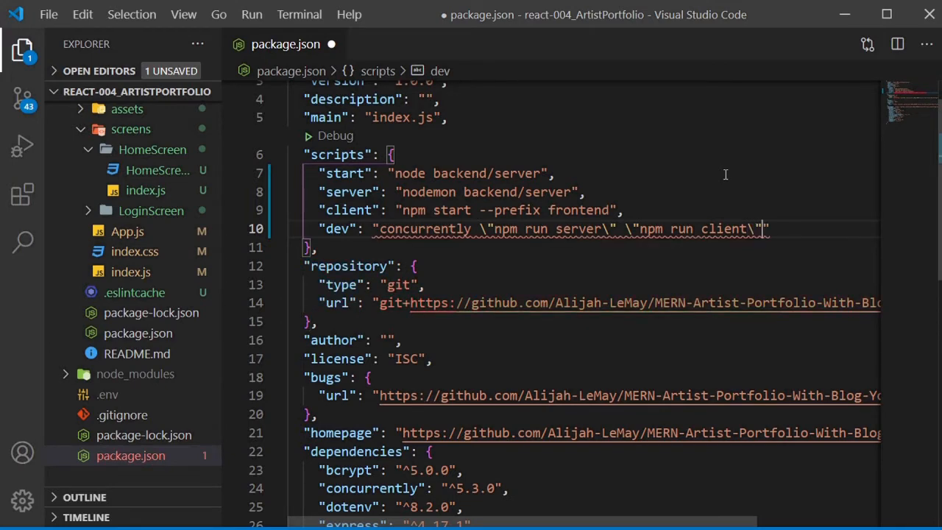
pyautogui.press('ctrl+s')
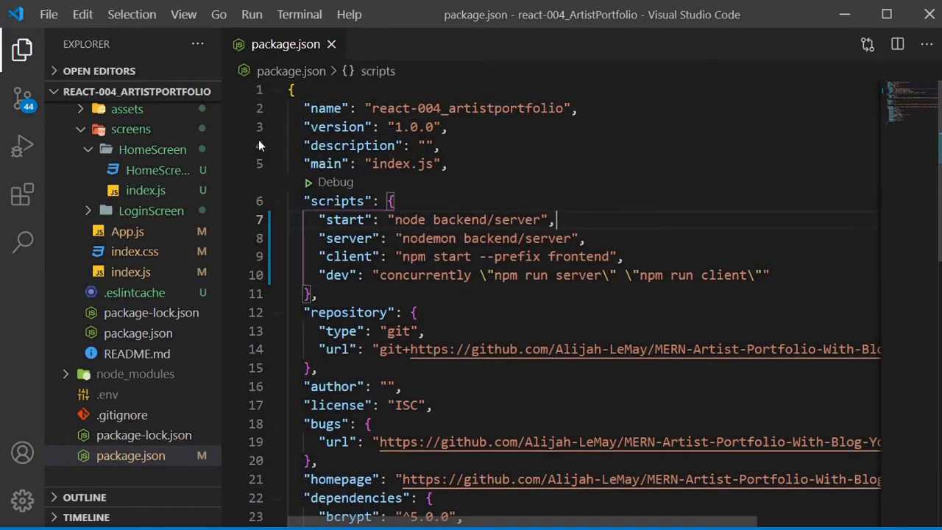
# Step: Create an empty server.js file in the backend folder
pyautogui.click(131, 91)
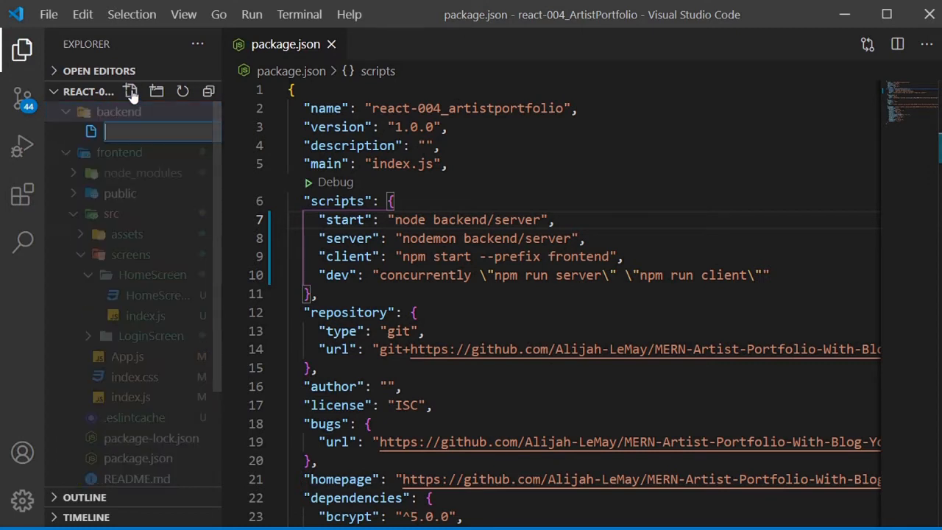
pyautogui.write('server.js')
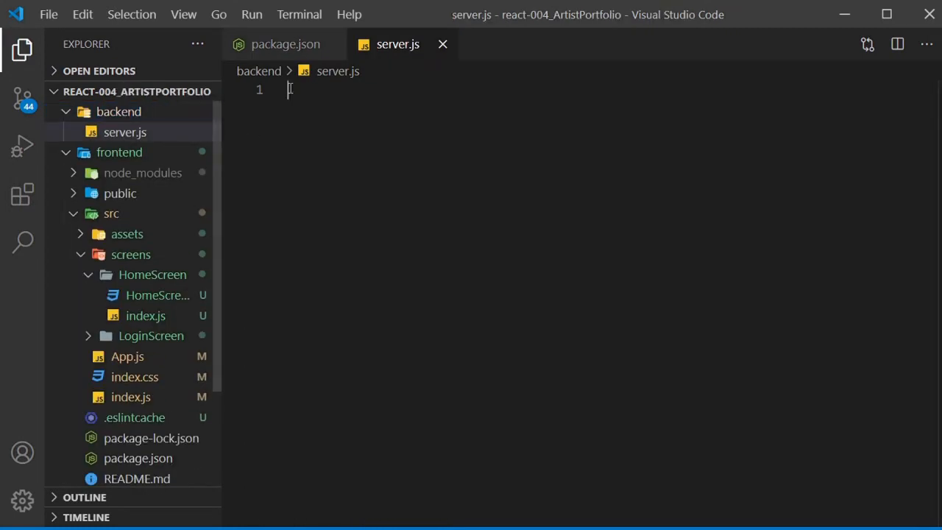
pyautogui.click(138, 333)
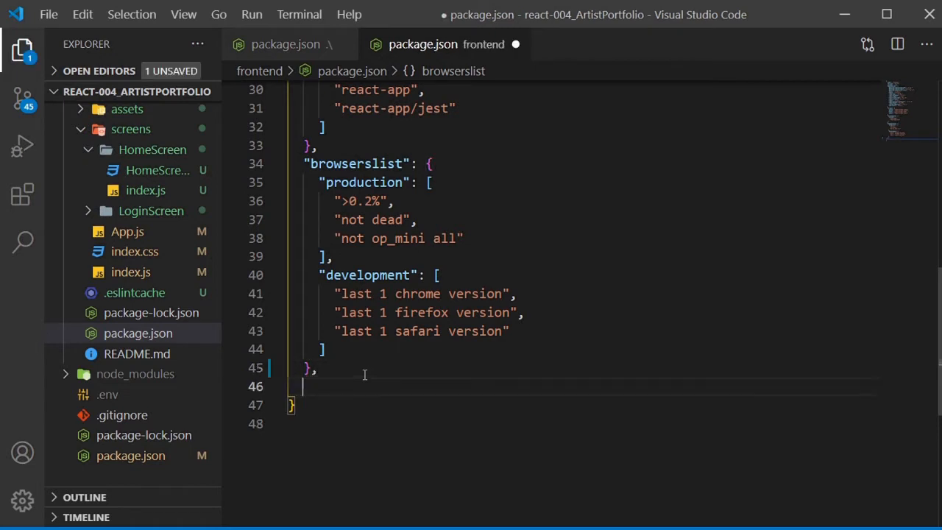
pyautogui.write('"proxy"')
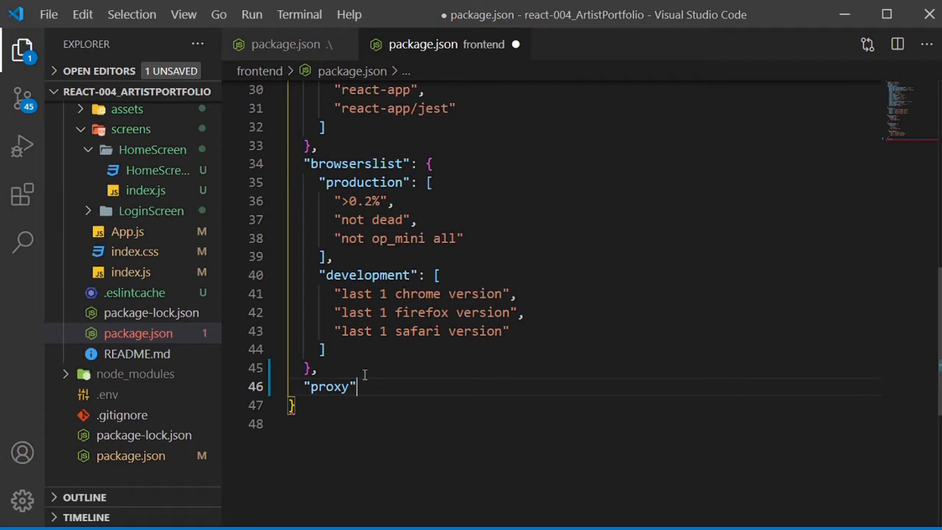
pyautogui.write(': ""')
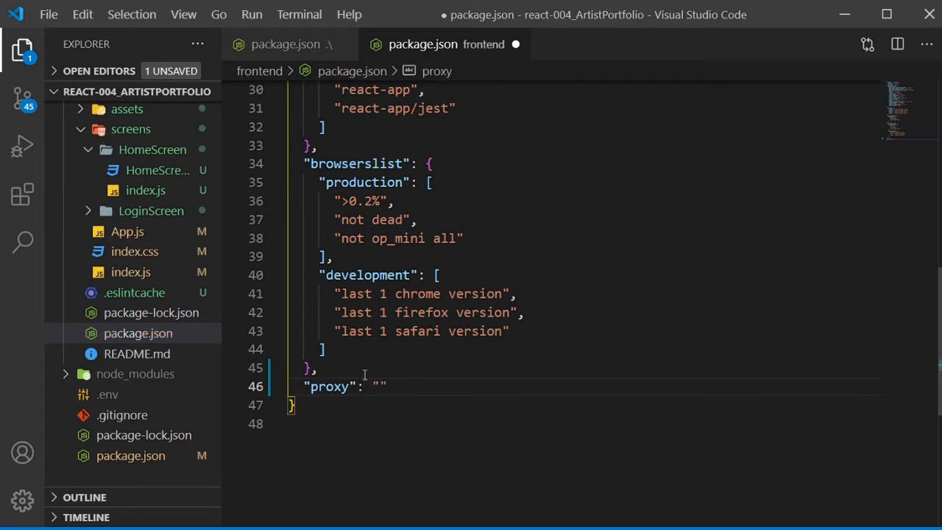
pyautogui.write('http://')
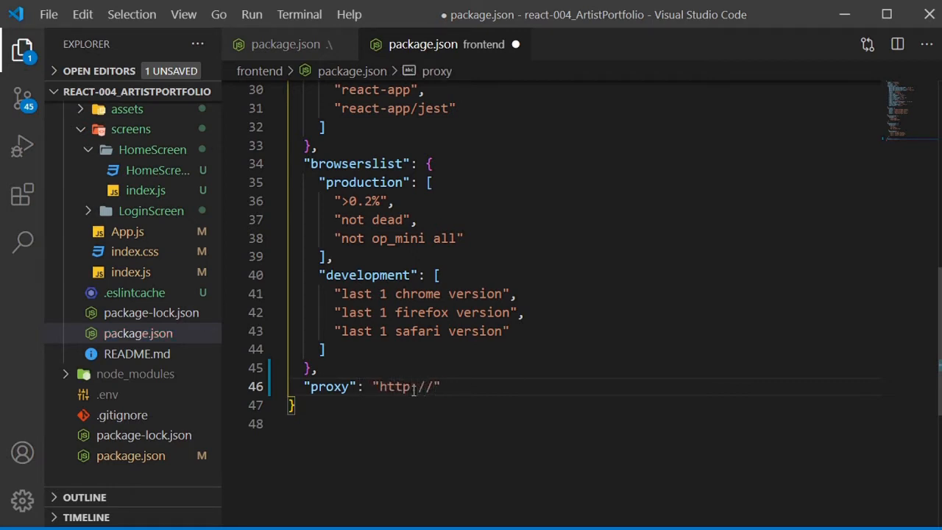
pyautogui.write('localhost:')
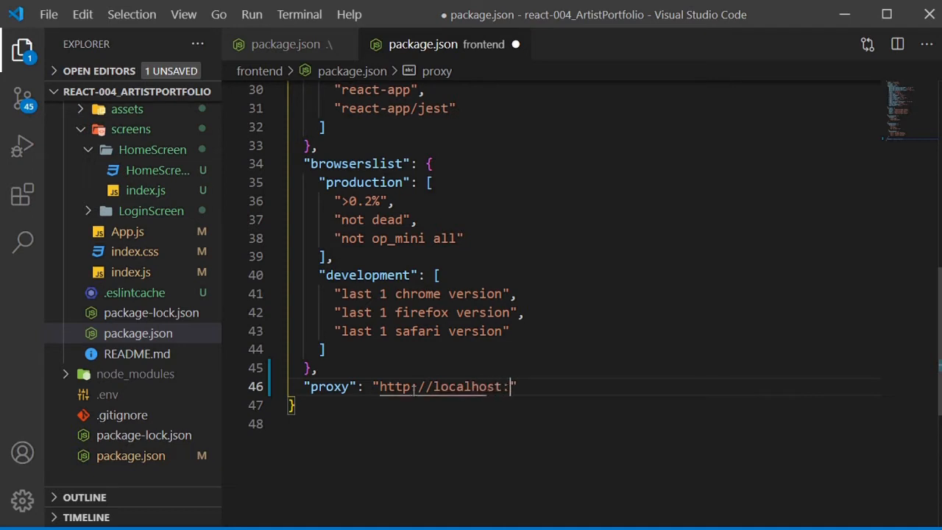
pyautogui.write('5000')
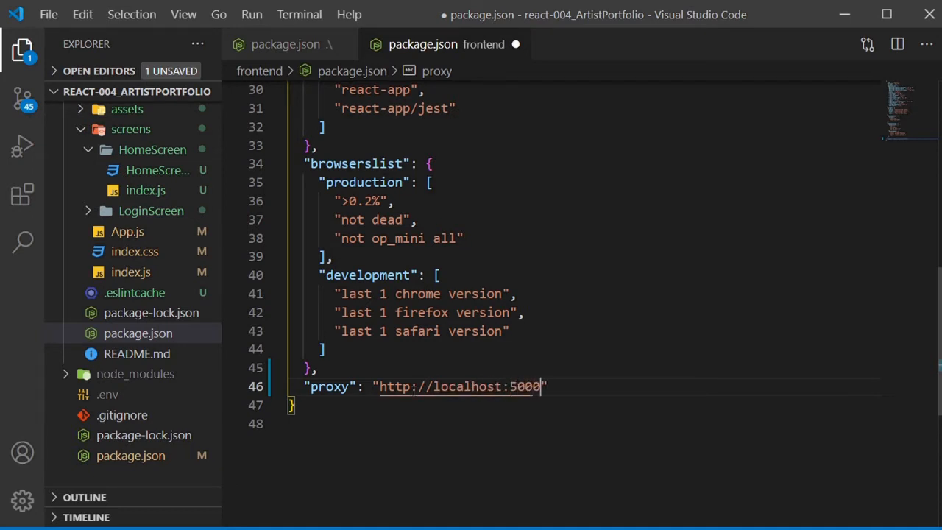
pyautogui.press('ctrl+s')
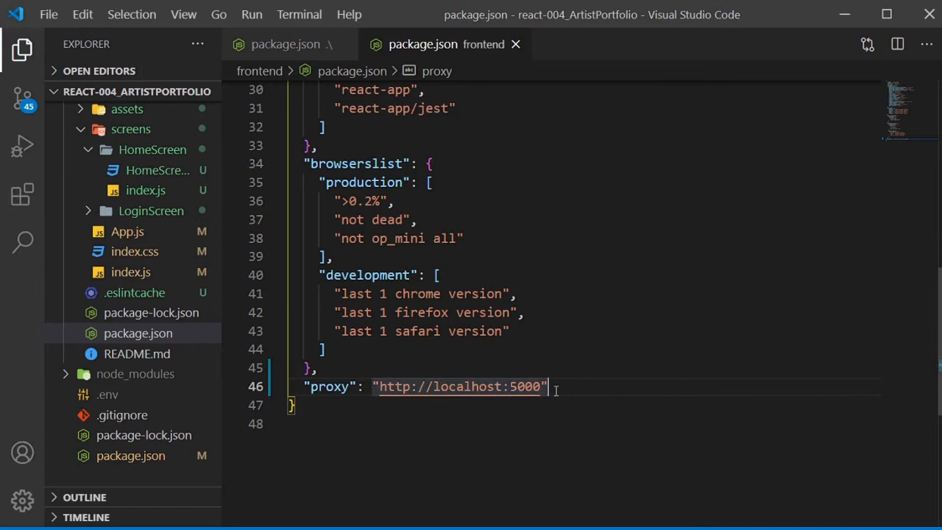
pyautogui.click(516, 44)
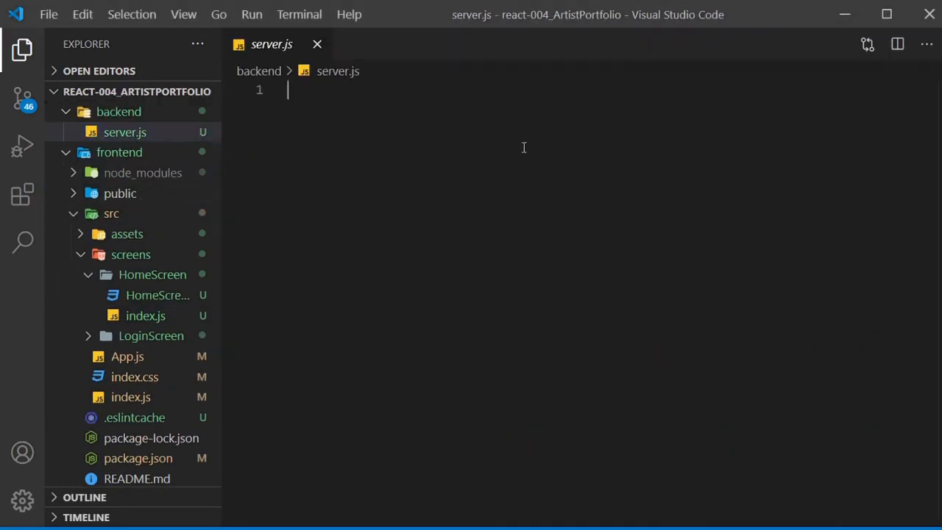
# Step: Require express, dotenv config and path at the top of server.js
pyautogui.write('const')
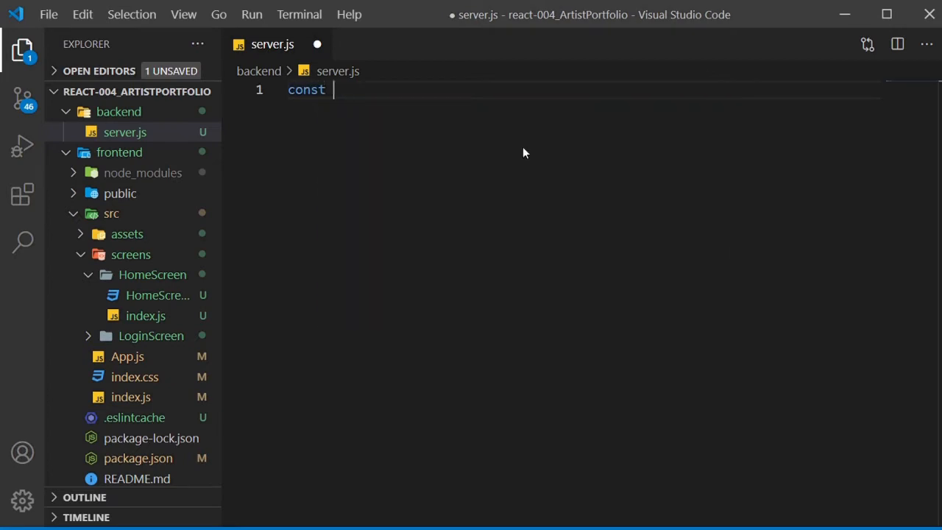
pyautogui.write('express = r')
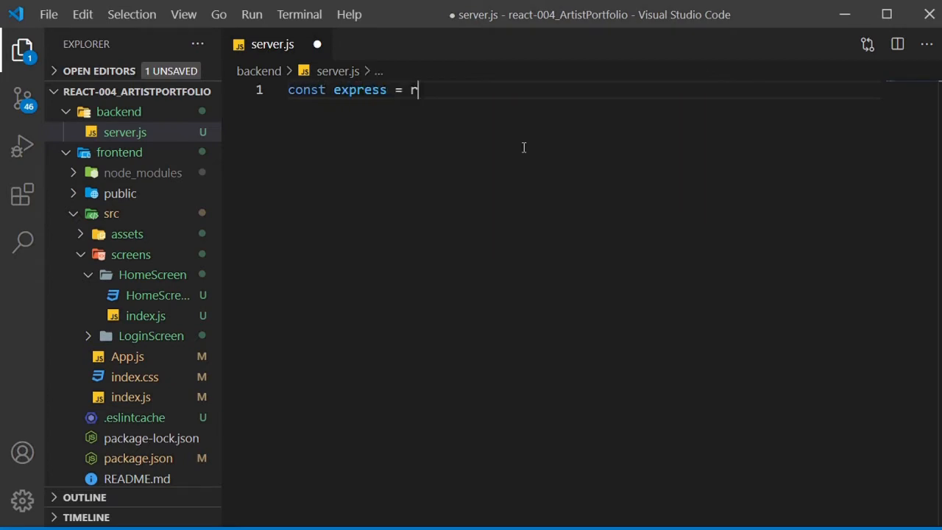
pyautogui.write("equire('')")
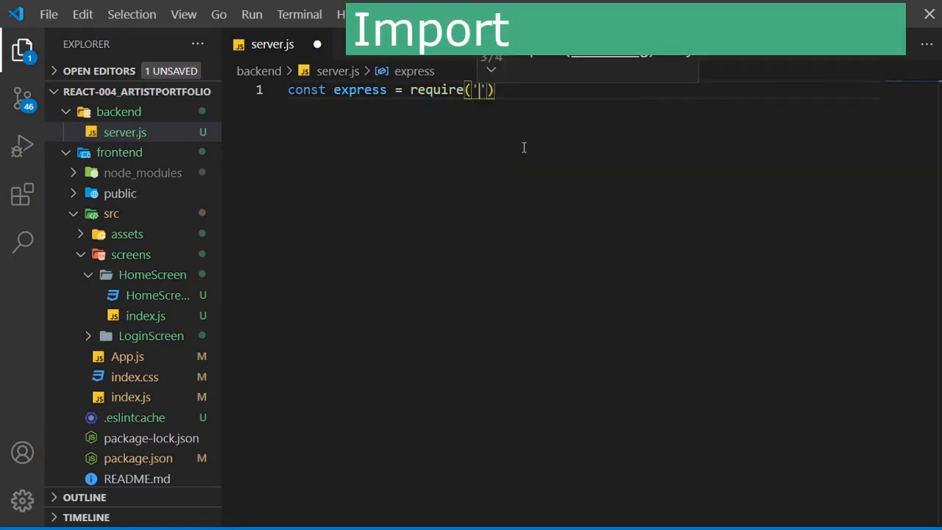
pyautogui.write('express')
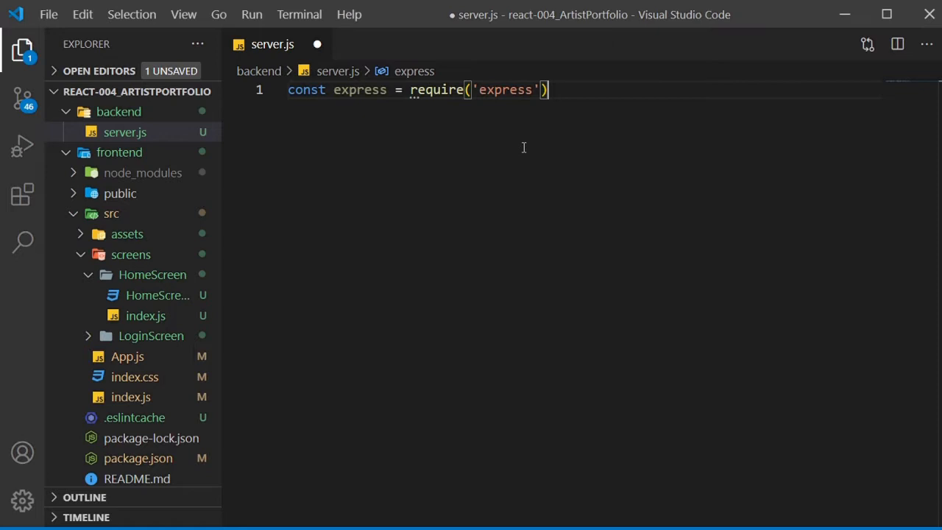
pyautogui.write('require')
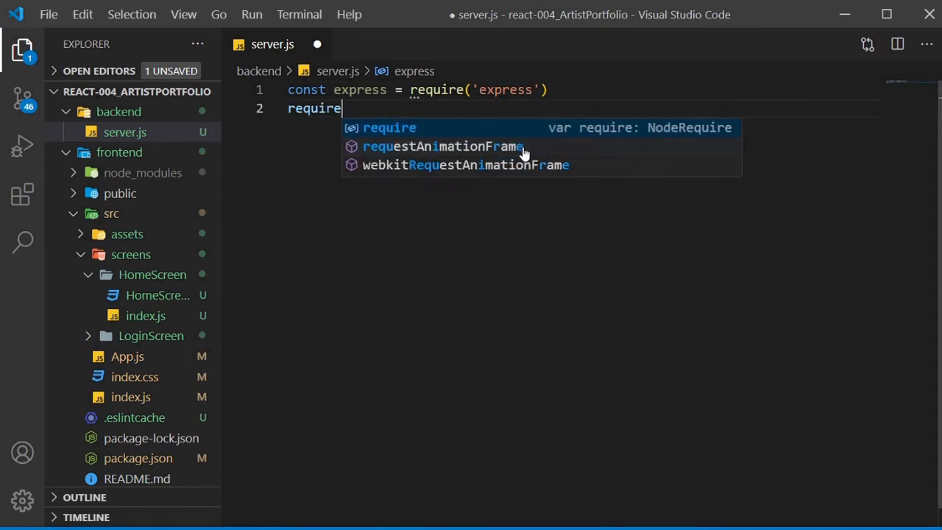
pyautogui.write("('do'")
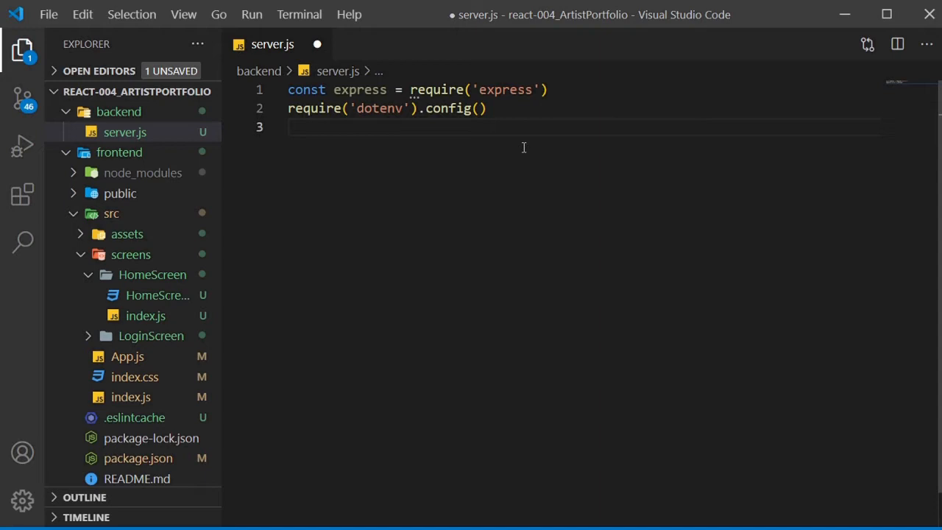
pyautogui.write('const path')
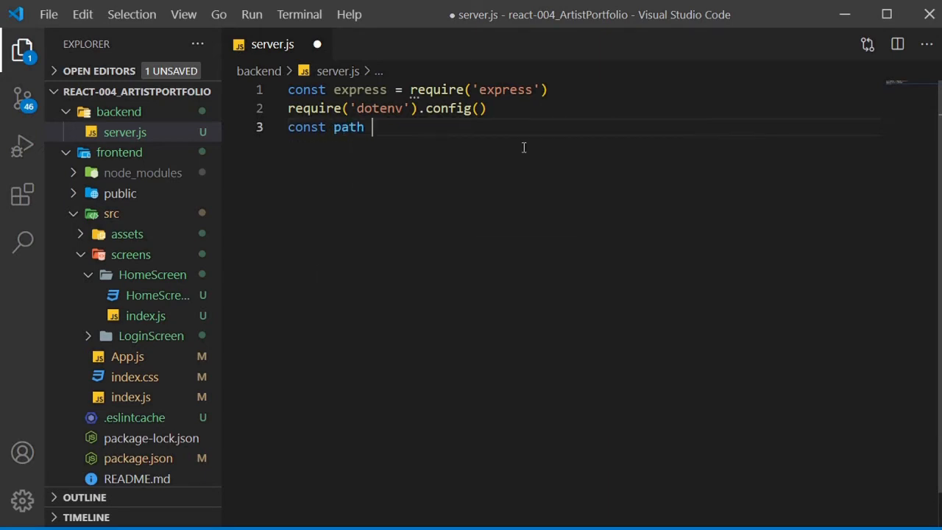
pyautogui.write('= require(')
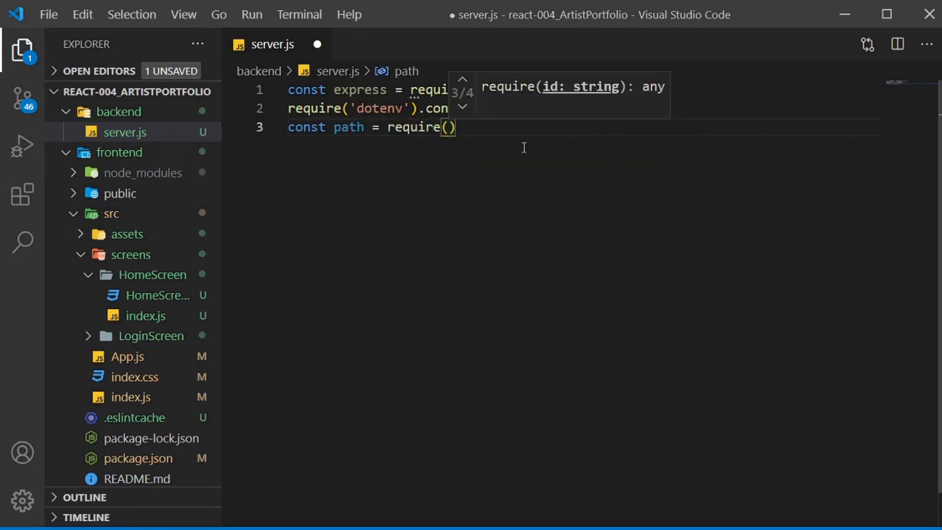
pyautogui.write("'path'")
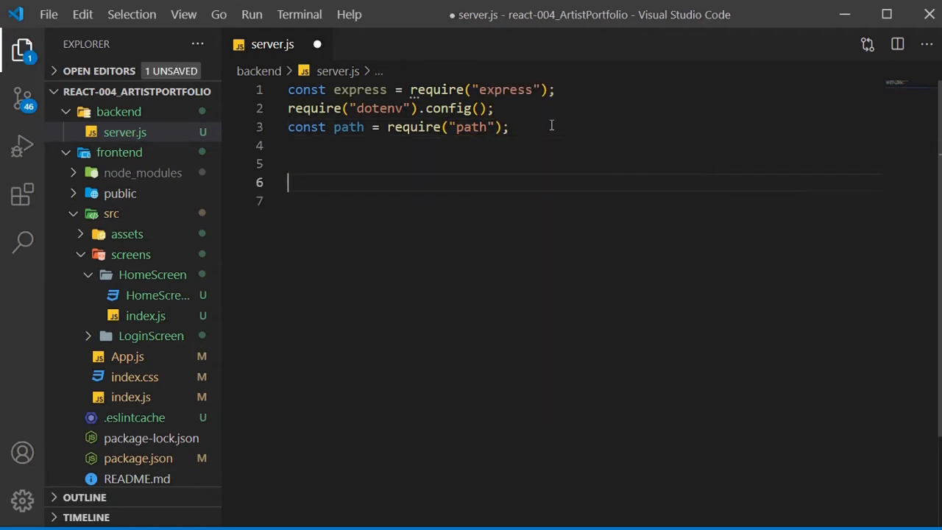
# Step: Create the Express app with express() and add a // Connect Database comment
pyautogui.write('const app')
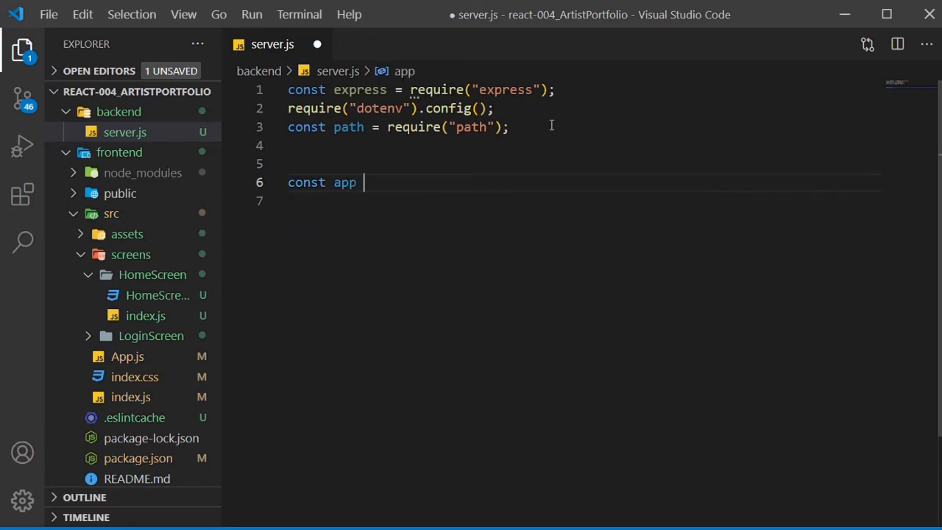
pyautogui.write('= express(')
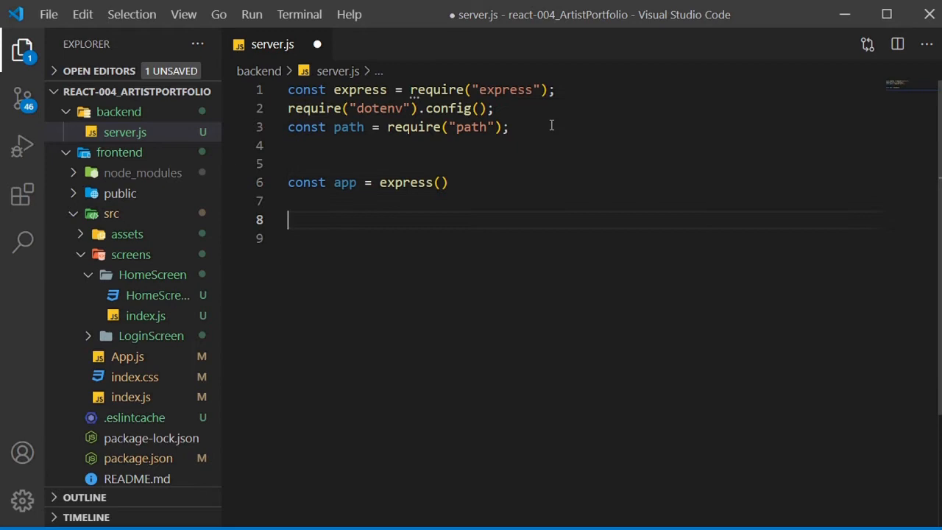
pyautogui.write('// Con')
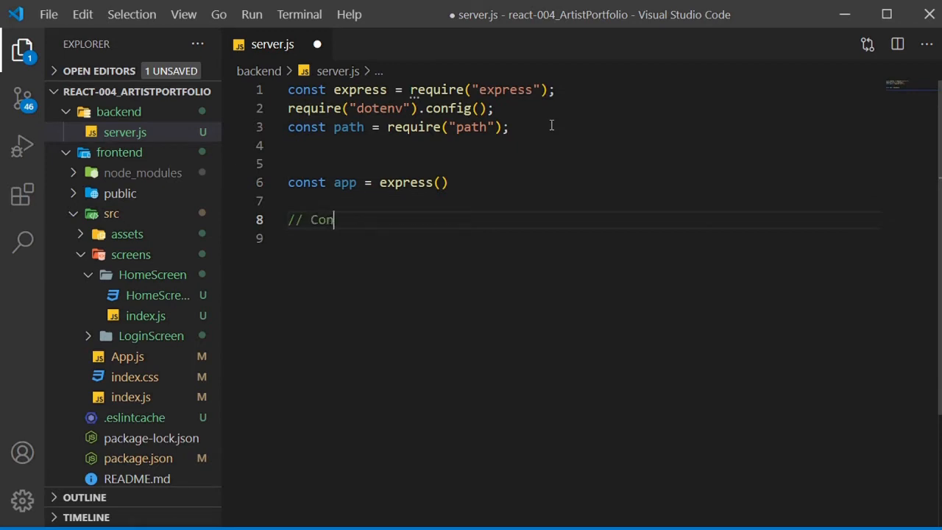
pyautogui.write('nect Database')
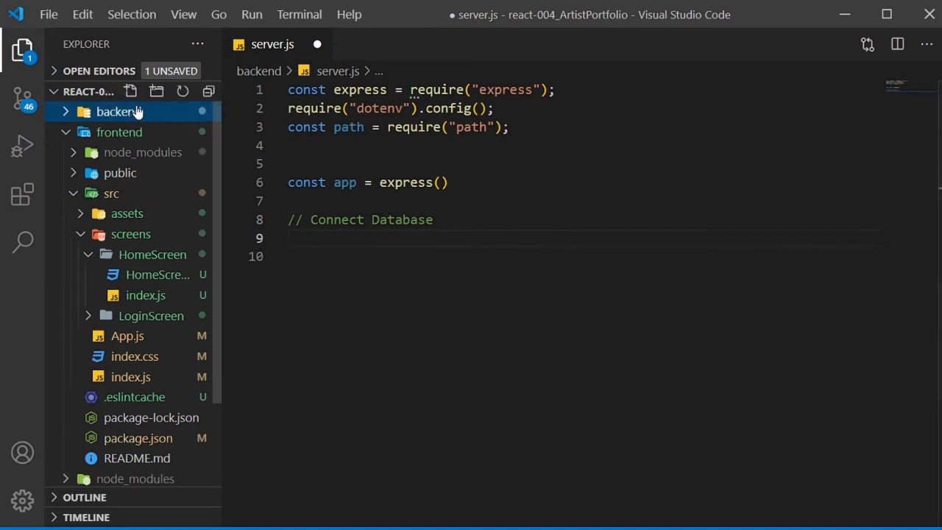
# Step: Create backend/config/db.js requiring mongoose and declaring an async connectDB function
pyautogui.click(156, 90)
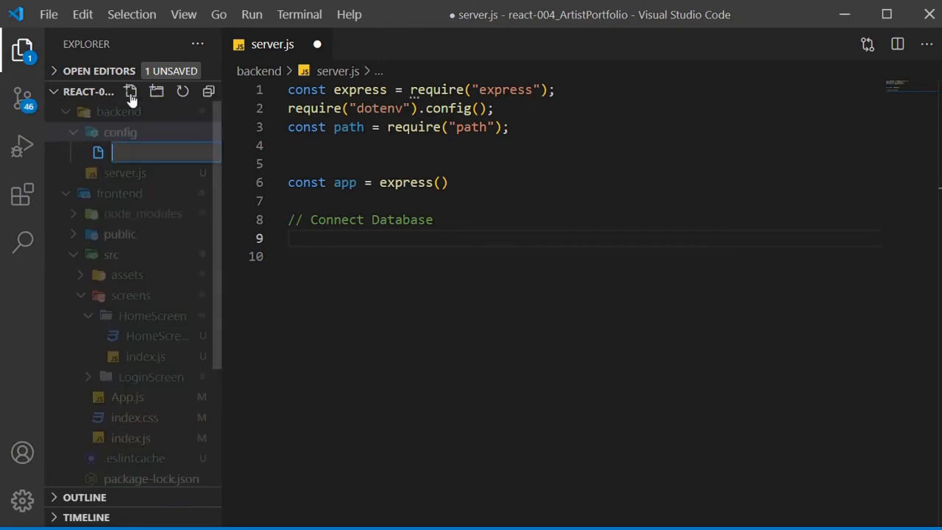
pyautogui.write('db.js')
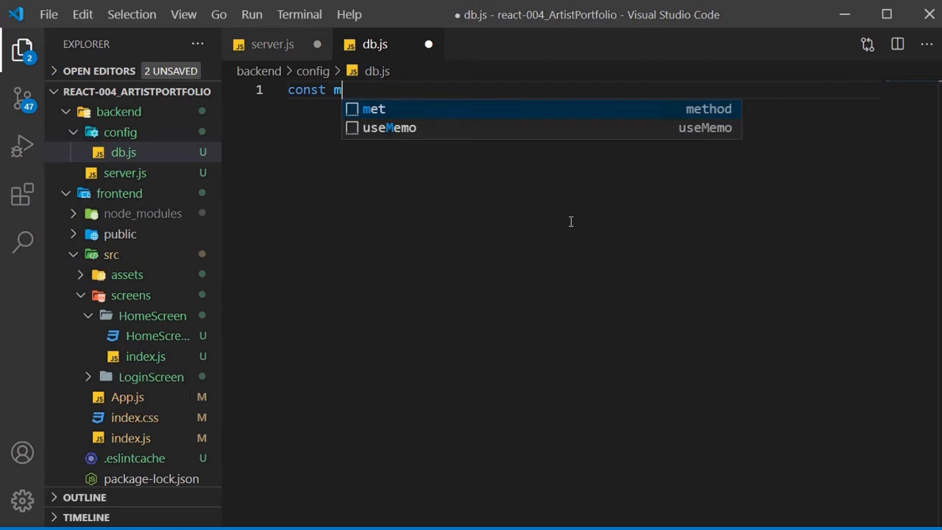
pyautogui.write('ongoose =')
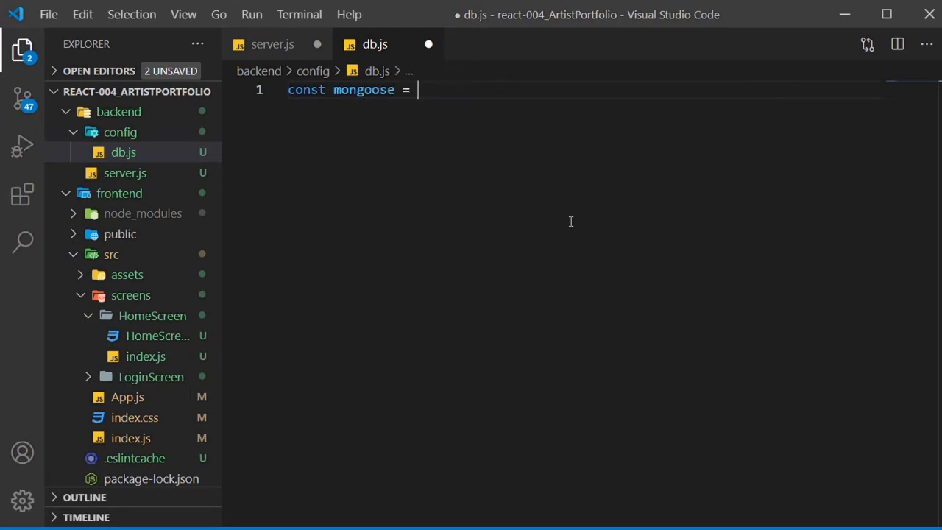
pyautogui.write("require('m'")
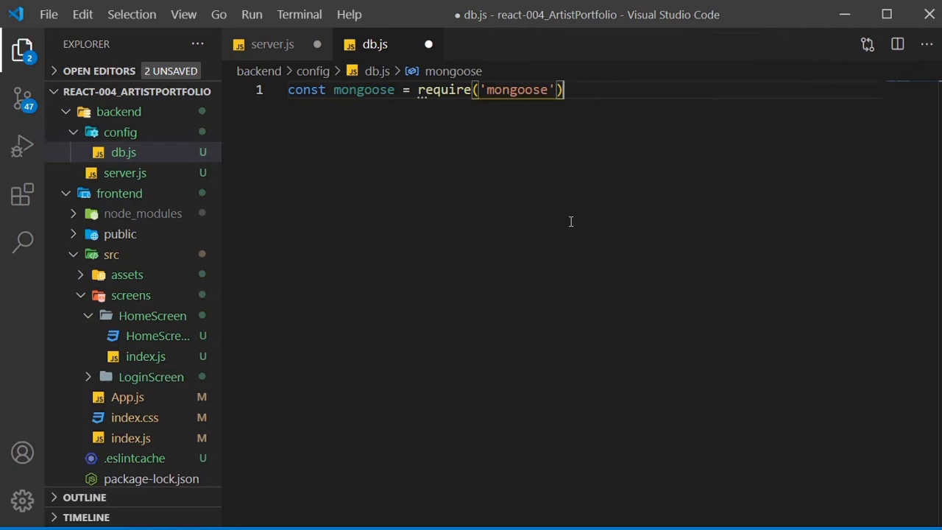
pyautogui.write('const conne')
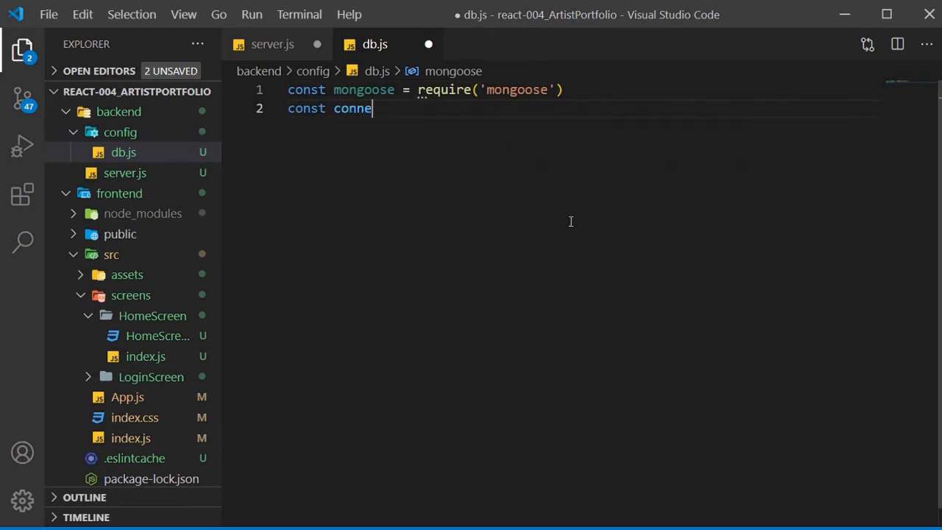
pyautogui.write('ctDB')
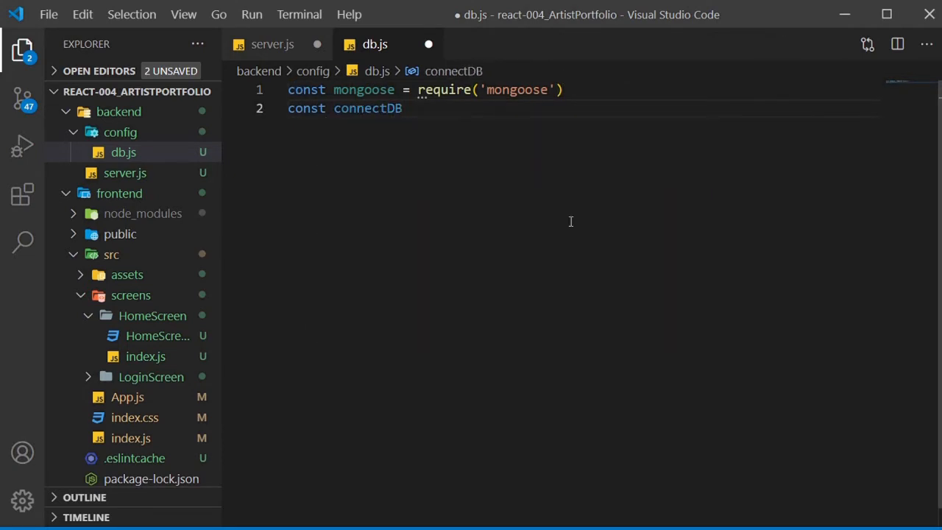
pyautogui.write('= async')
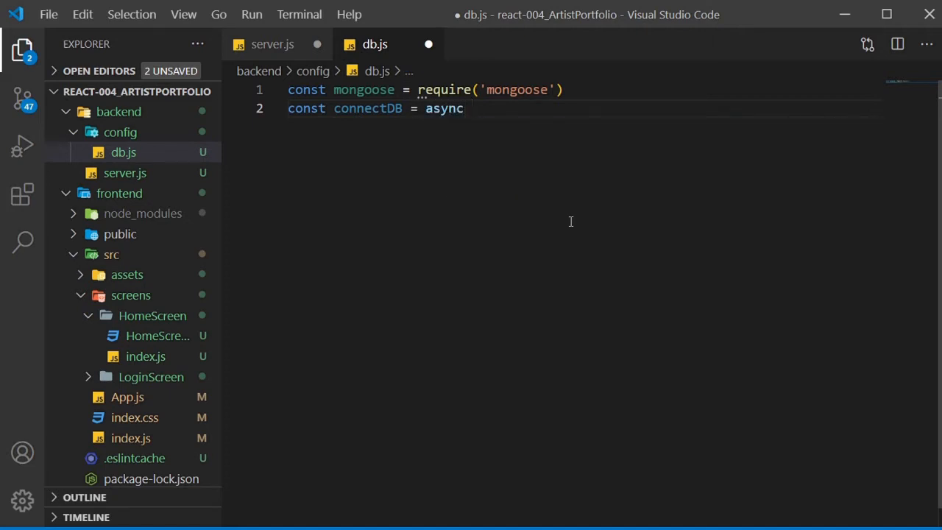
pyautogui.write('() =>')
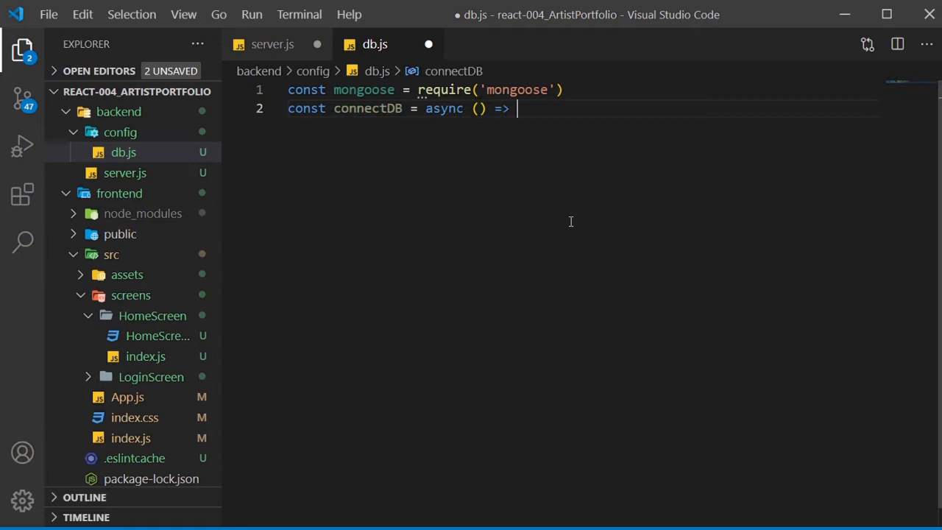
pyautogui.write('{')
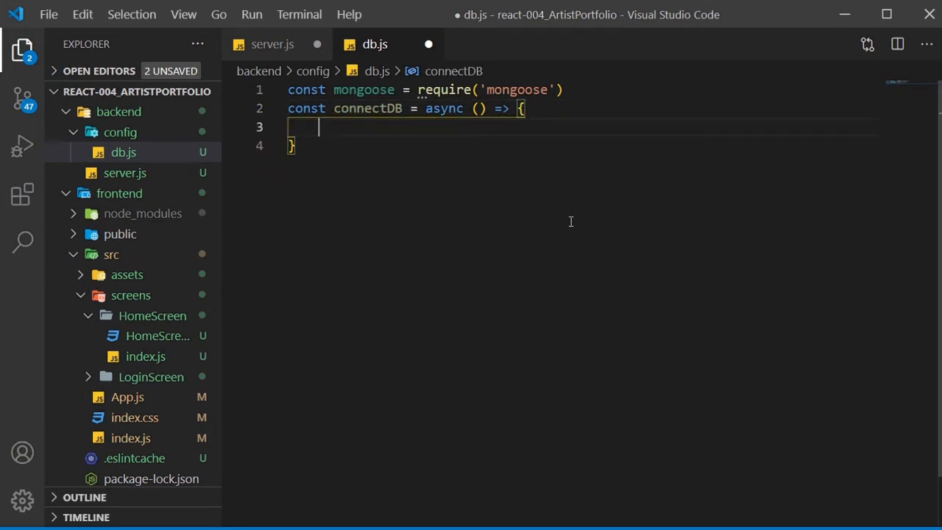
# Step: Add a try/catch awaiting mongoose.connect on process.env.MONGO_URI with three options set true
pyautogui.write('tryca')
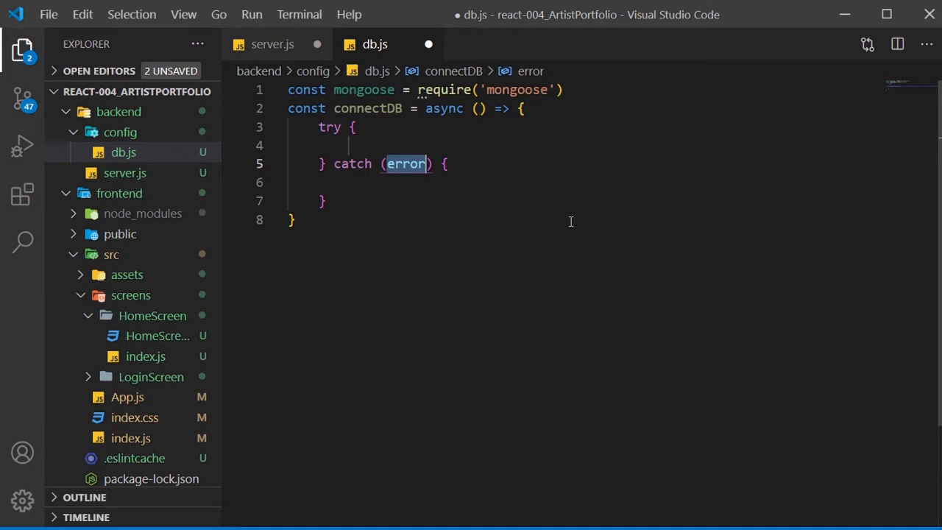
pyautogui.write('await mongoose')
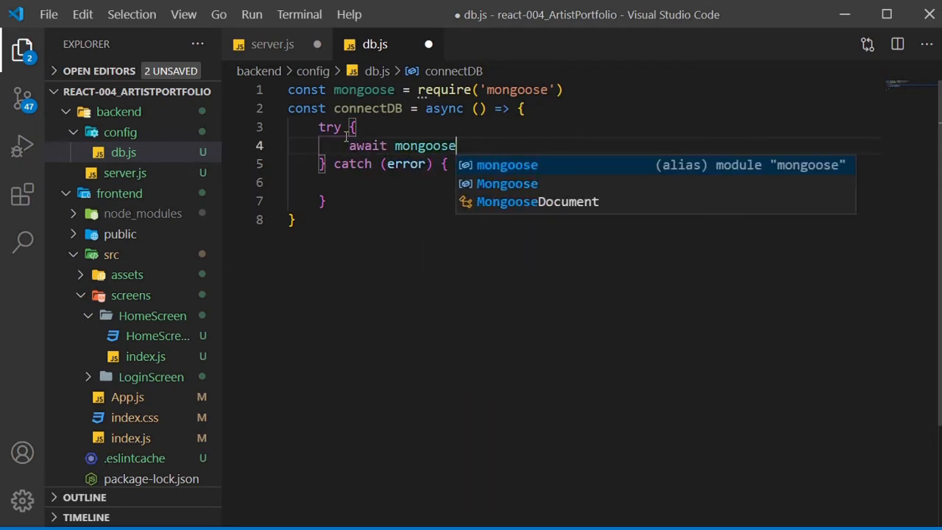
pyautogui.write('.connect()')
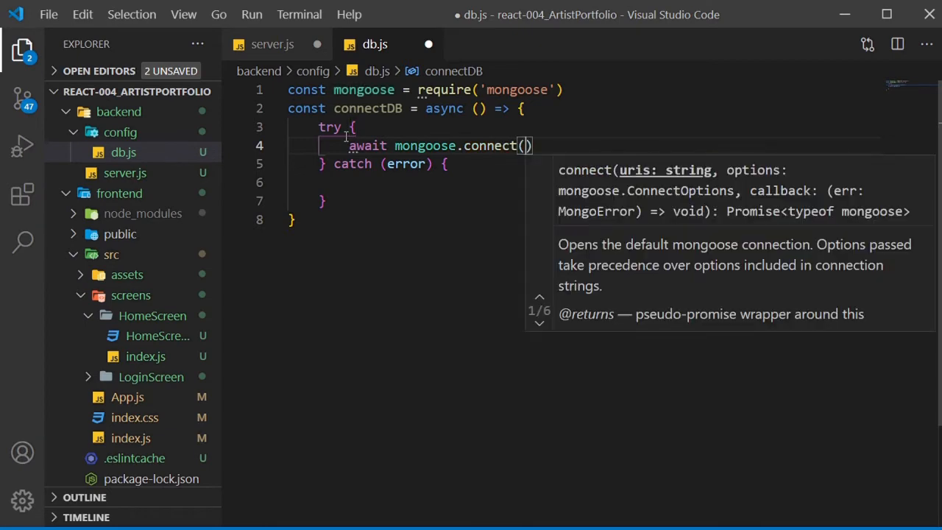
pyautogui.write('prove')
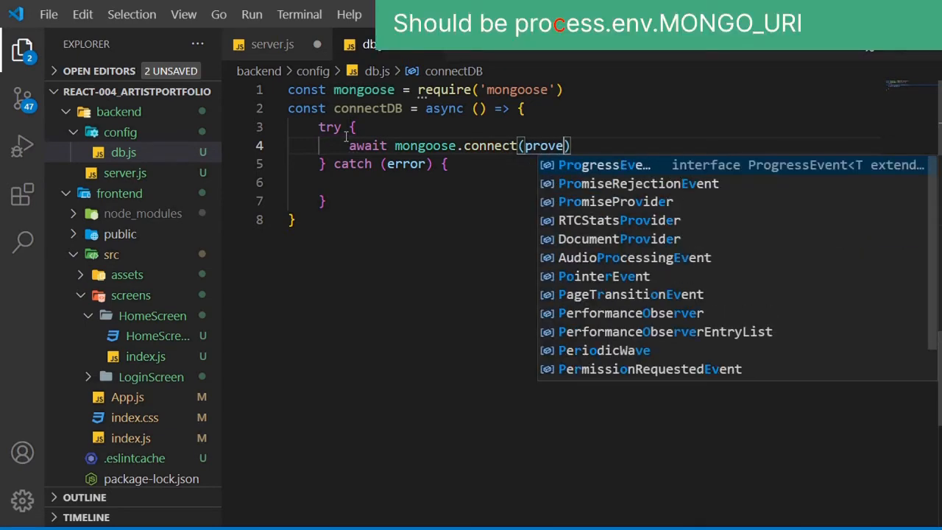
pyautogui.write('ss.env.M')
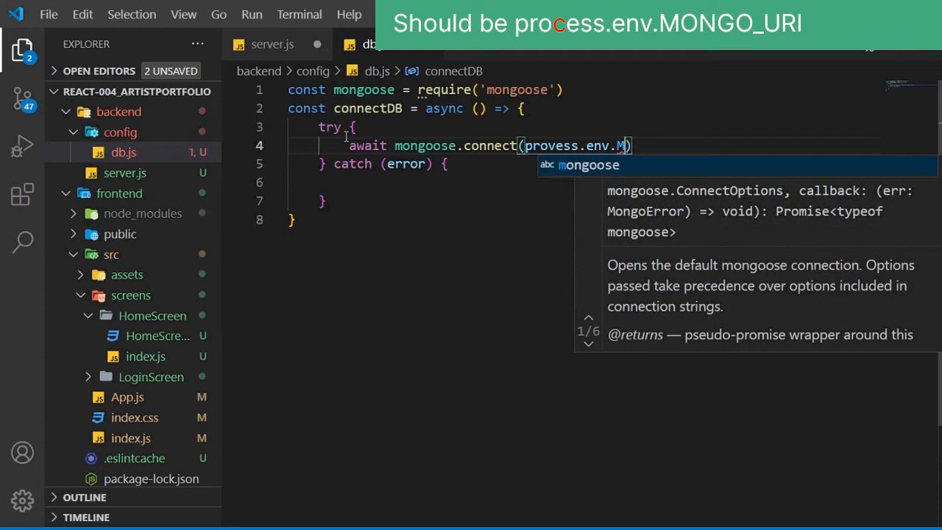
pyautogui.write('ONGO_URI, {')
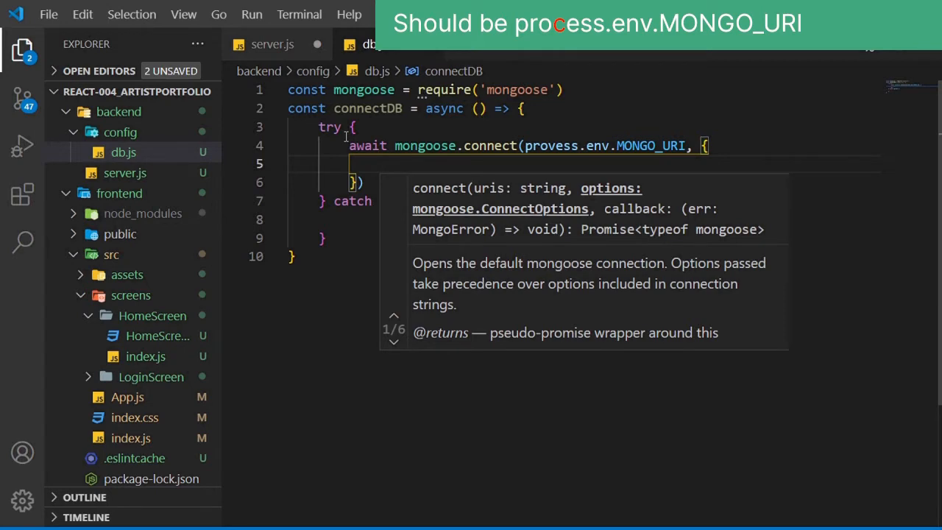
pyautogui.write('useNewUrlParser')
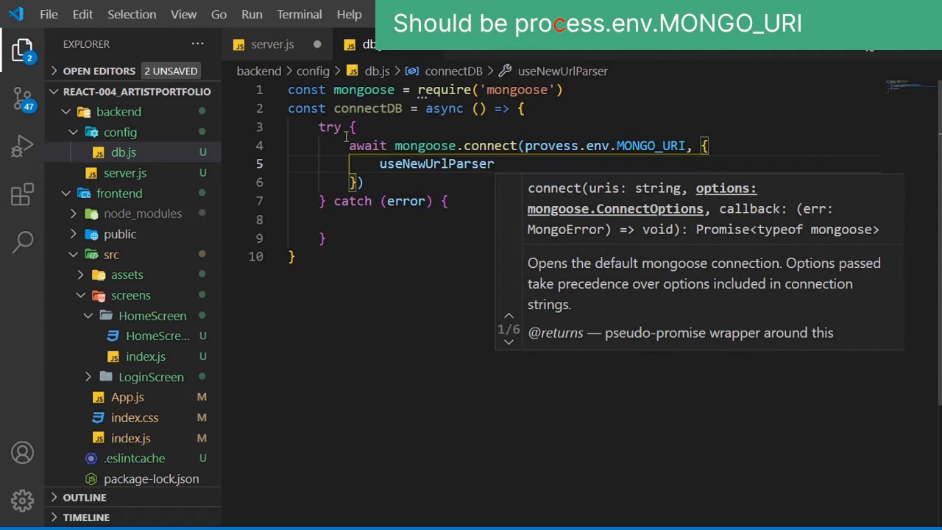
pyautogui.write(': true,')
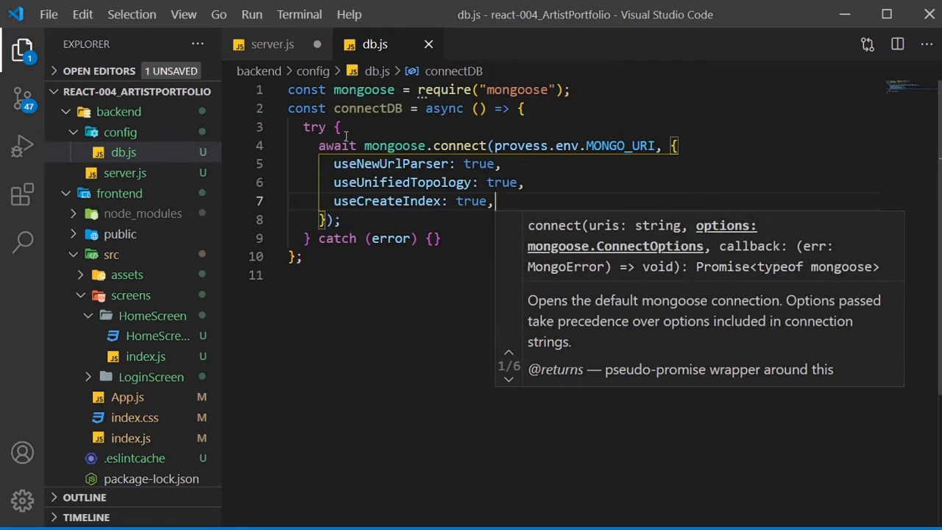
# Step: Log 'MongoDB connected', log error.message with process.exit(1) on failure, and export connectDB
pyautogui.press('Enter')
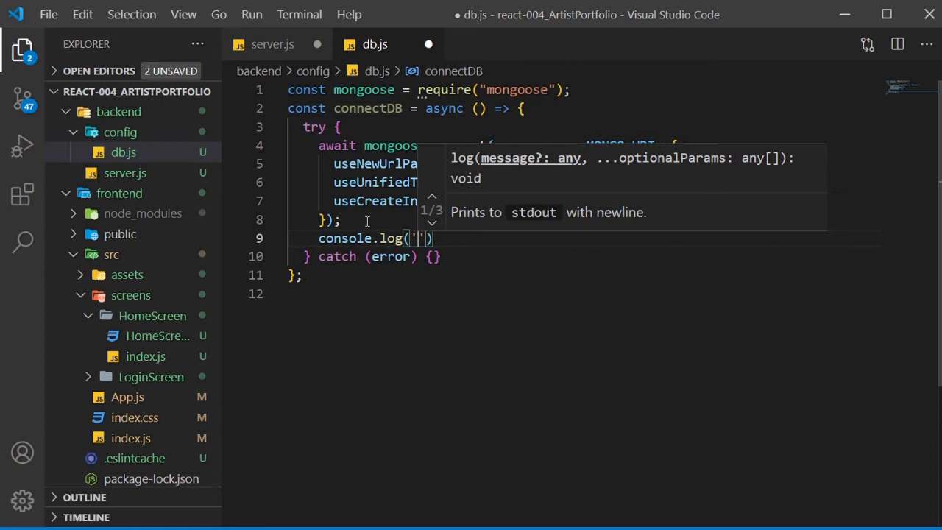
pyautogui.write('MongoDB')
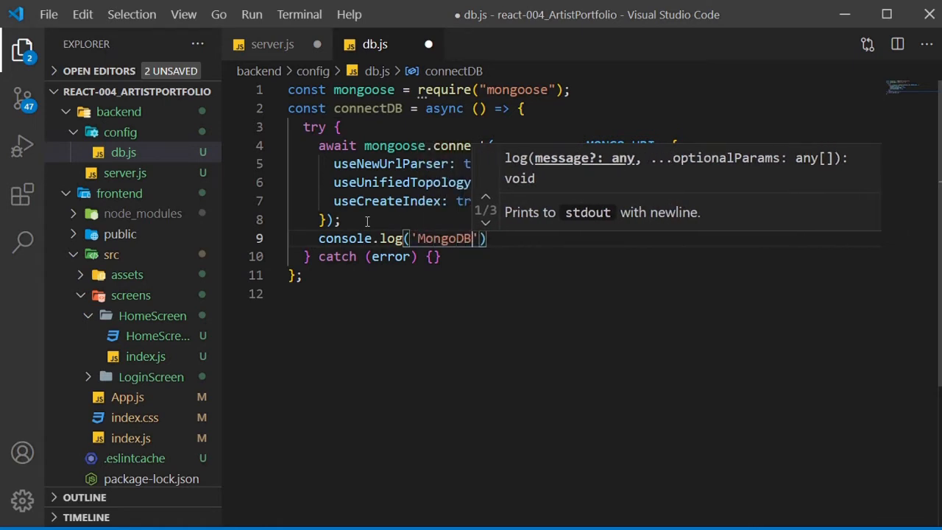
pyautogui.write('connected')
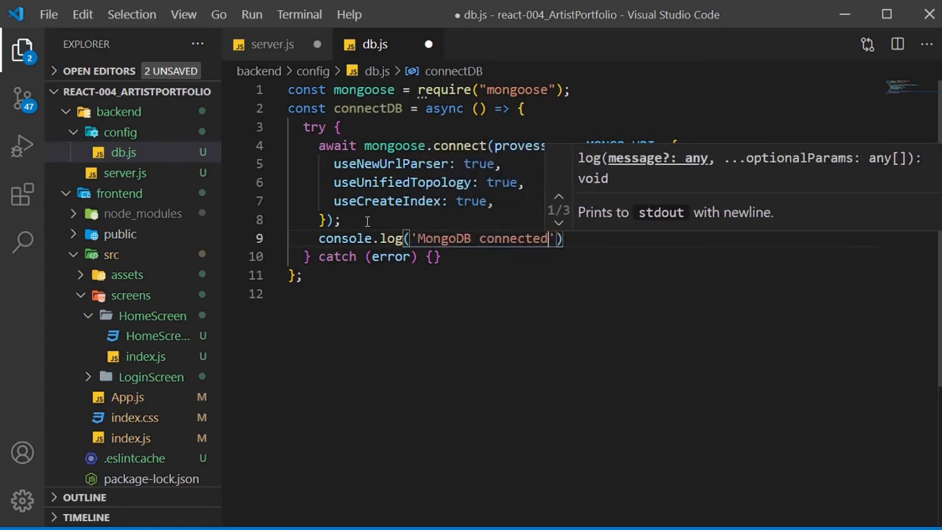
pyautogui.write('c')
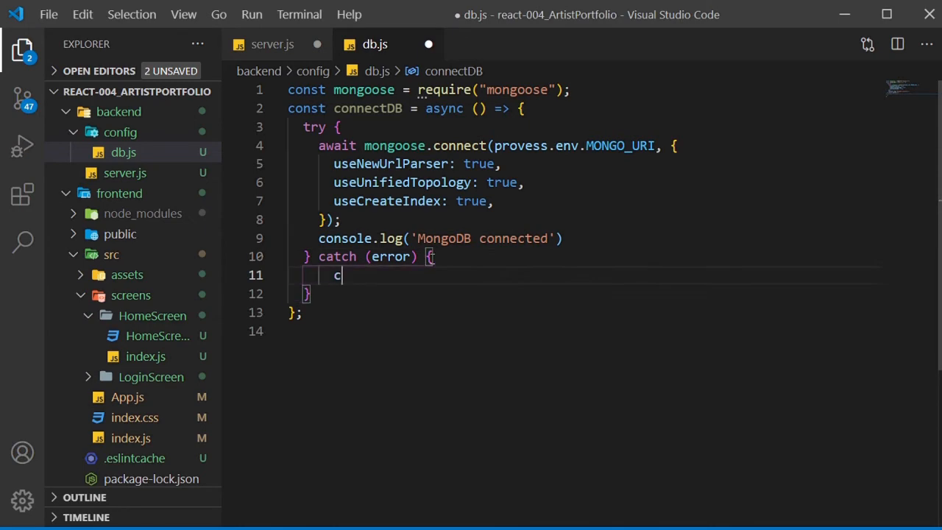
pyautogui.write('onsole.error')
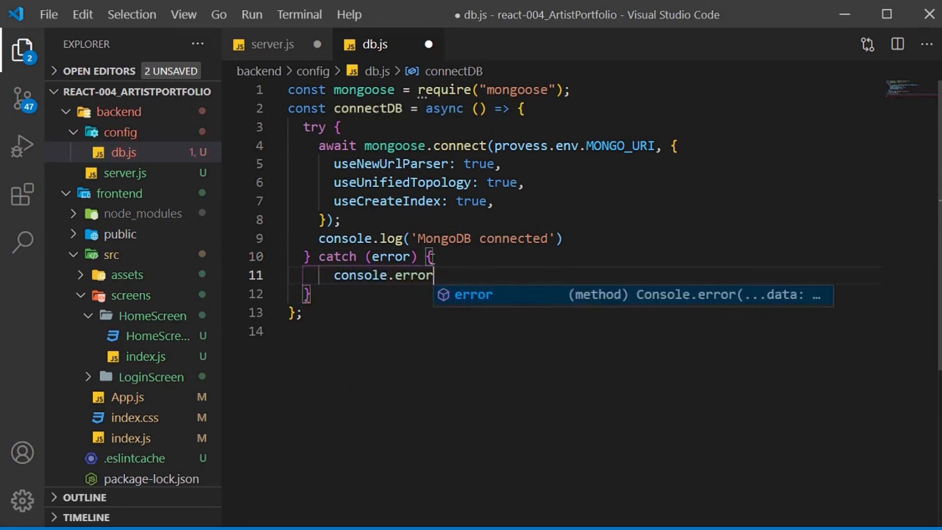
pyautogui.write('(error')
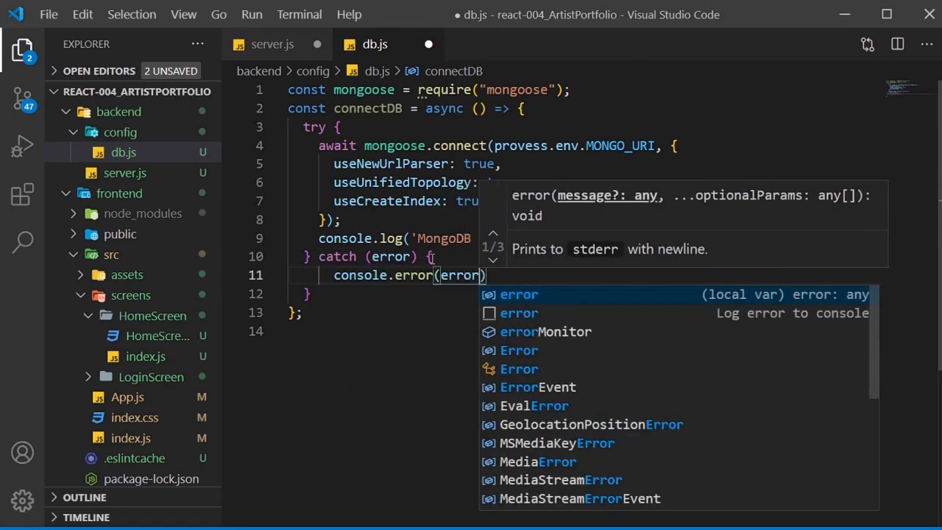
pyautogui.write('.message')
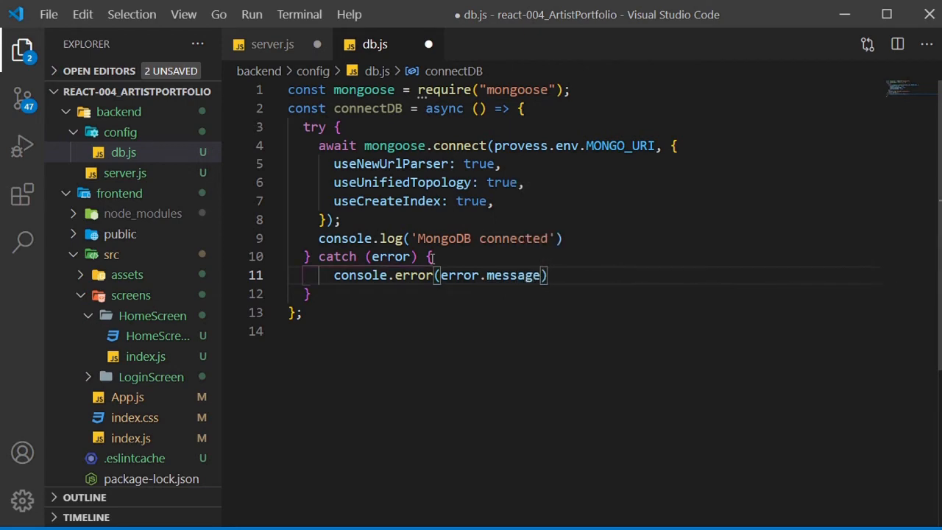
pyautogui.write('process.exit(1);')
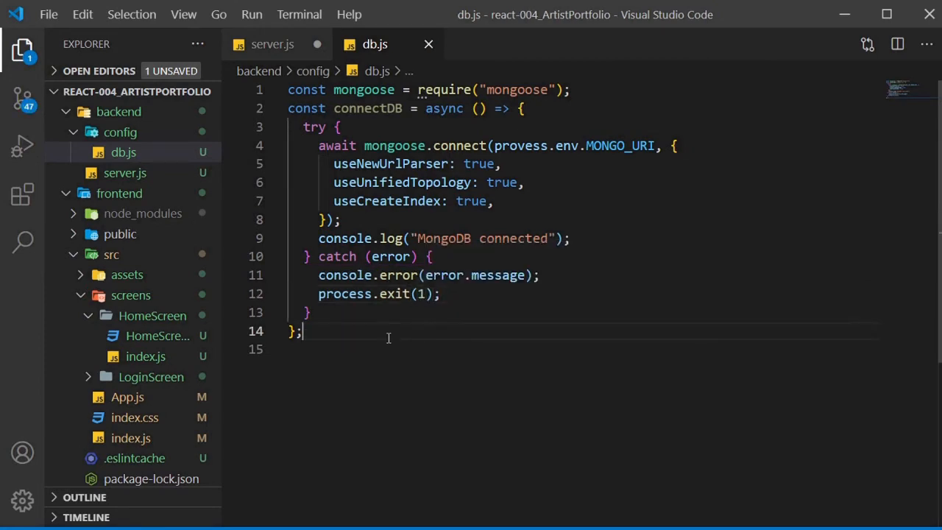
pyautogui.write('module.exports = connectDB;')
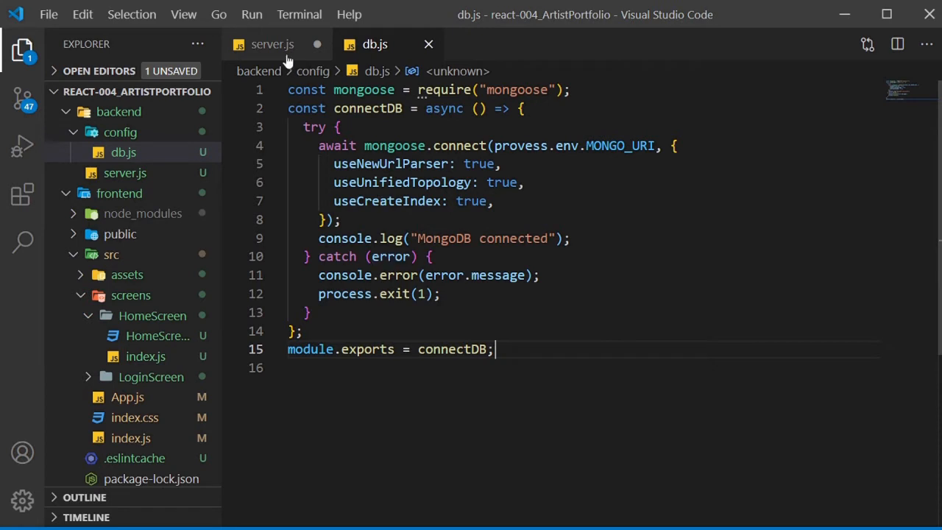
# Step: In server.js, require connectDB from './config/db' and call connectDB() under the comment
pyautogui.click(272, 44)
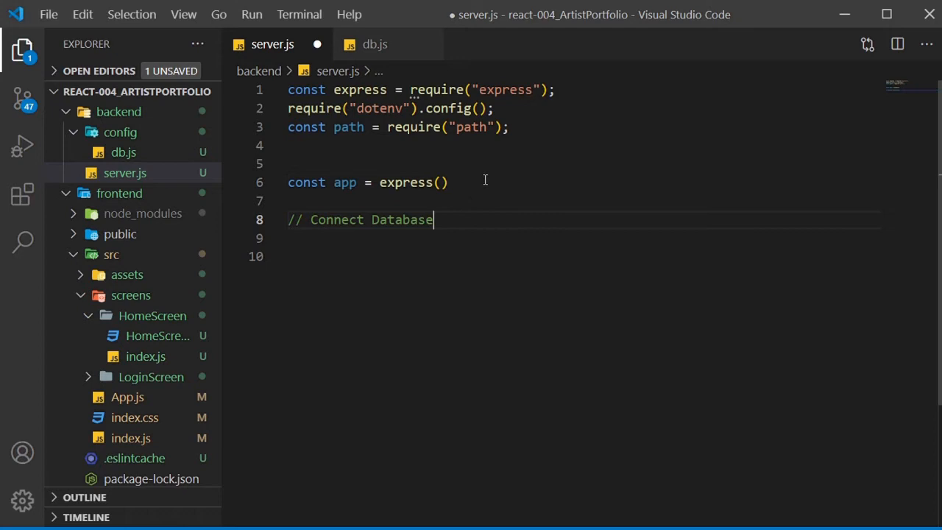
pyautogui.press('enter')
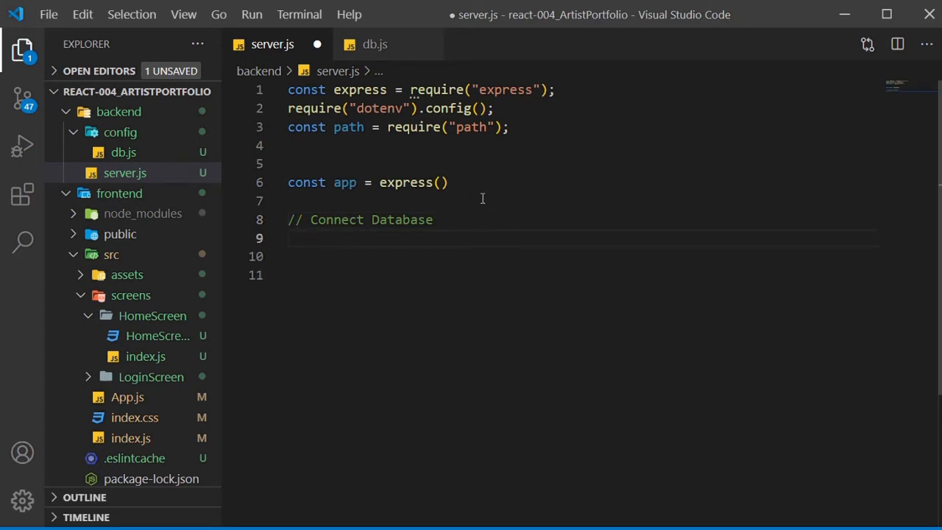
pyautogui.write('connectDB')
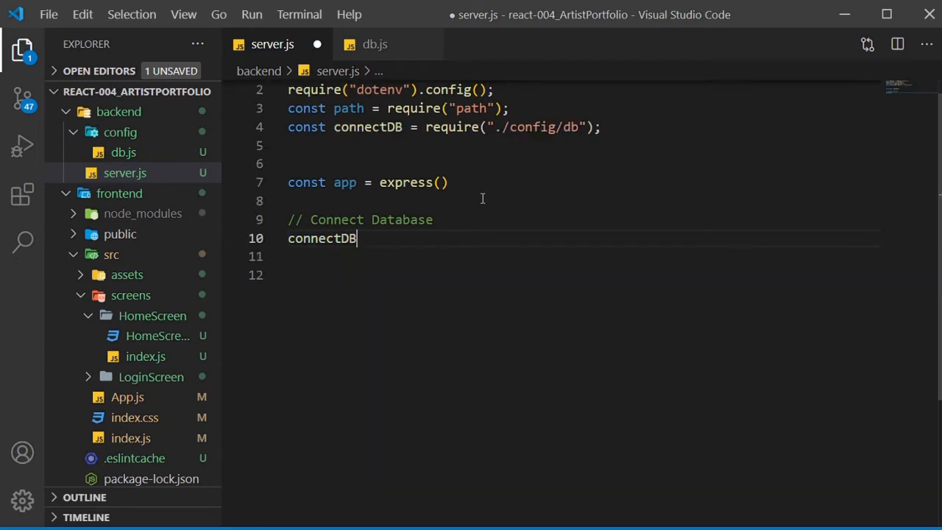
pyautogui.write('()')
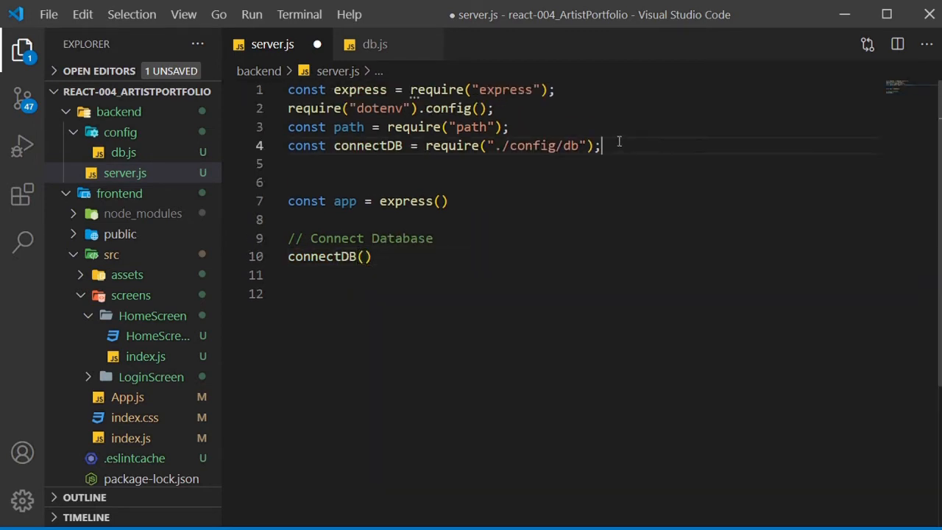
pyautogui.press('Enter')
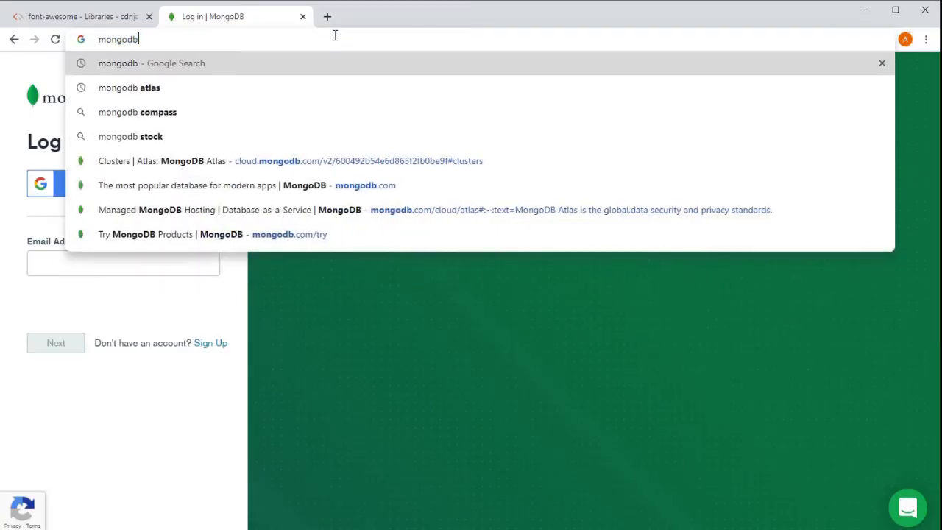
pyautogui.write('login')
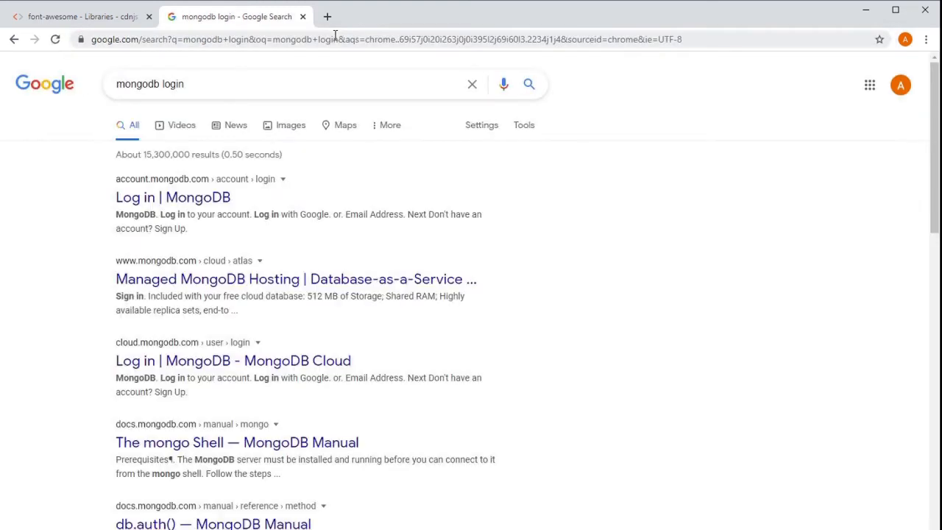
pyautogui.click(172, 197)
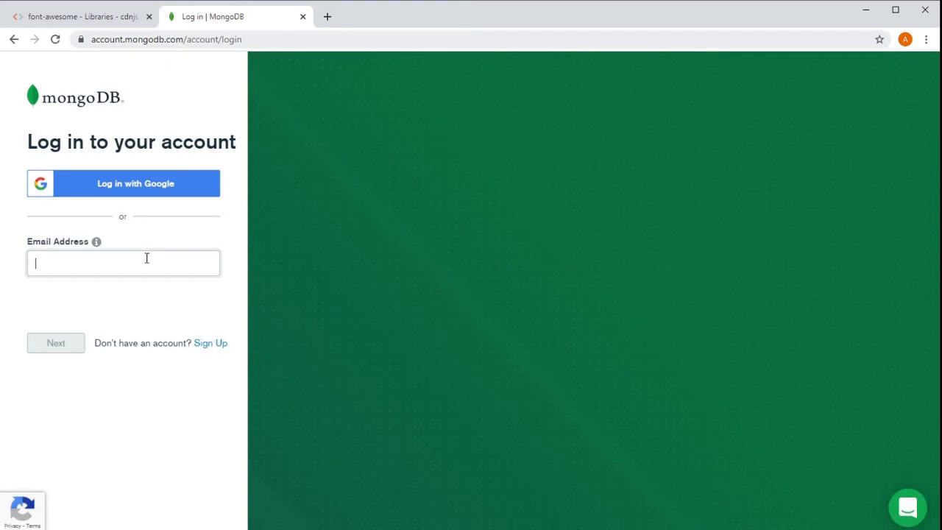
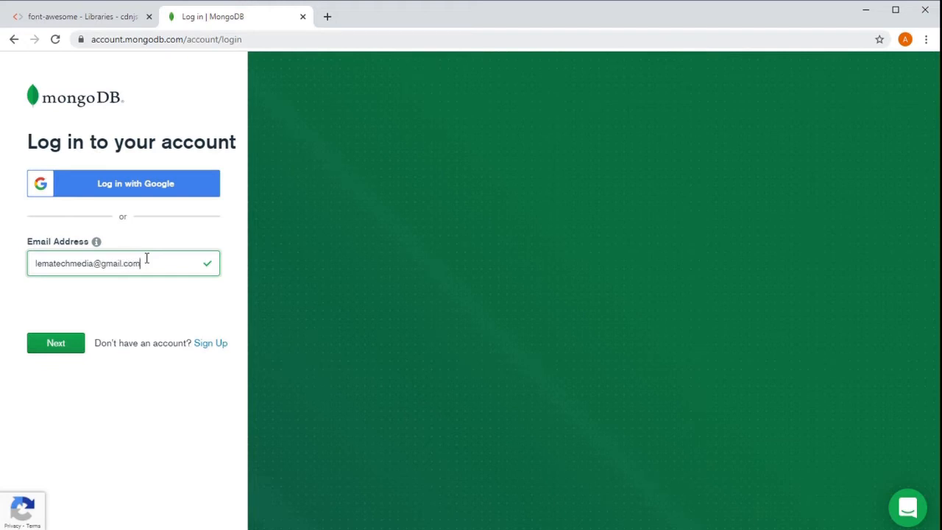
pyautogui.click(55, 343)
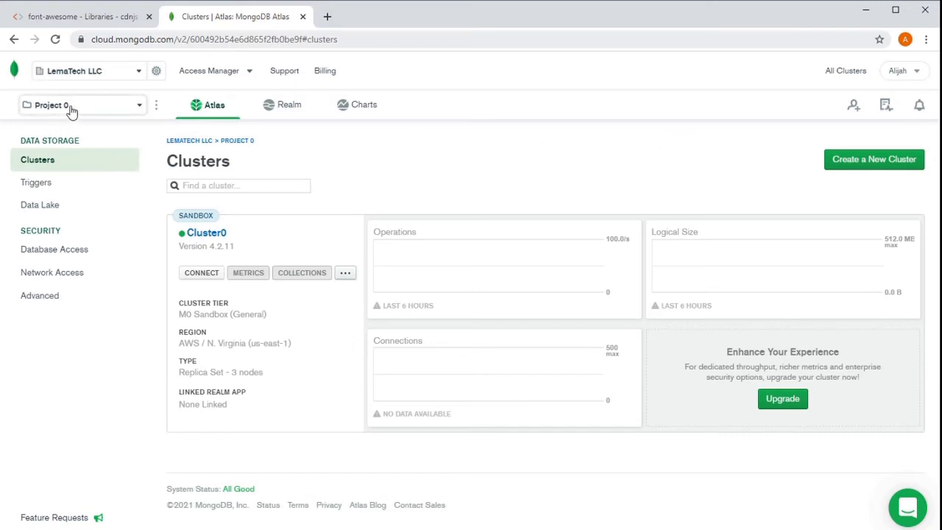
# Step: Create a new Atlas project named 'Artist Portfolio' from the project dropdown
pyautogui.click(81, 104)
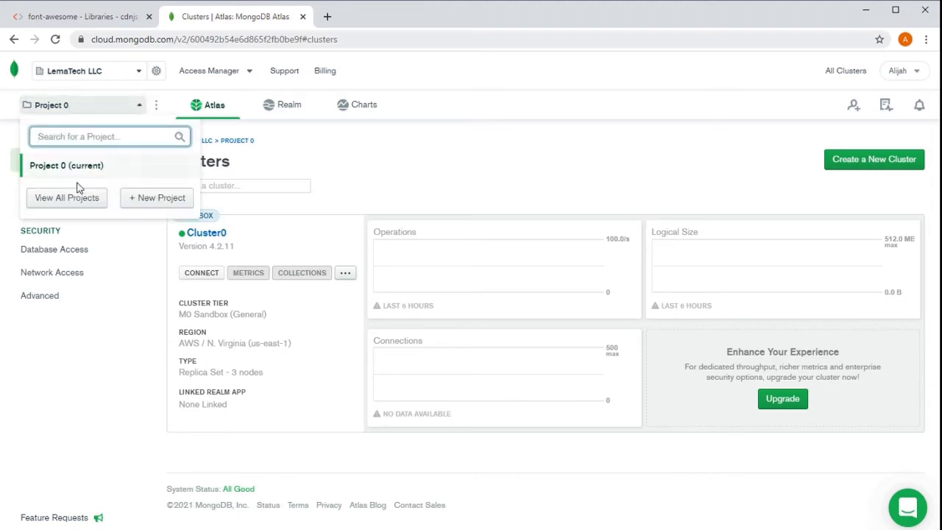
pyautogui.click(157, 197)
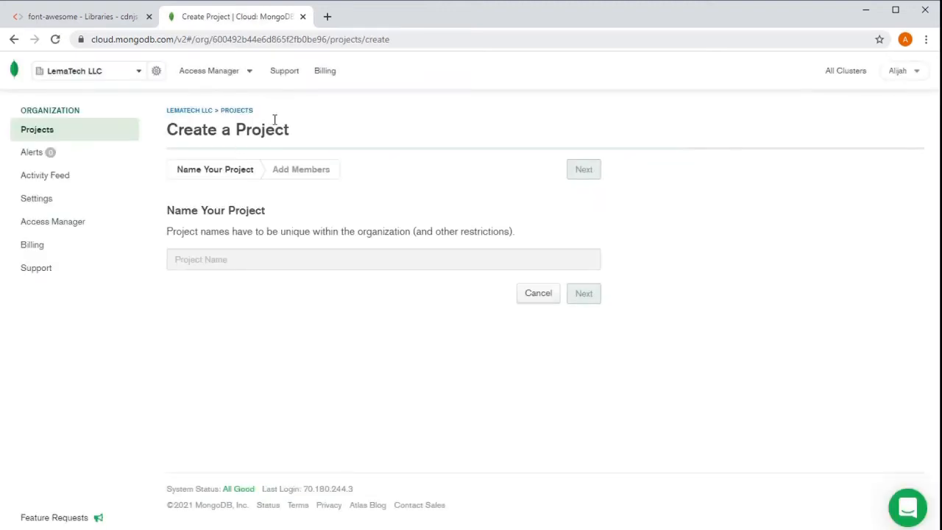
pyautogui.write('Artist P')
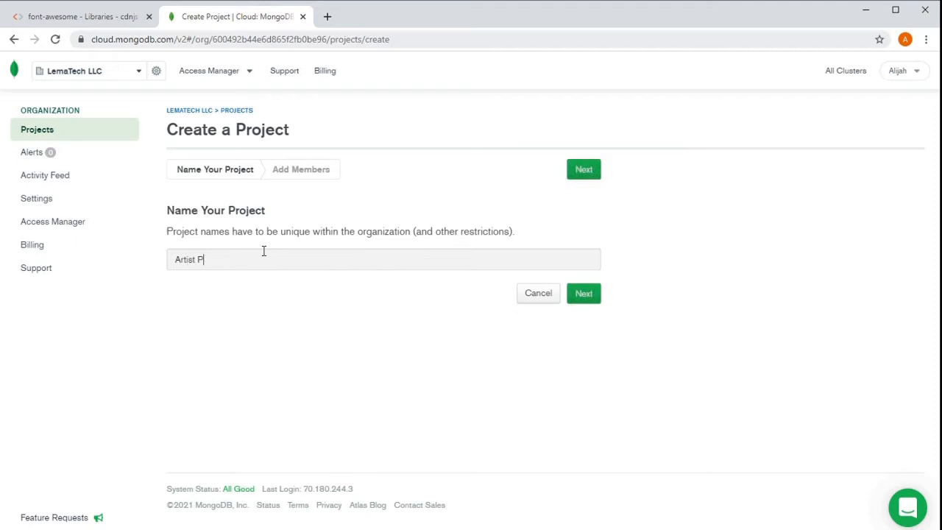
pyautogui.write('ortfolio')
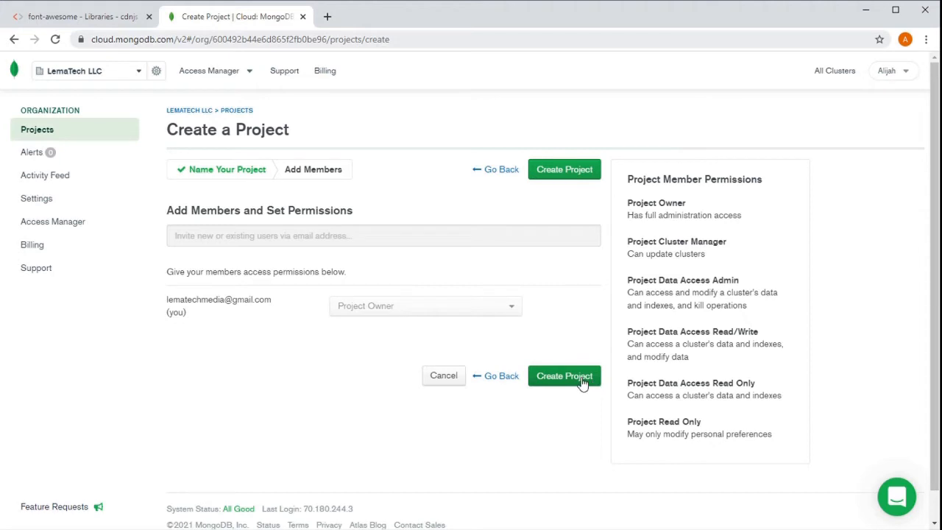
pyautogui.click(565, 375)
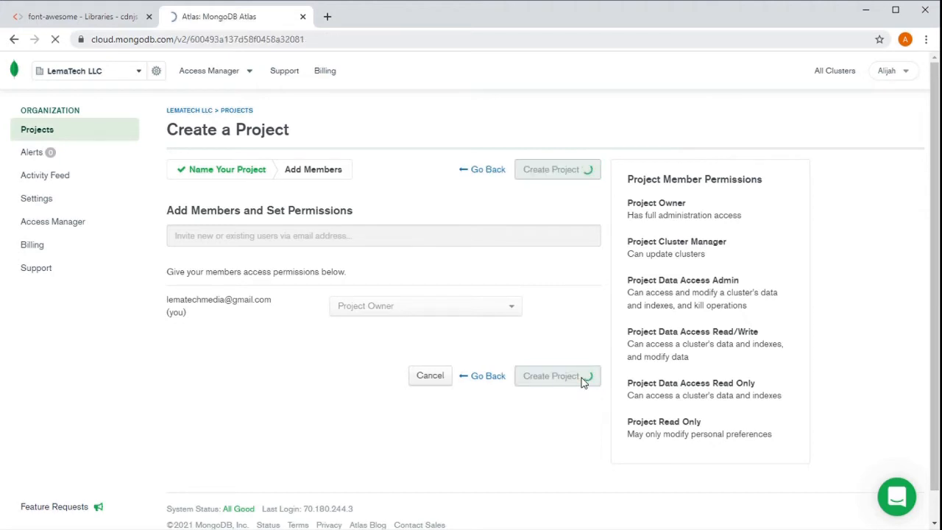
pyautogui.click(551, 376)
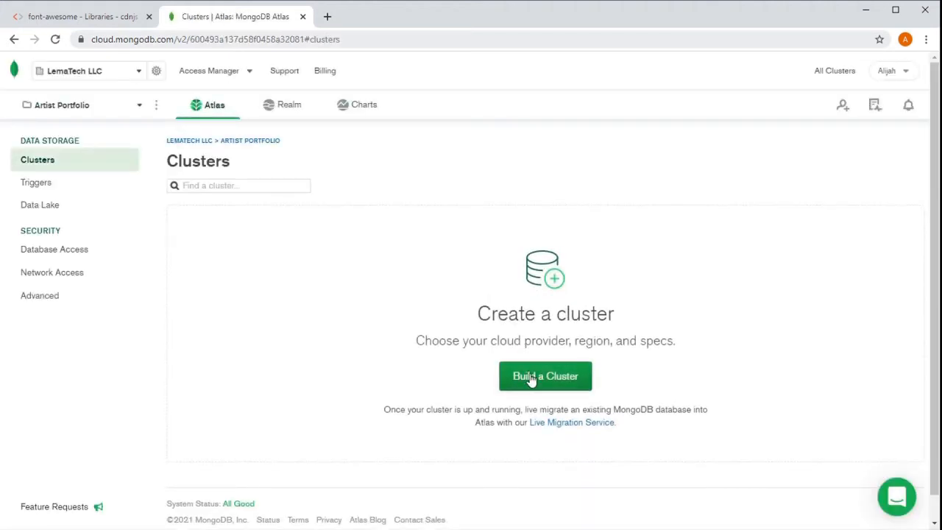
# Step: Pick the free shared tier and create Cluster0 on AWS N. Virginia
pyautogui.click(546, 376)
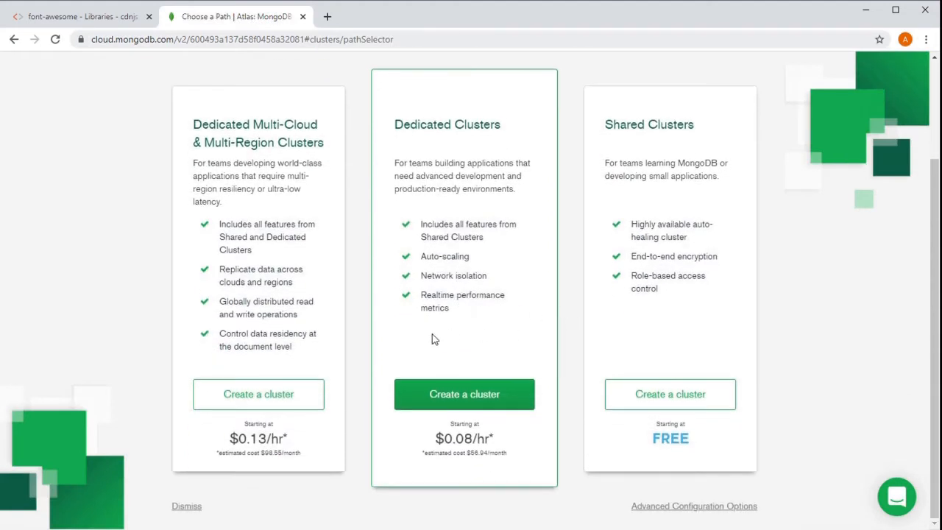
pyautogui.moveTo(670, 394)
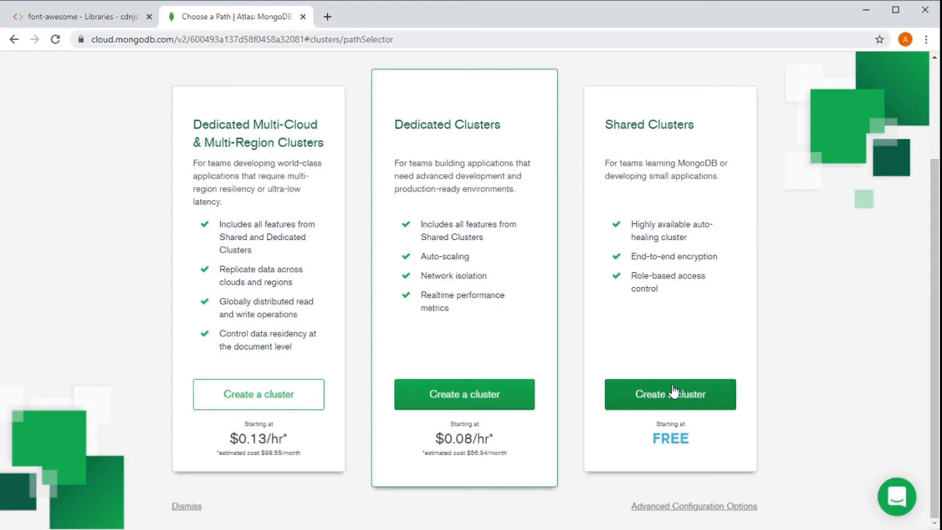
pyautogui.click(670, 394)
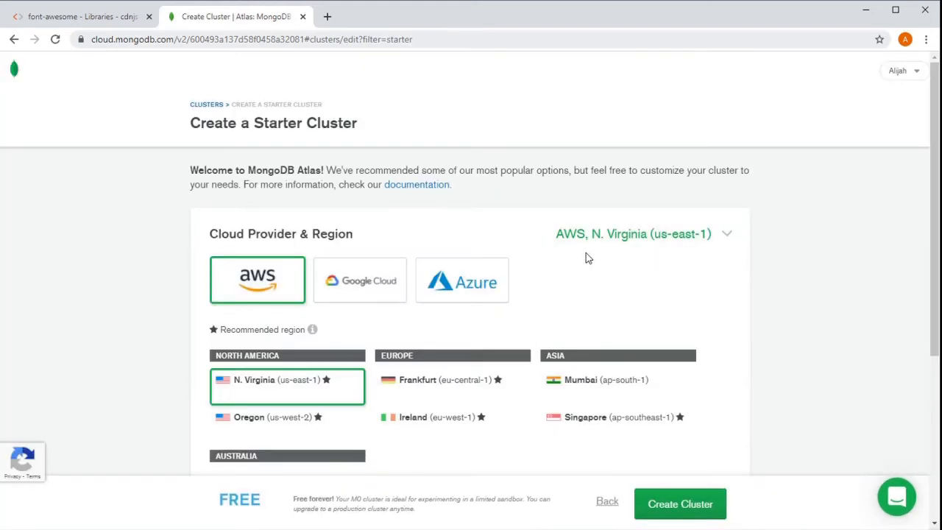
pyautogui.scroll(-3)
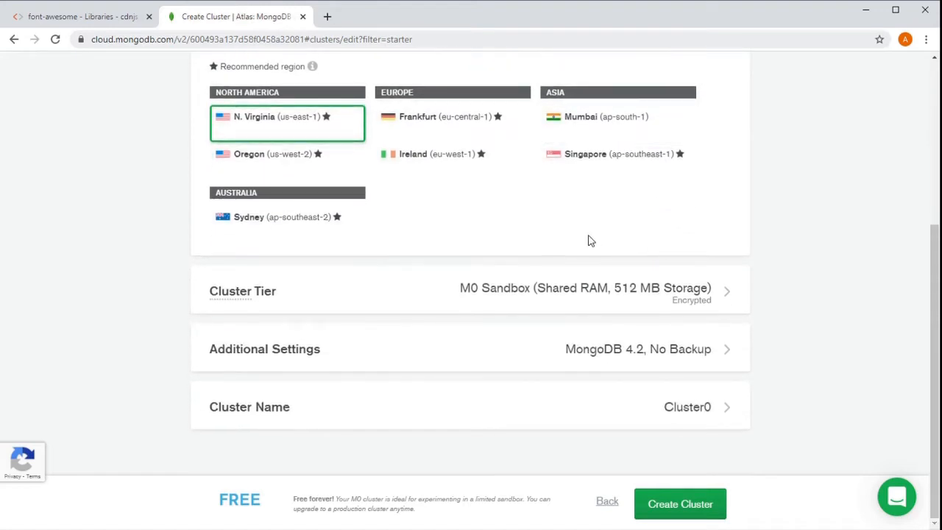
pyautogui.moveTo(680, 504)
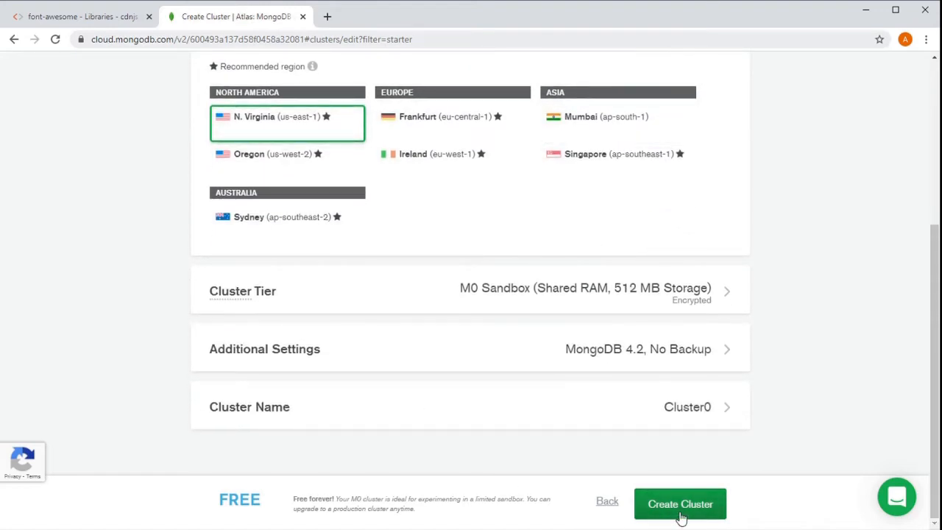
pyautogui.click(680, 504)
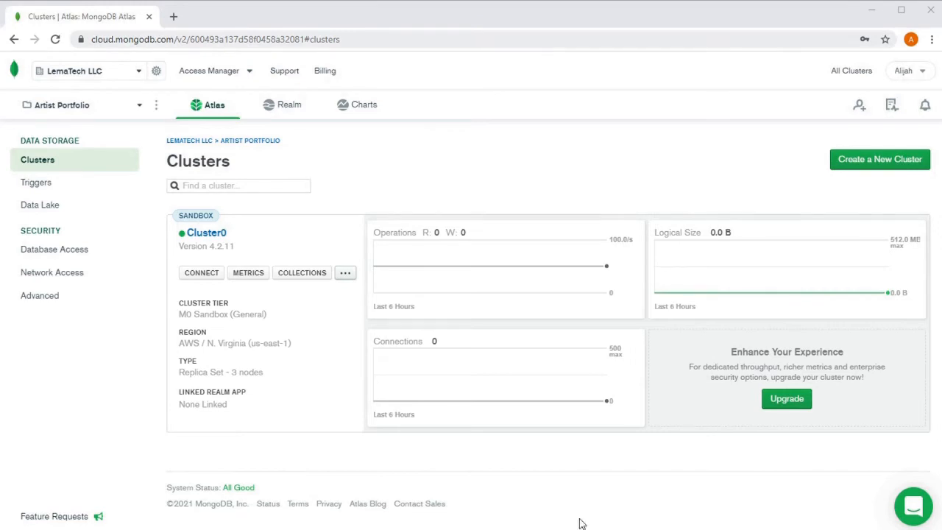
# Step: Create a database user with a username and password for Cluster0
pyautogui.click(201, 272)
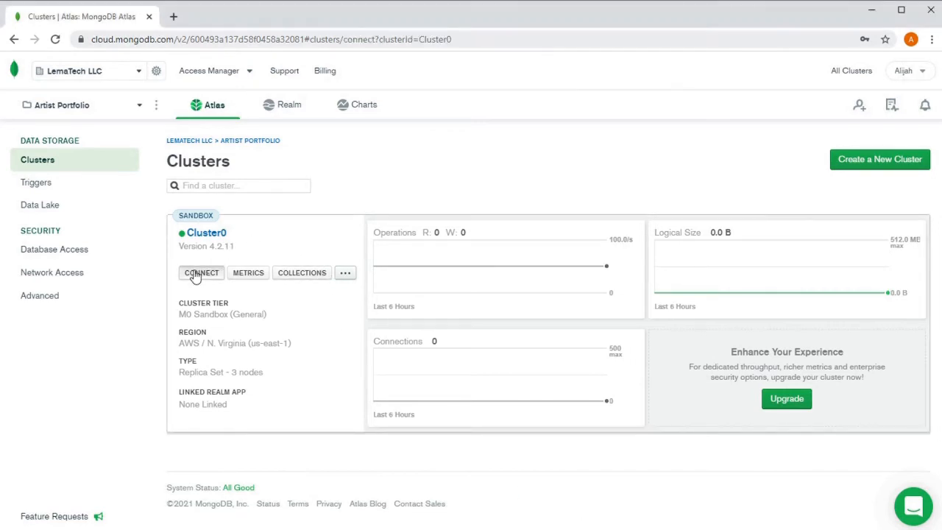
pyautogui.click(201, 273)
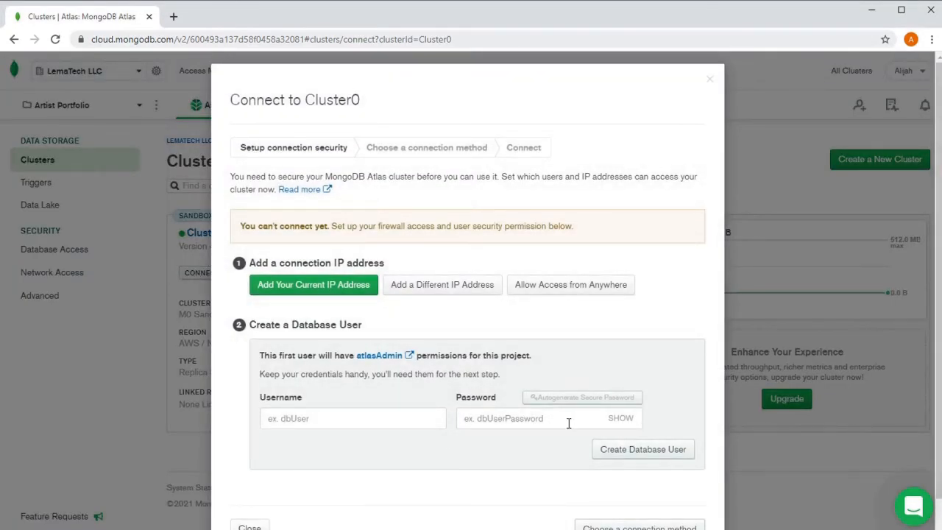
pyautogui.click(353, 418)
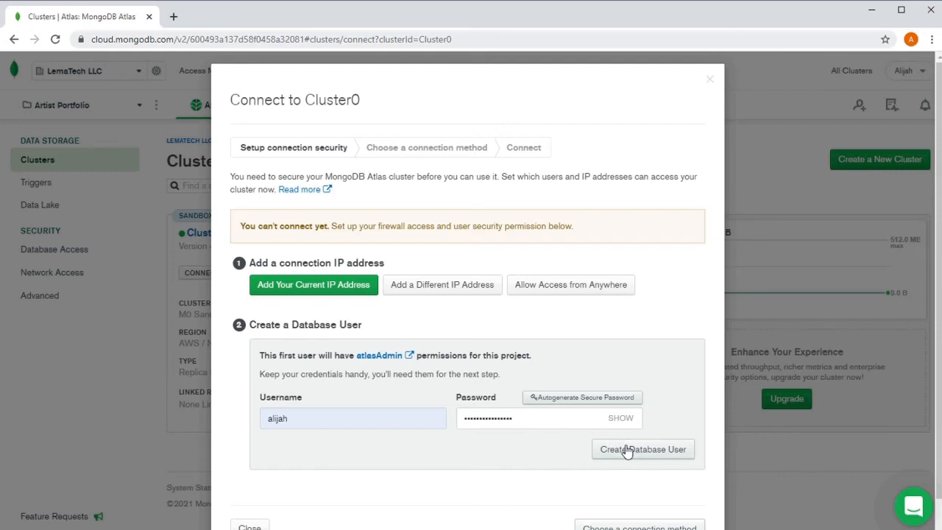
pyautogui.click(642, 449)
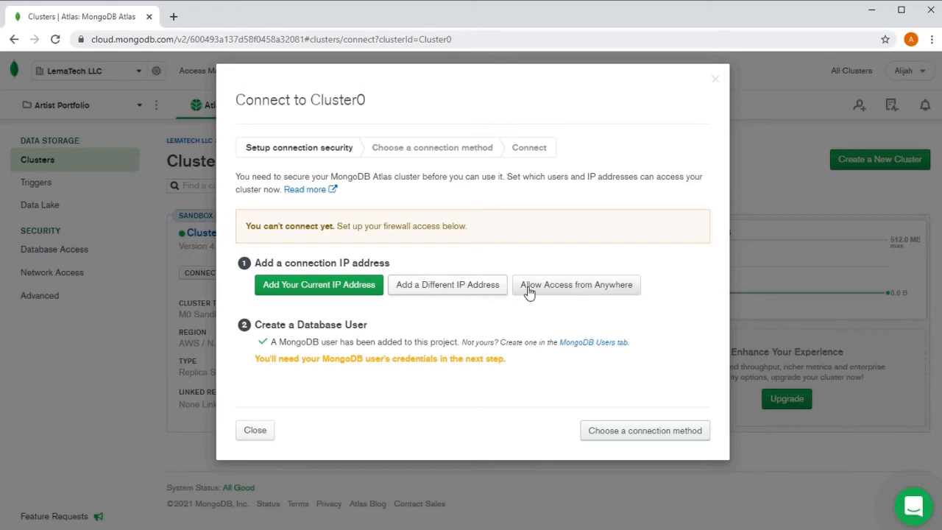
pyautogui.moveTo(554, 292)
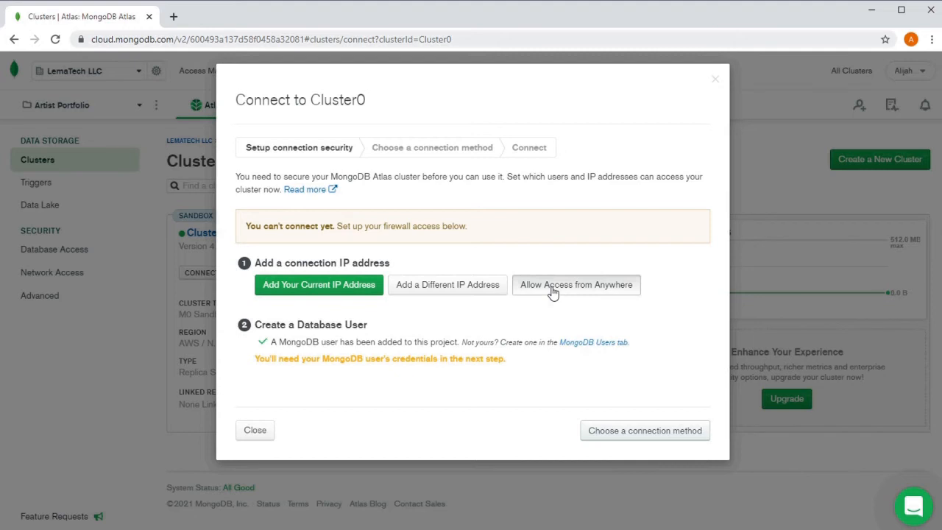
# Step: Allow access from anywhere (0.0.0.0/0) and show the application connection string
pyautogui.click(576, 285)
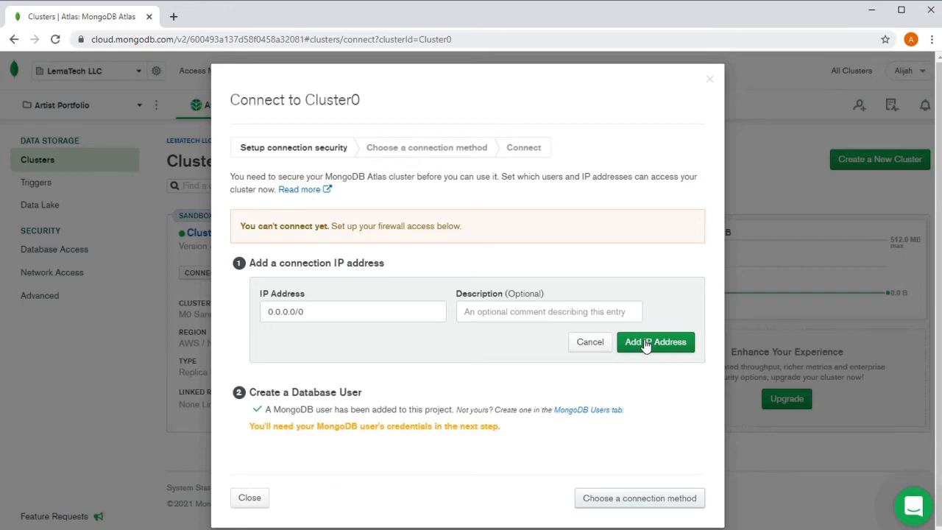
pyautogui.click(654, 341)
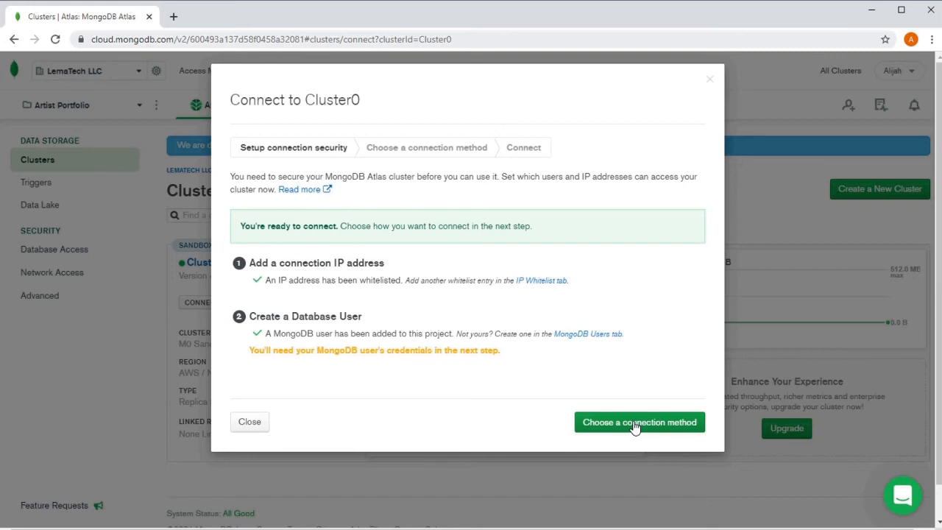
pyautogui.click(639, 422)
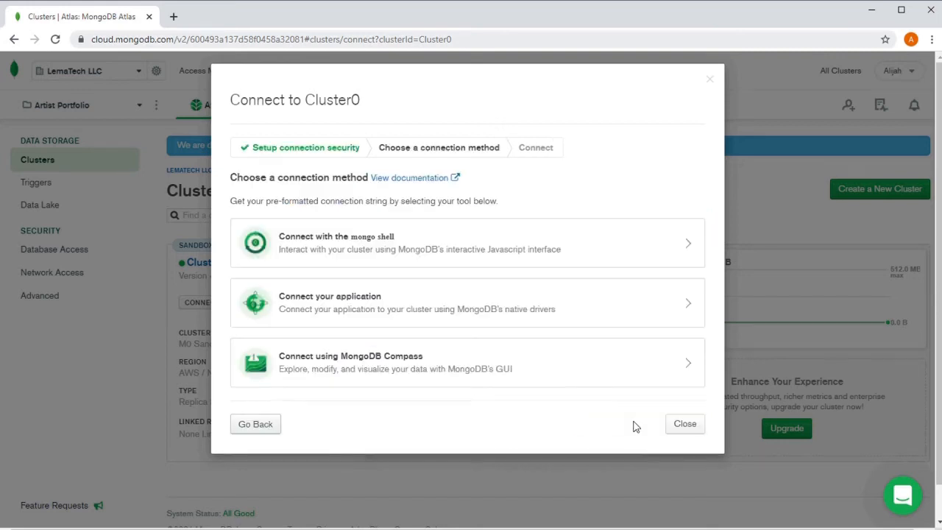
pyautogui.click(466, 302)
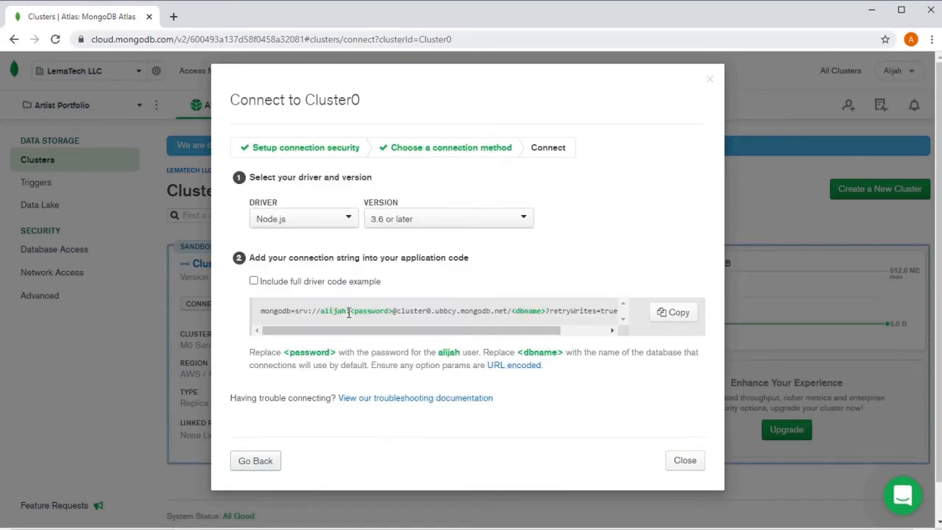
pyautogui.moveTo(674, 312)
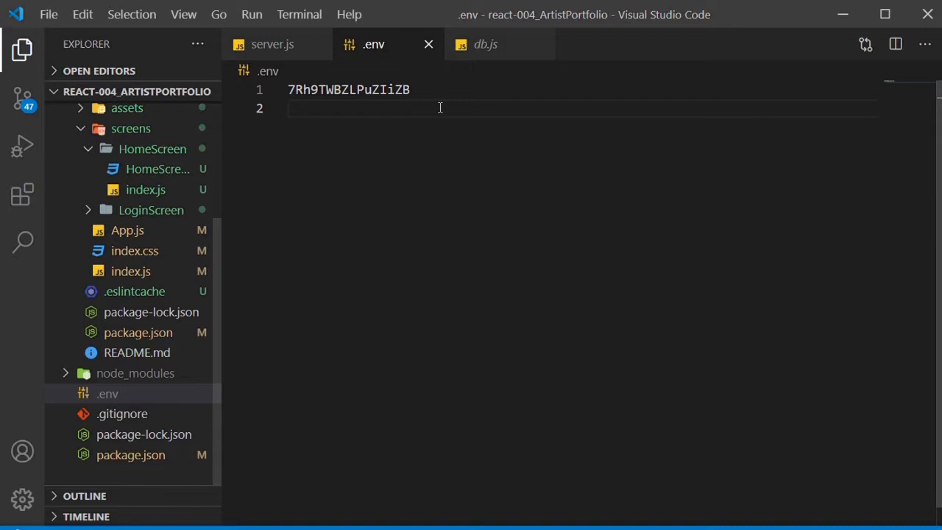
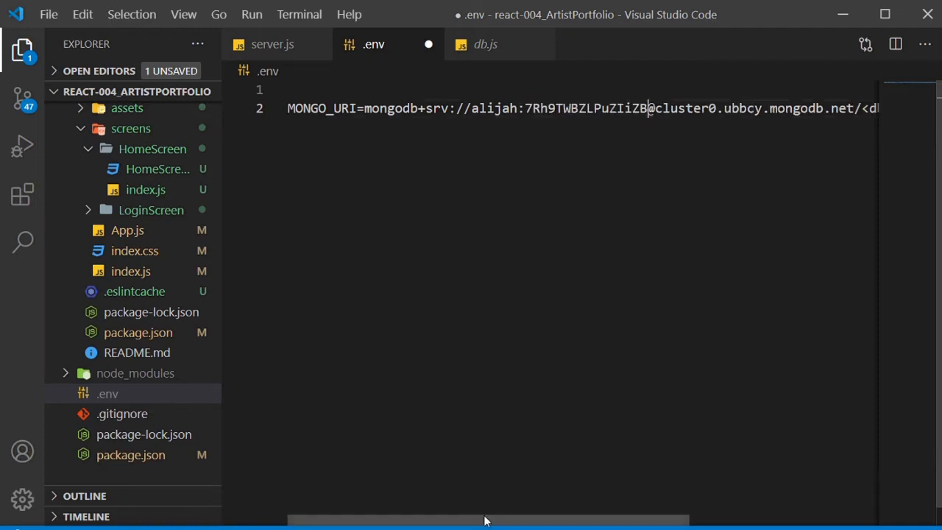
pyautogui.hscroll(3)
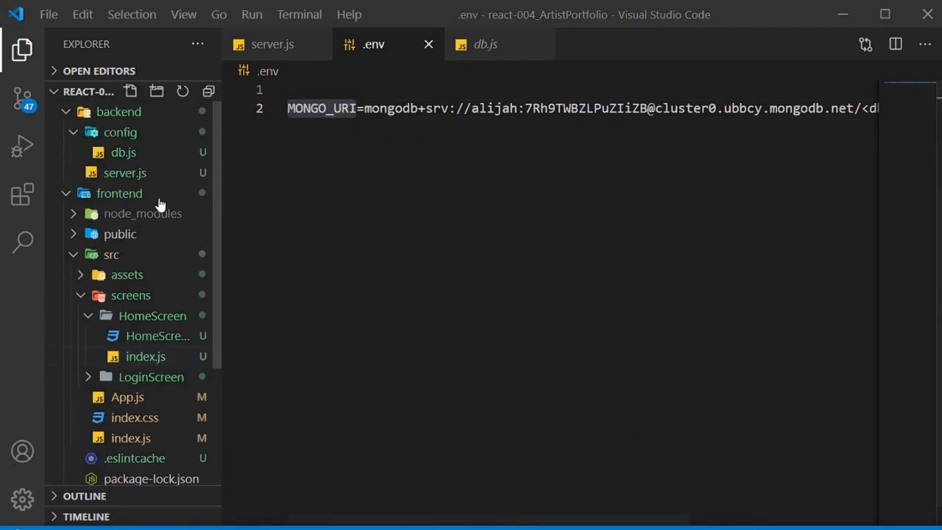
pyautogui.click(118, 111)
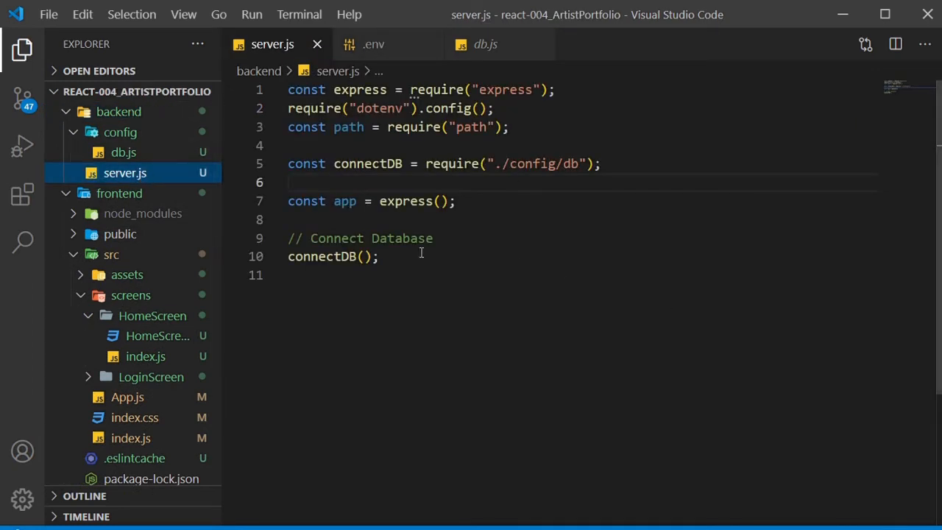
# Step: Add app.use(express.json({ extended: false })) after connectDB() plus a '// Define Routes' comment
pyautogui.click(379, 256)
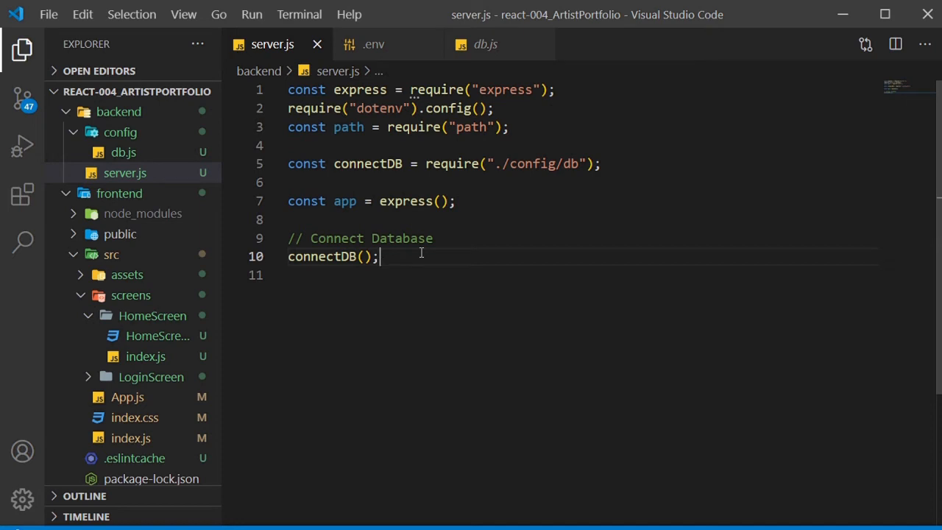
pyautogui.press('Enter')
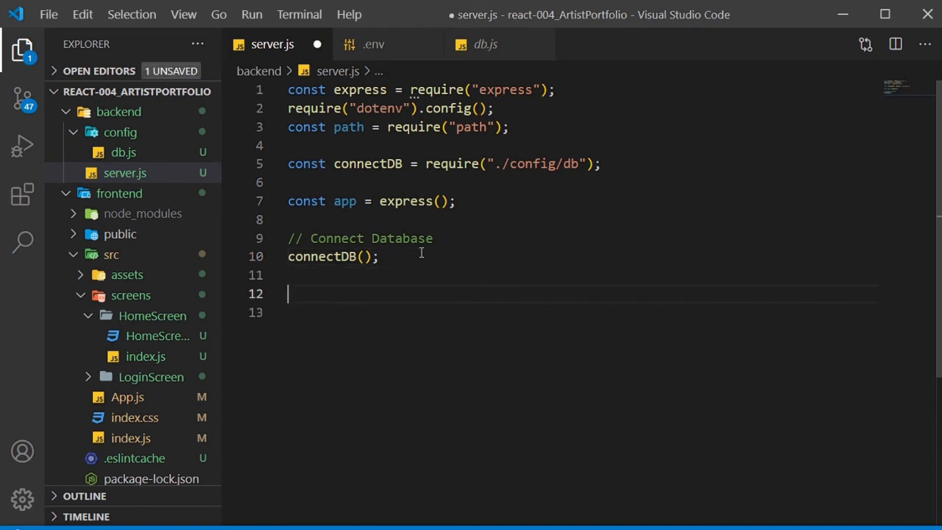
pyautogui.write('app.')
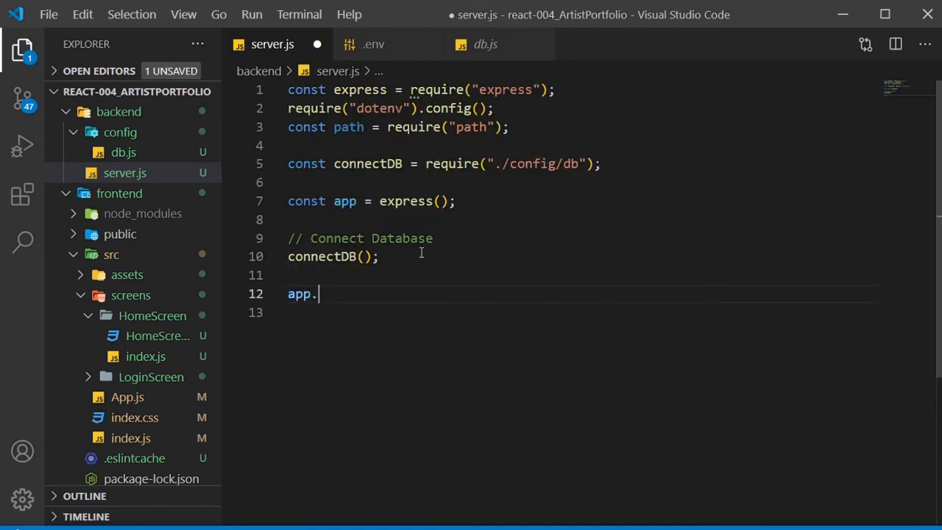
pyautogui.write('use(e')
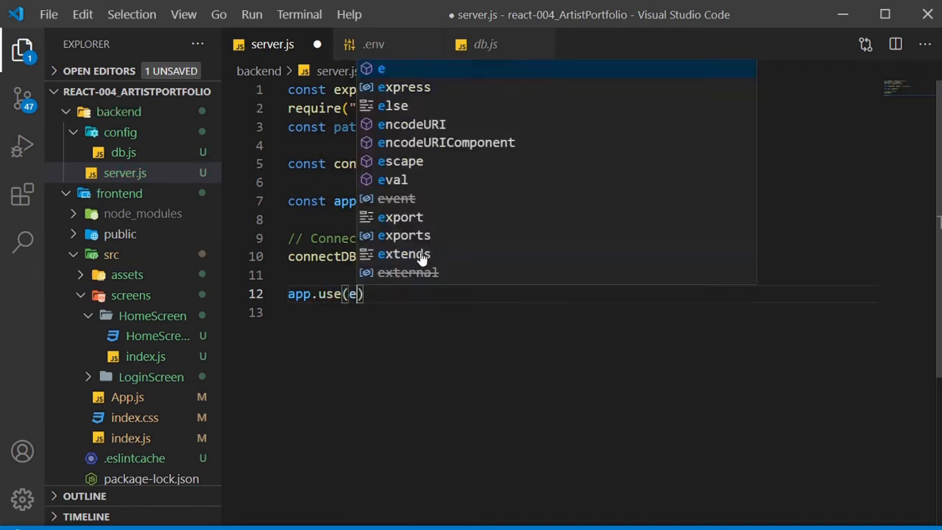
pyautogui.write('xpress.json')
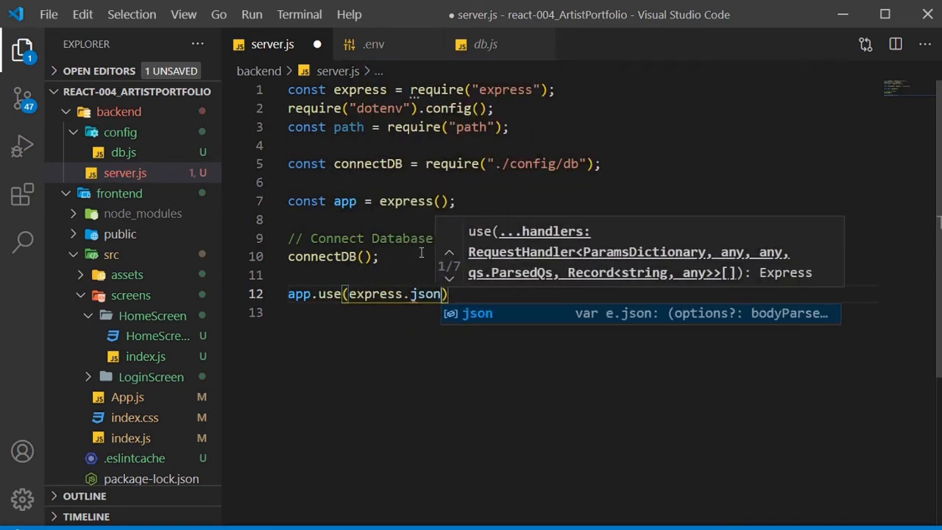
pyautogui.write('({extended: f')
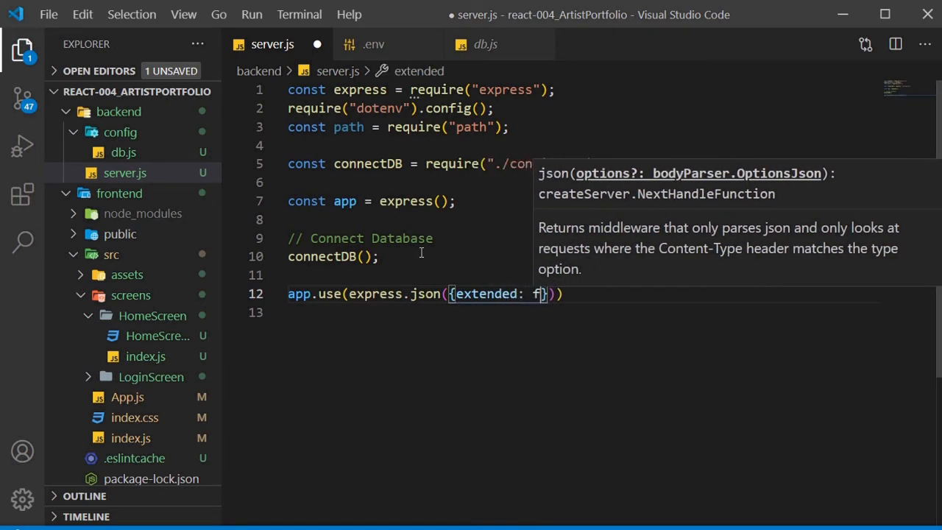
pyautogui.write('alse')
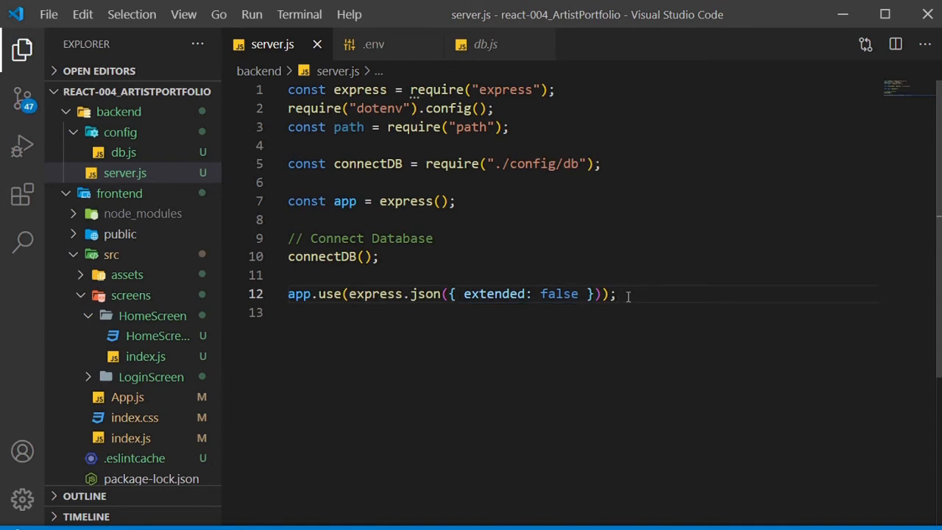
pyautogui.write('// Define R')
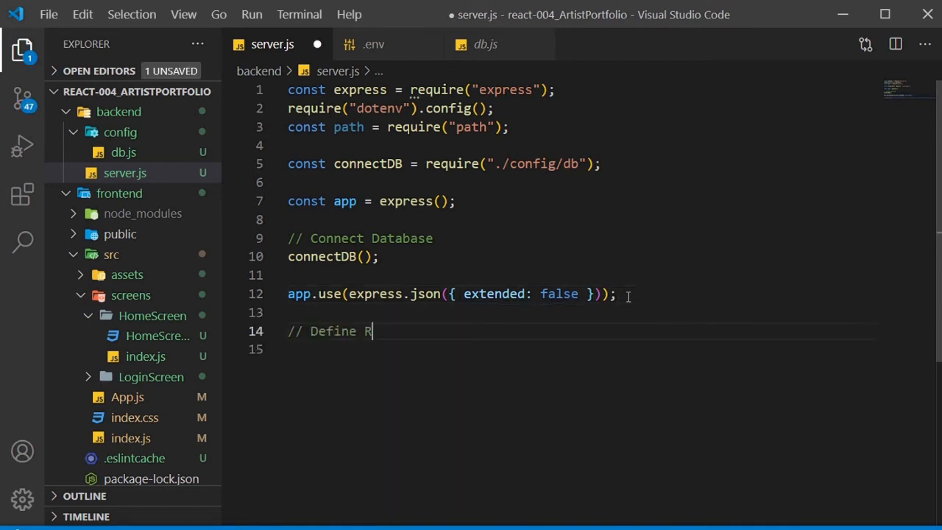
pyautogui.write('outes')
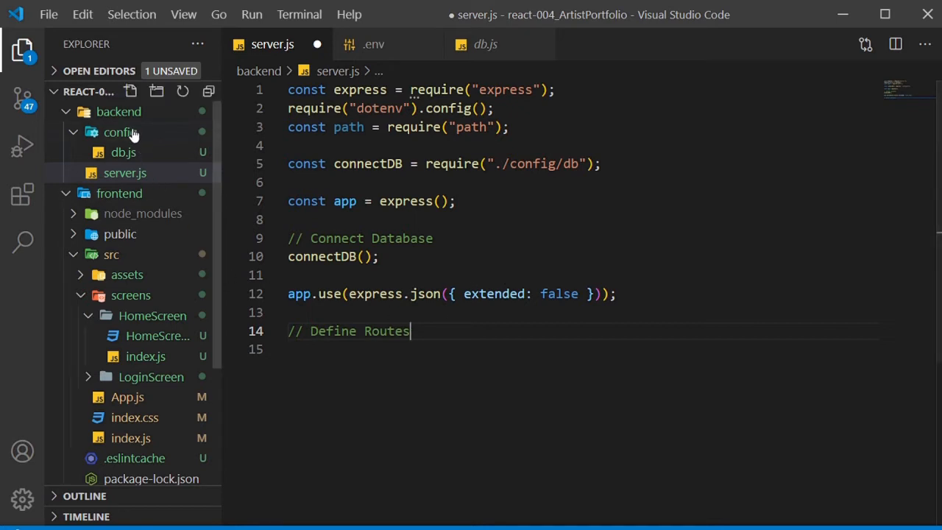
# Step: Create a routes folder in backend and add a '// Middleware' comment in server.js
pyautogui.click(156, 91)
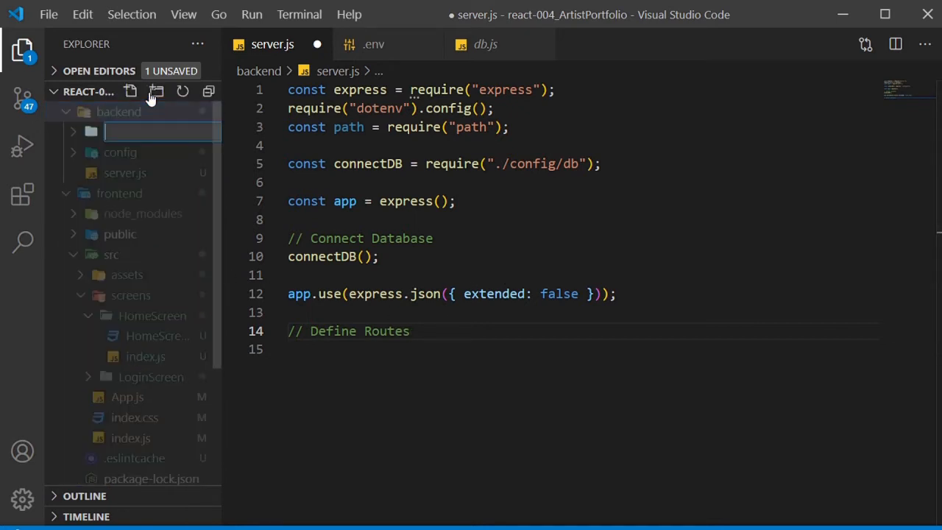
pyautogui.write('rou')
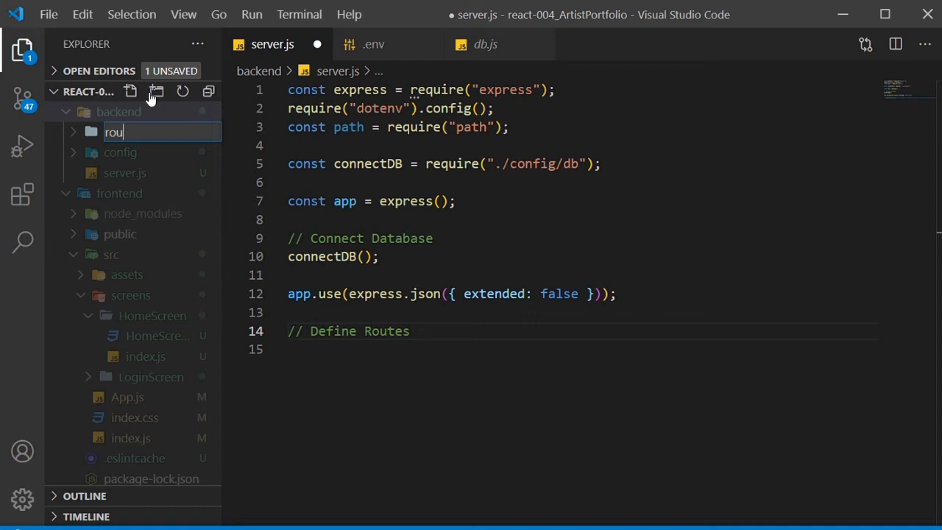
pyautogui.press('Enter')
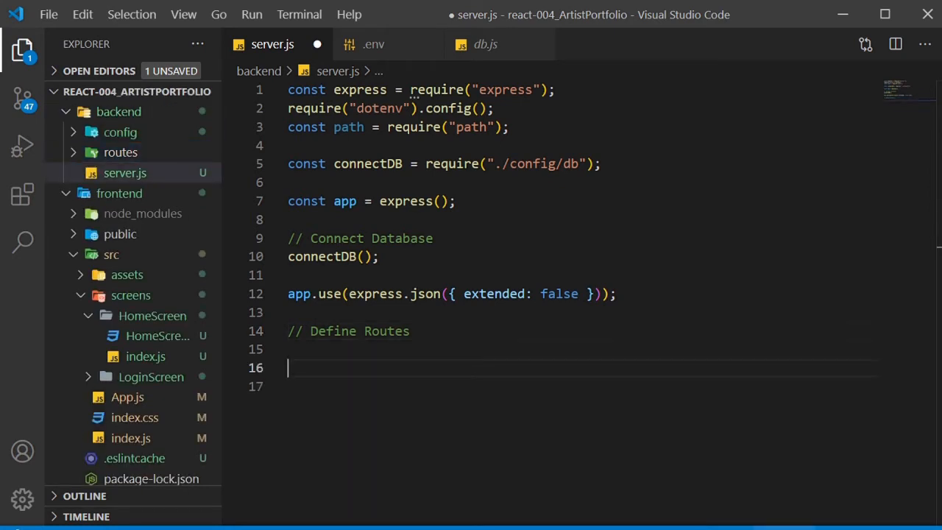
pyautogui.write('// M')
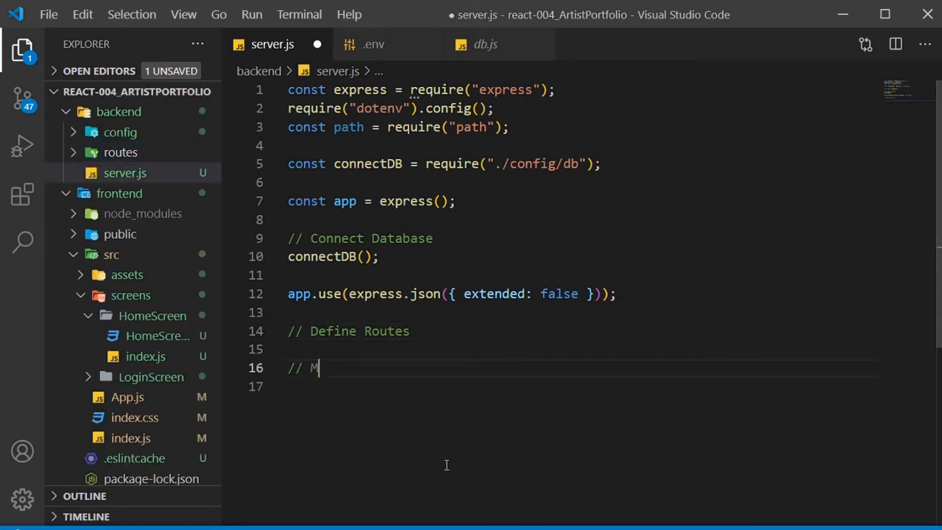
pyautogui.write('iddleware')
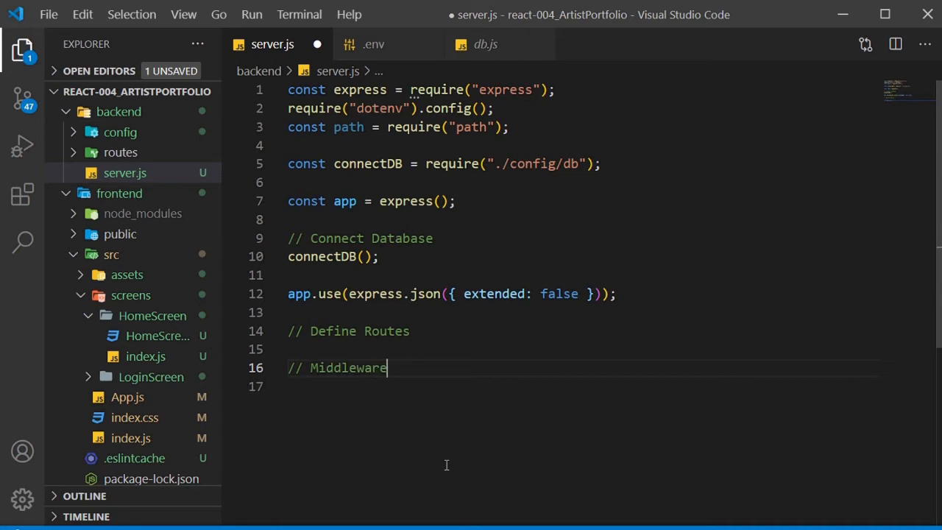
pyautogui.moveTo(145, 132)
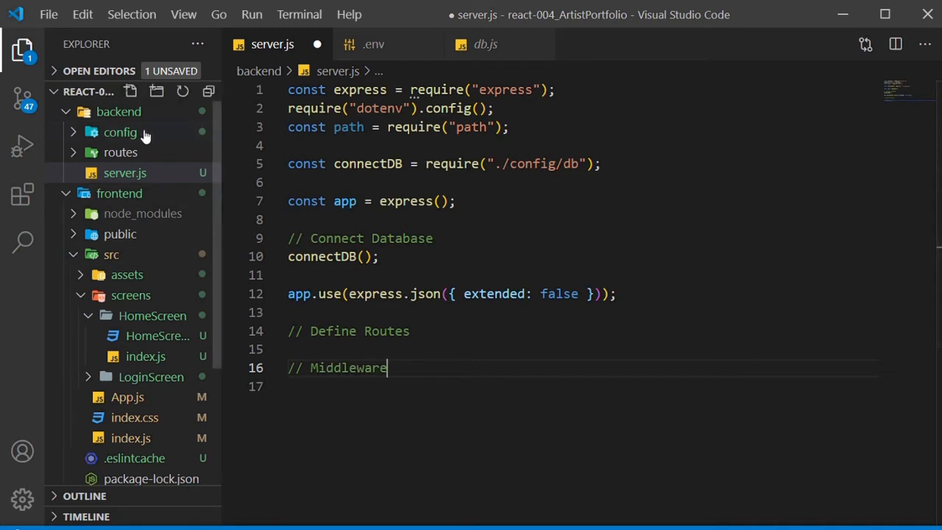
pyautogui.click(156, 90)
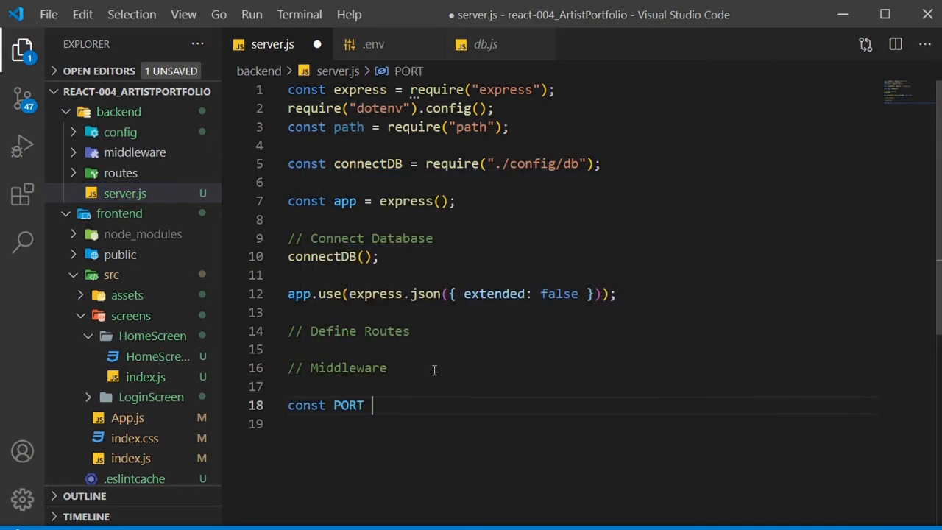
# Step: Set PORT = process.env.PORT || 5000 and listen, logging 'Server started on port ${PORT}'
pyautogui.write('= process')
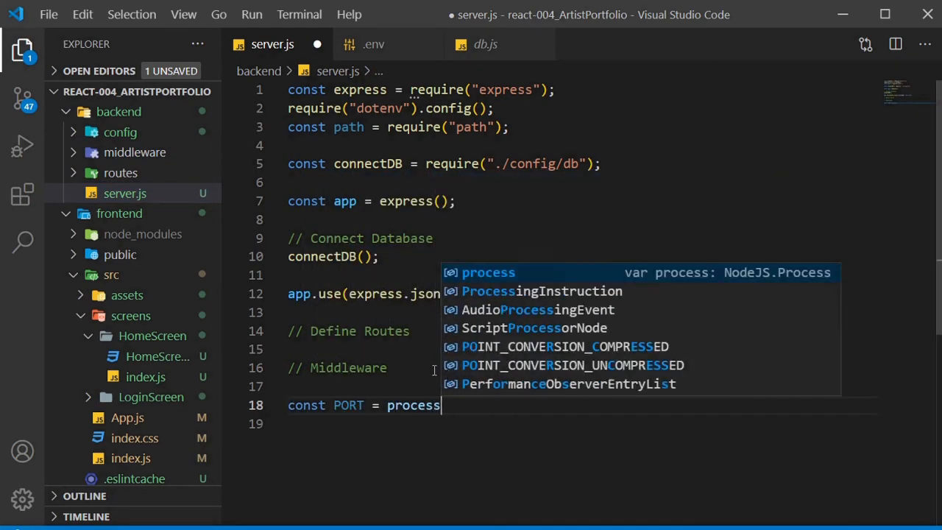
pyautogui.write('.env.PORT ||')
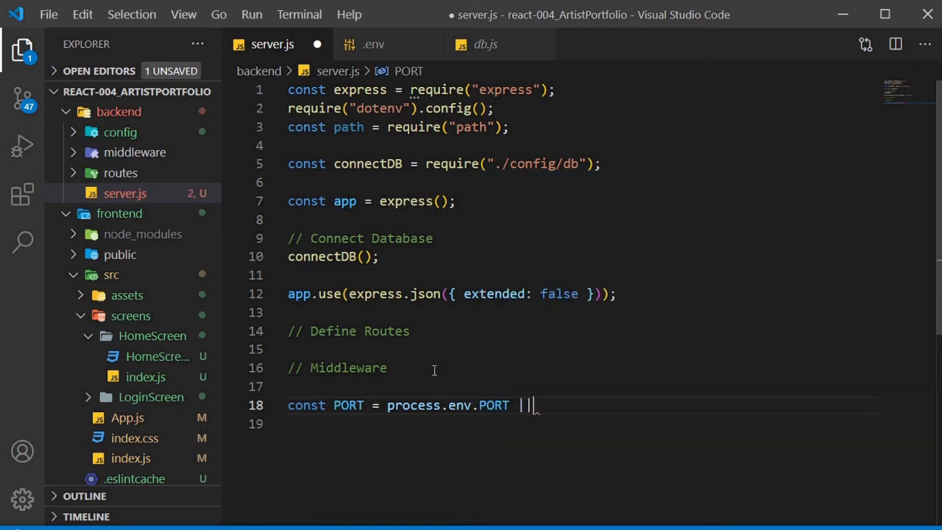
pyautogui.write('5000')
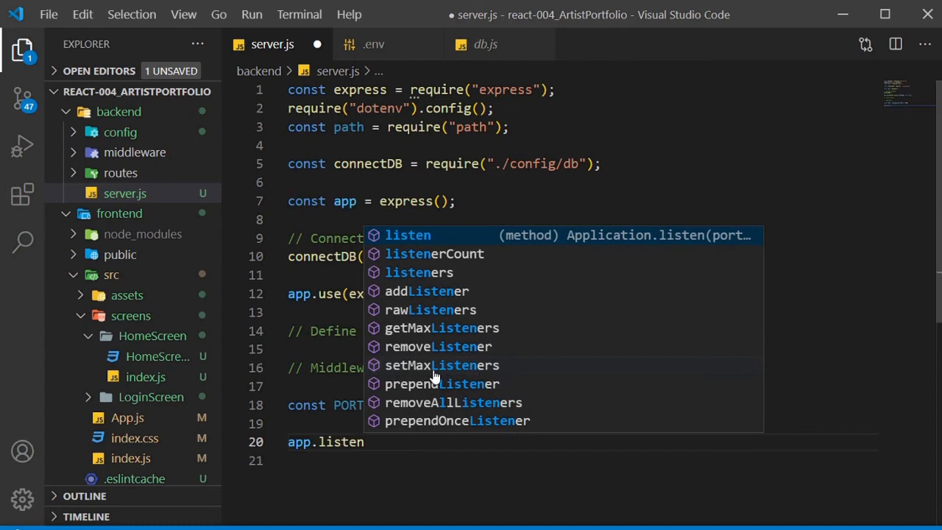
pyautogui.write('PORT, )')
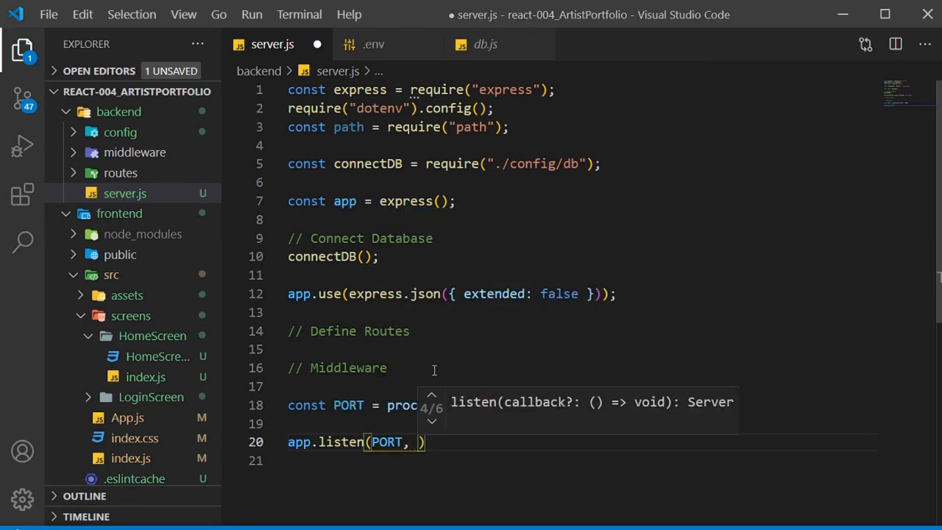
pyautogui.write('() => )')
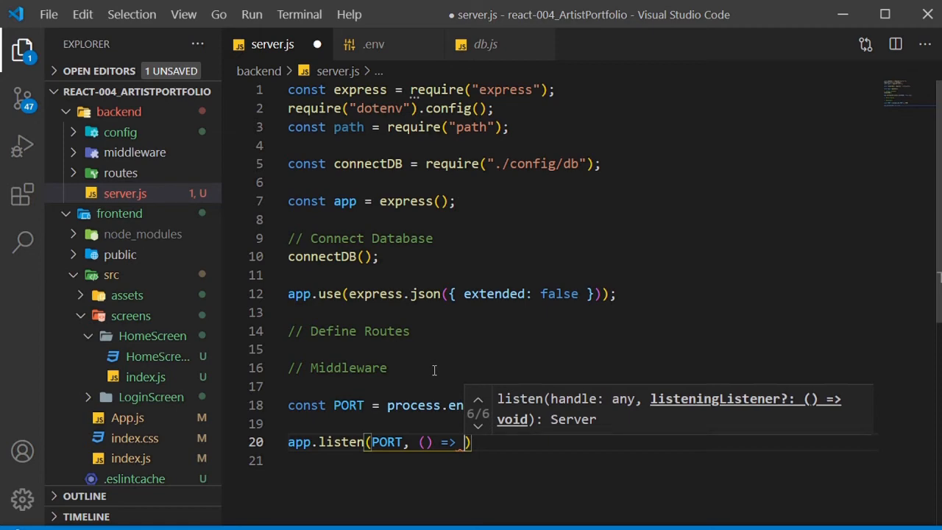
pyautogui.write('console.log')
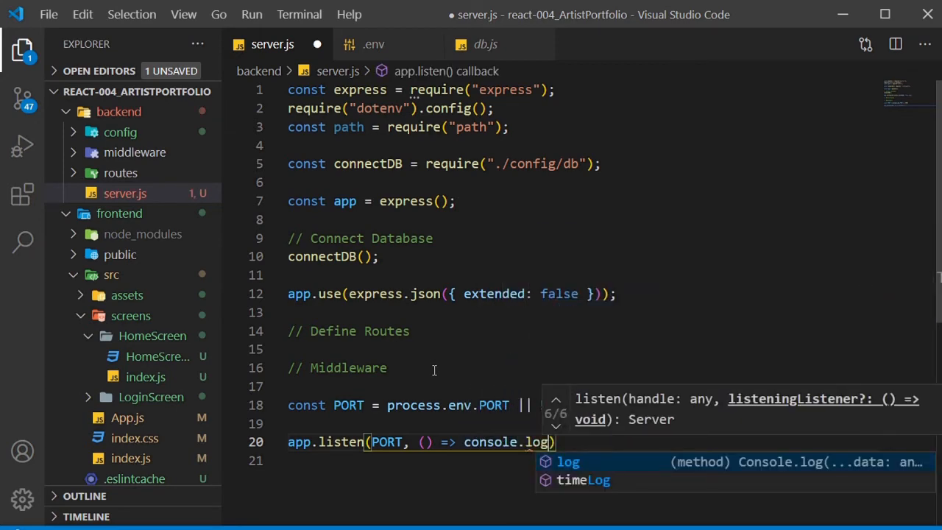
pyautogui.write('`Sere`')
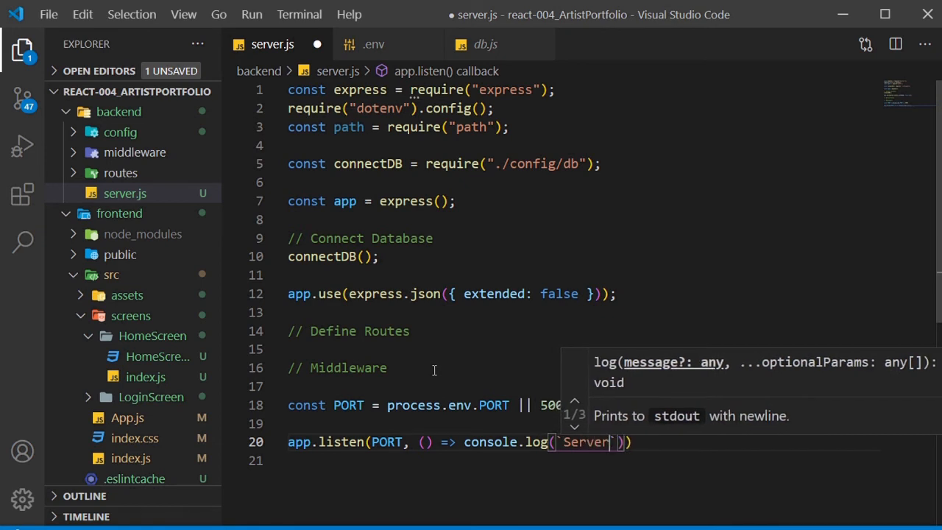
pyautogui.write('started')
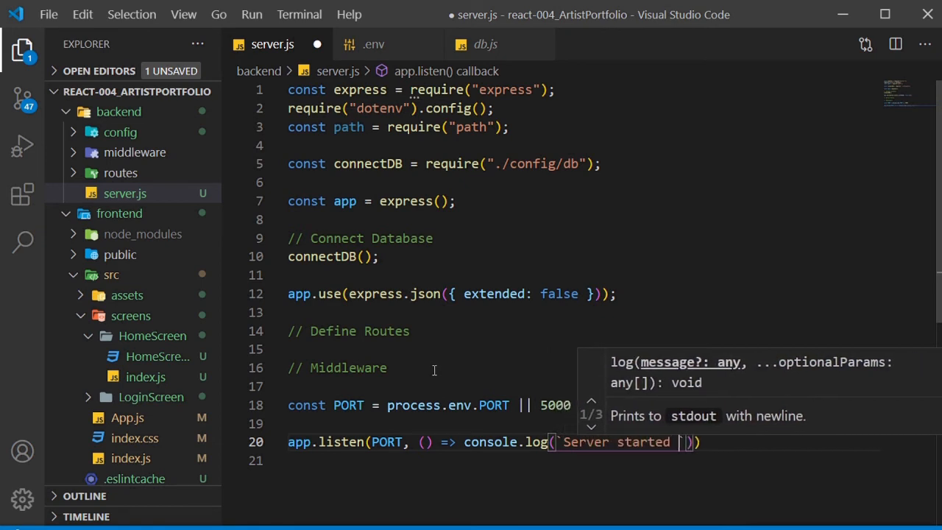
pyautogui.write('on port')
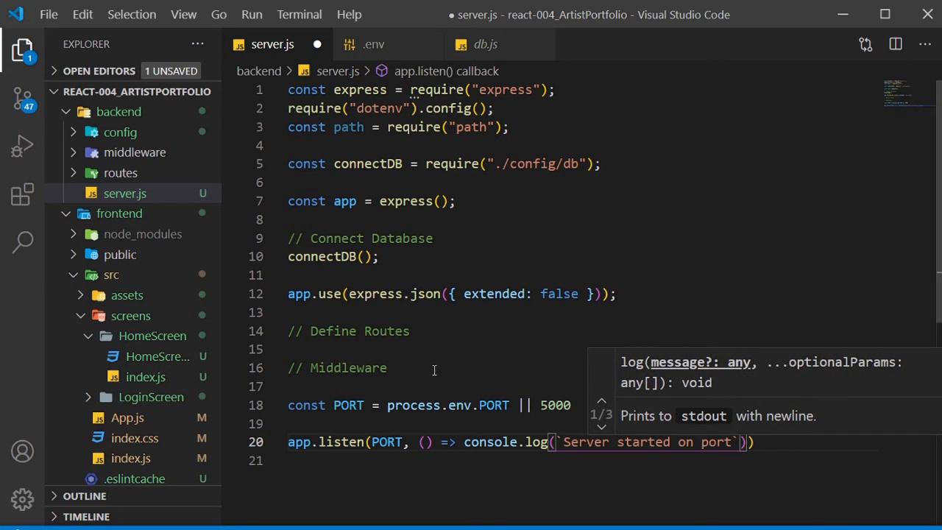
pyautogui.write('${}')
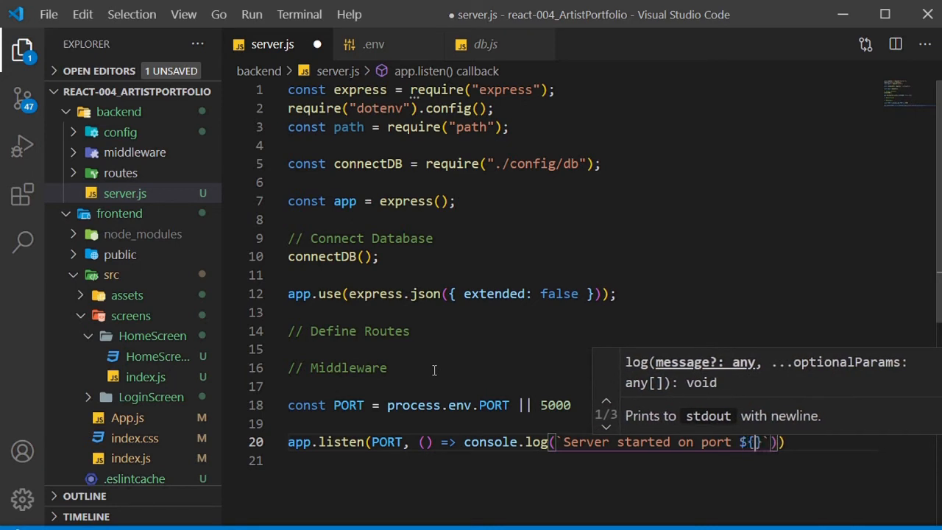
pyautogui.write('PORT')
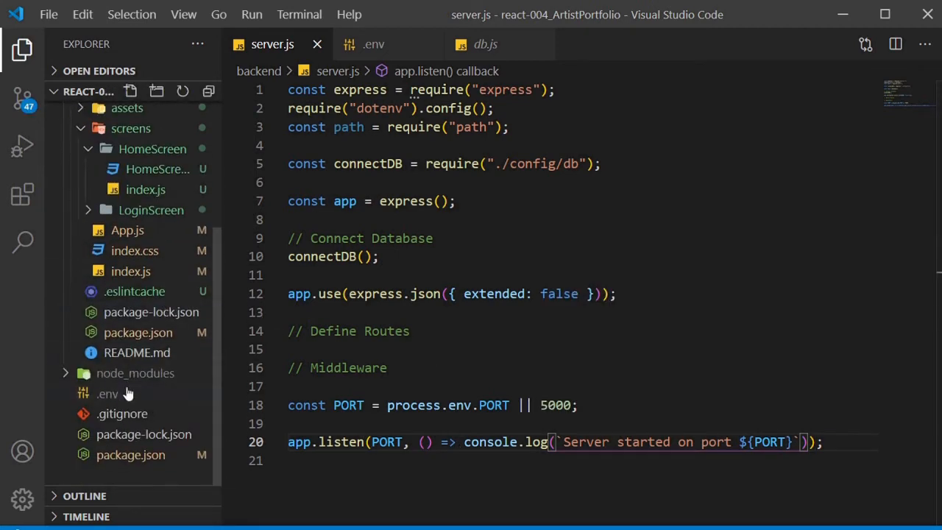
pyautogui.click(107, 394)
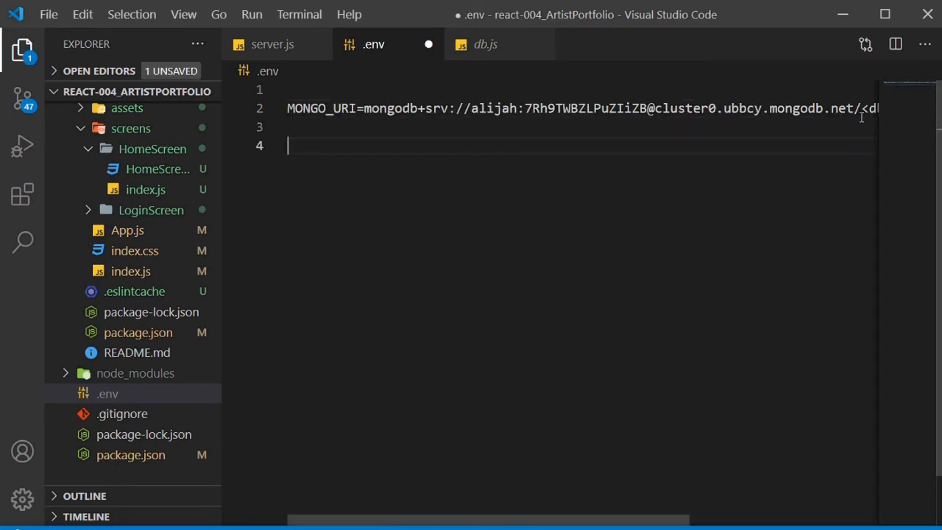
# Step: Add PORT=5000 to .env and return to server.js
pyautogui.write('PORT=')
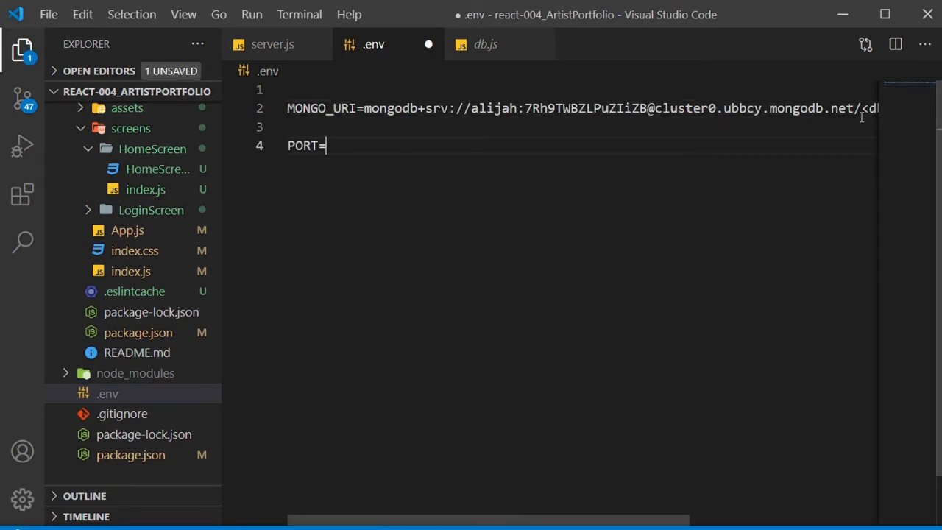
pyautogui.write('5000')
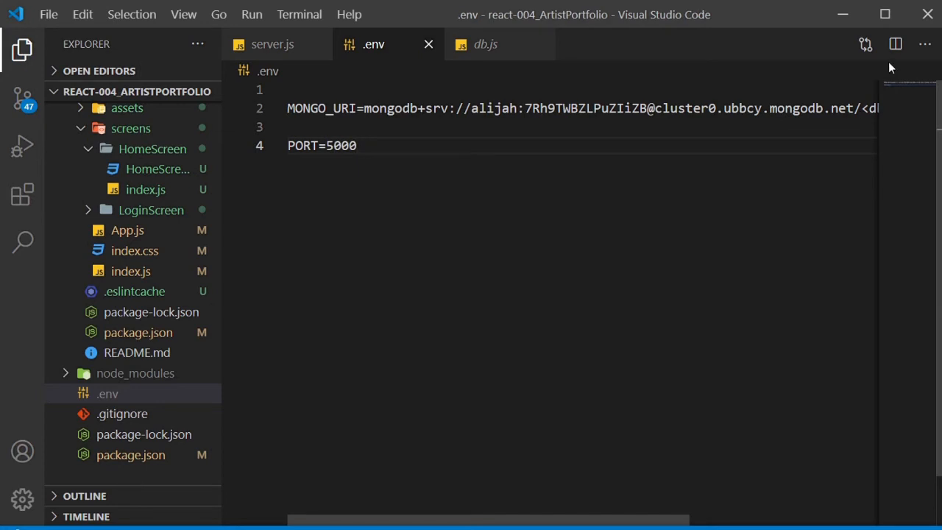
pyautogui.click(271, 44)
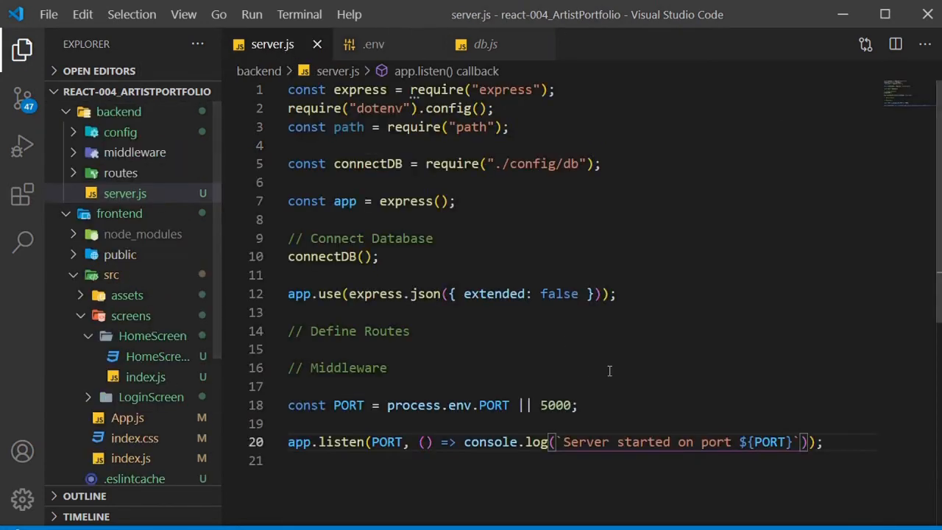
pyautogui.click(135, 151)
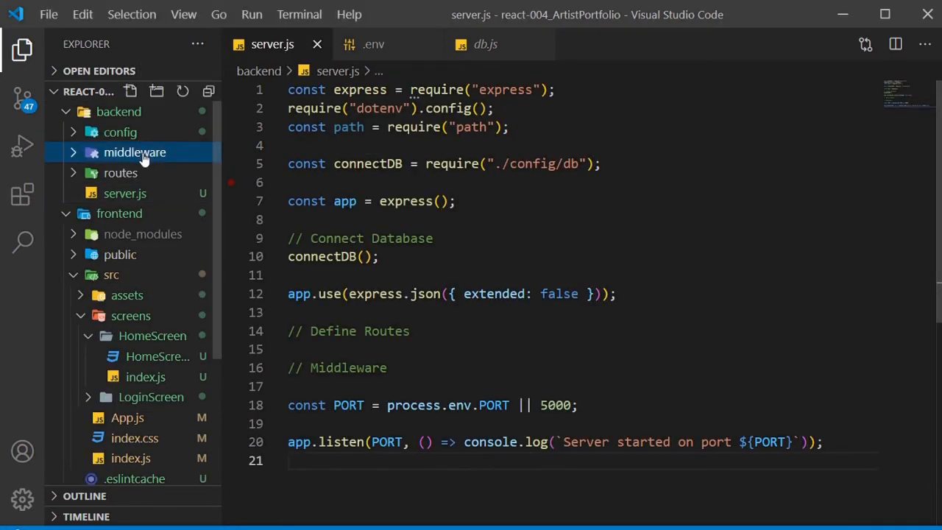
# Step: Create errorMiddleware.js inside the middleware folder
pyautogui.click(130, 90)
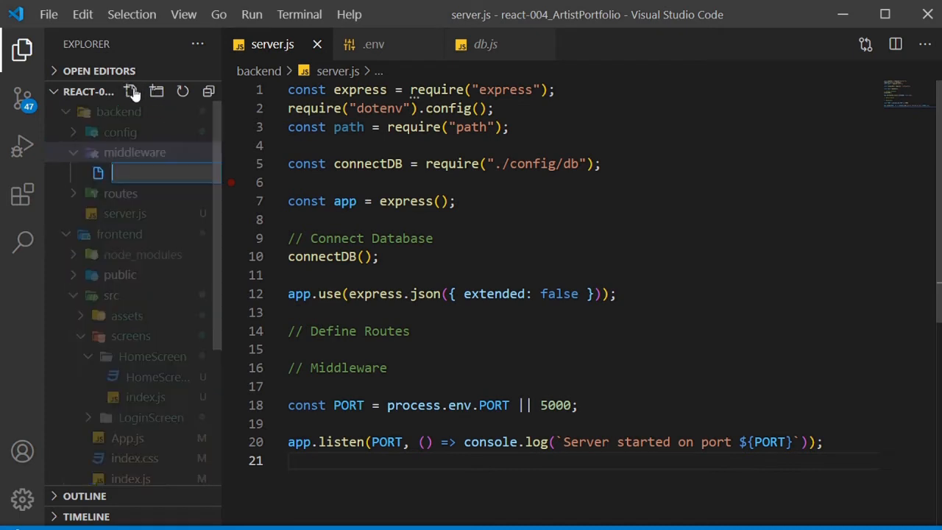
pyautogui.write('errorMid')
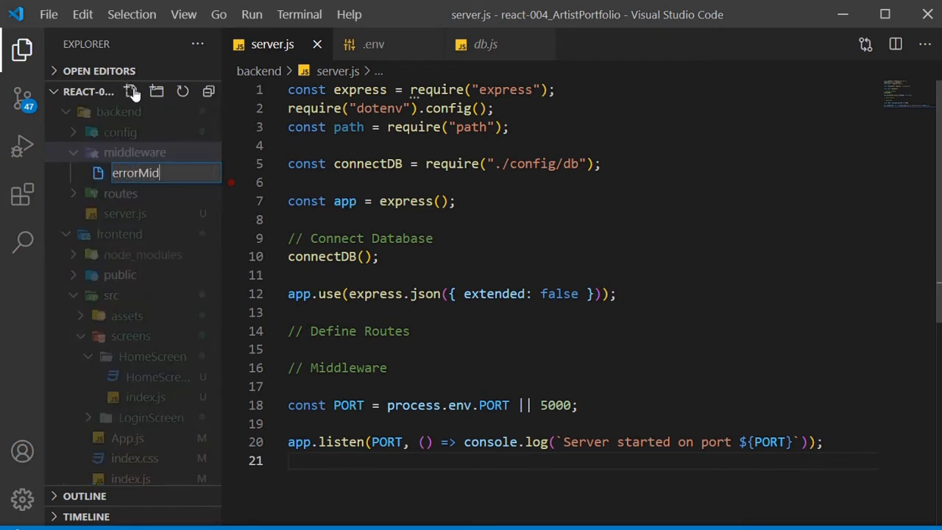
pyautogui.write('dleware.')
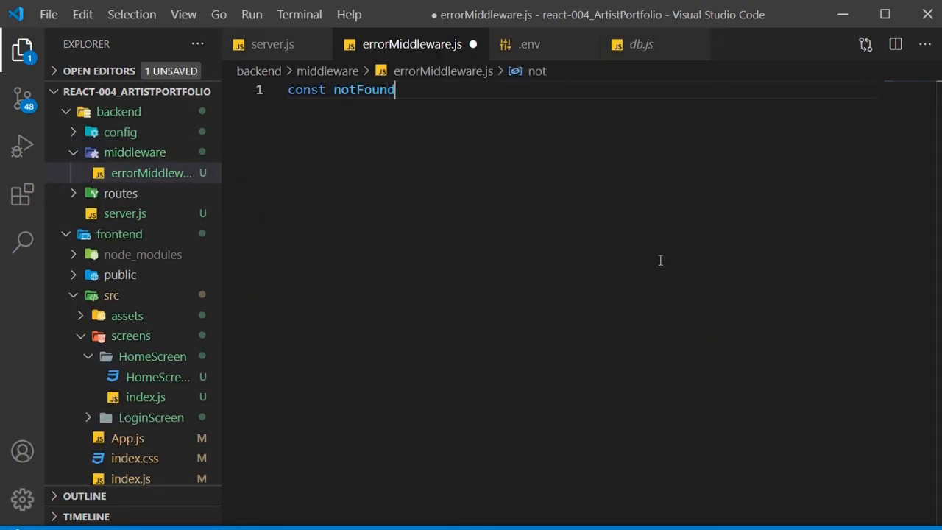
# Step: Start notFound (req, res, next) creating an Error 'Not found - ${req.originalUrl}'
pyautogui.write('= (re')
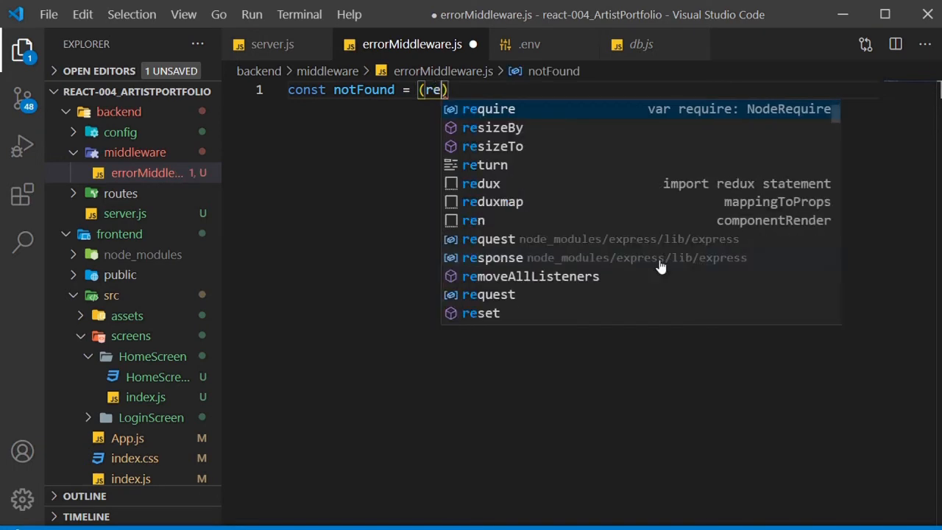
pyautogui.write(',res, ne')
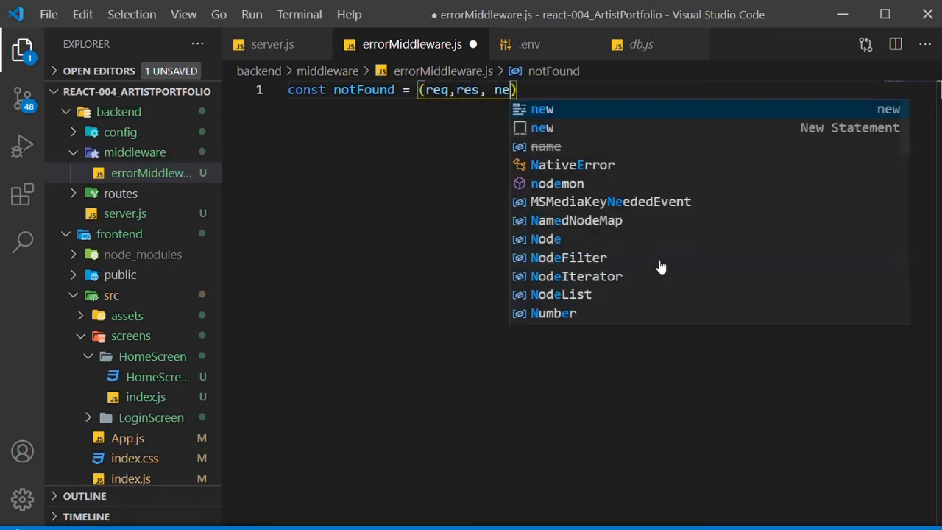
pyautogui.write('xt) => {')
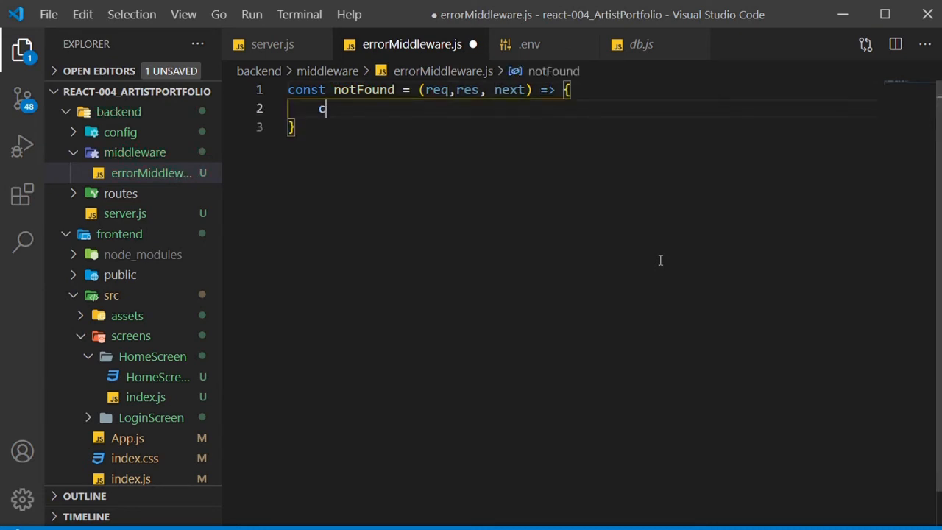
pyautogui.write('onst error')
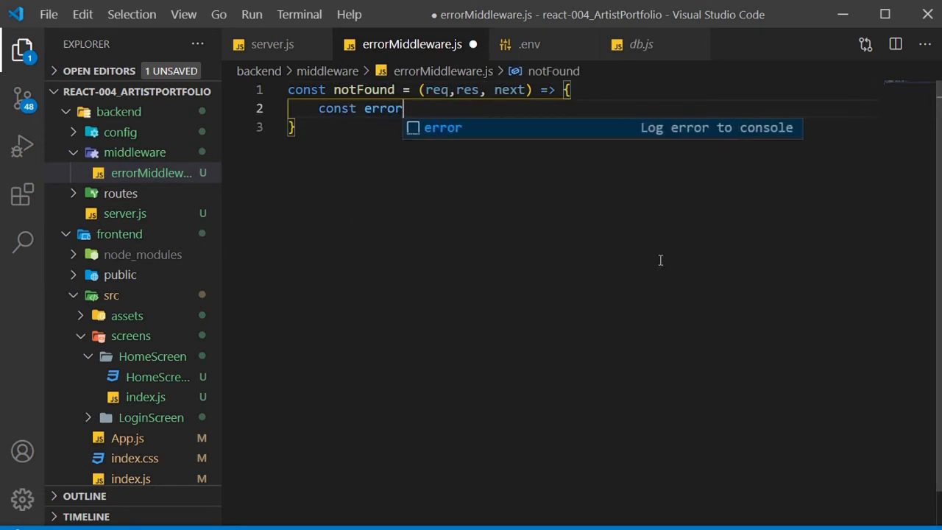
pyautogui.write('= new Error(`Not')
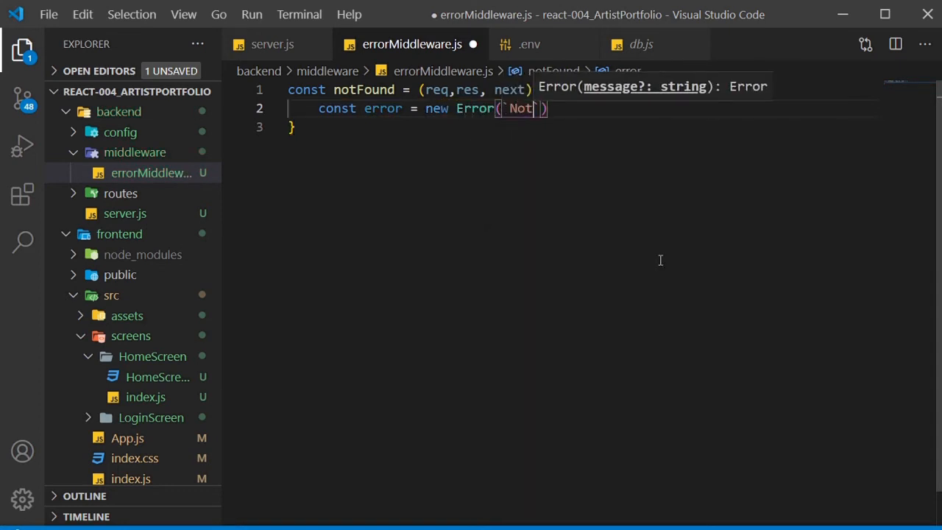
pyautogui.write('found')
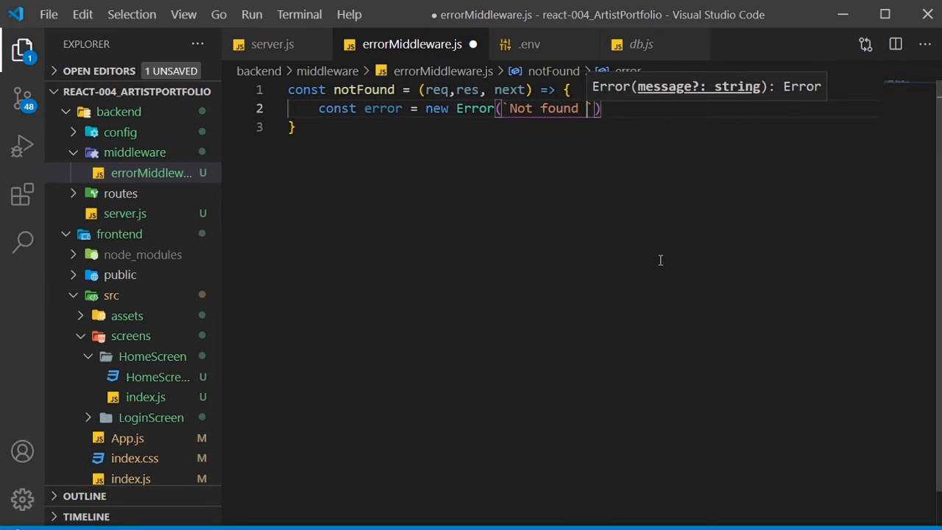
pyautogui.write('- $')
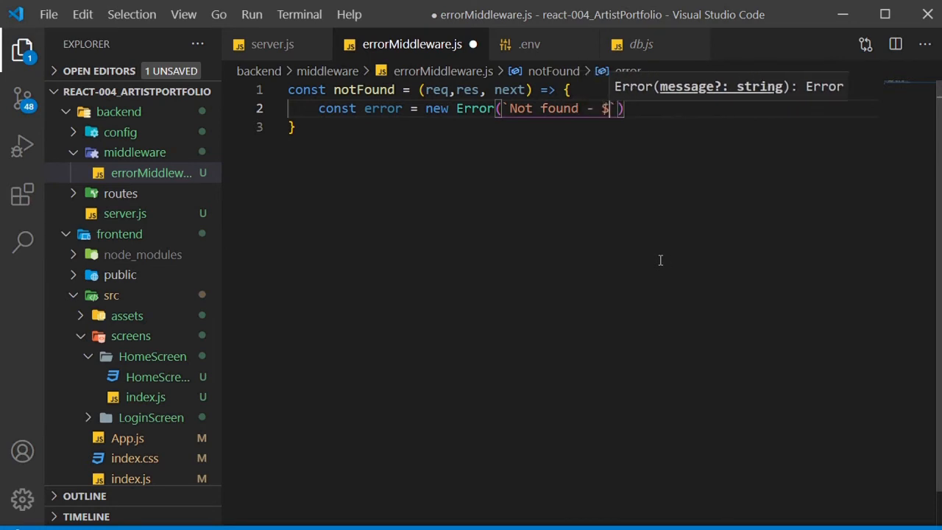
pyautogui.write('req.}')
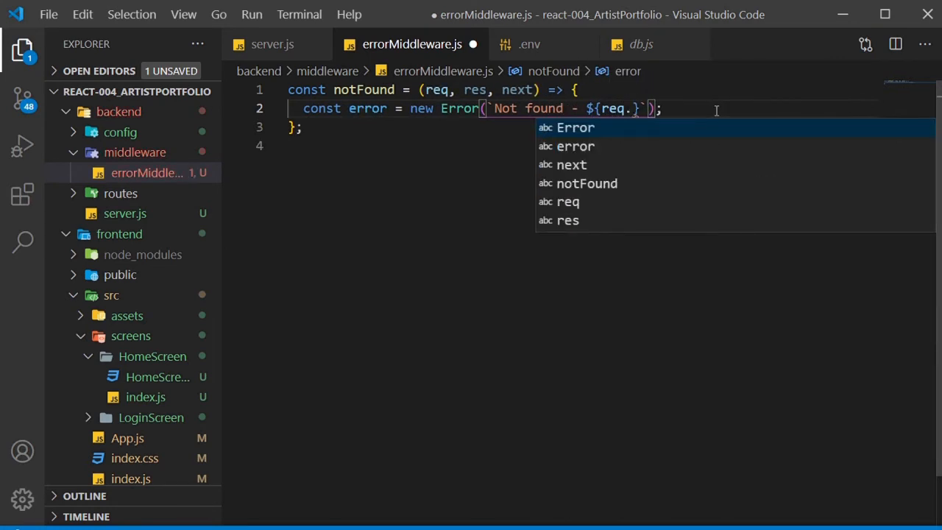
pyautogui.write('originalUrl')
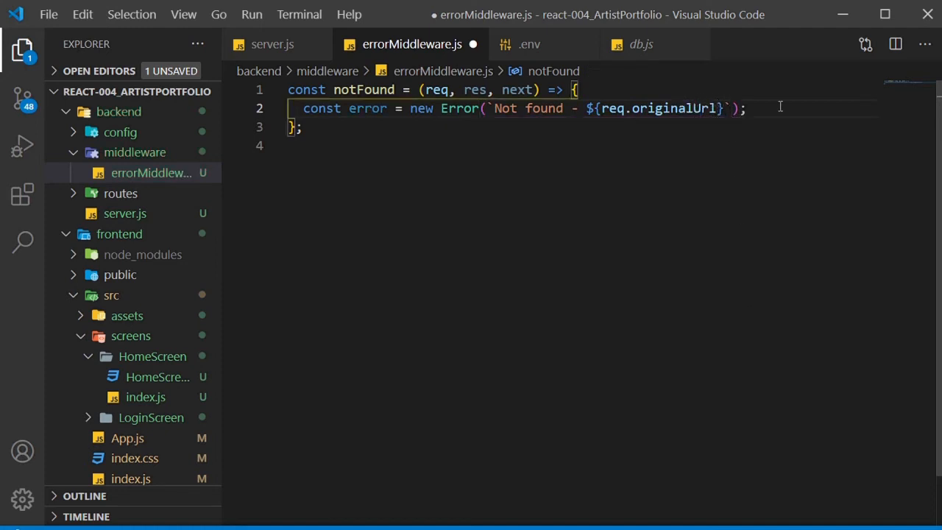
# Step: Set the response status to 404 and pass the error to next
pyautogui.press('Enter')
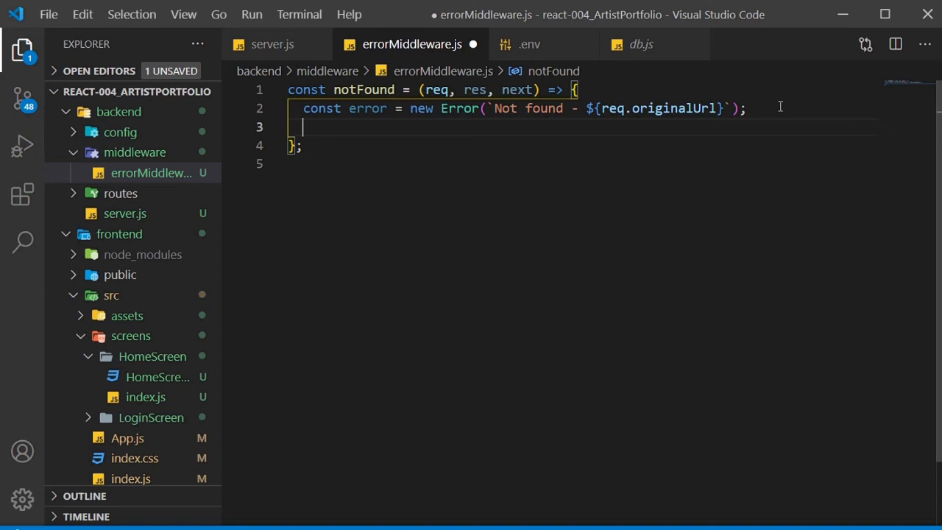
pyautogui.write('res.status(')
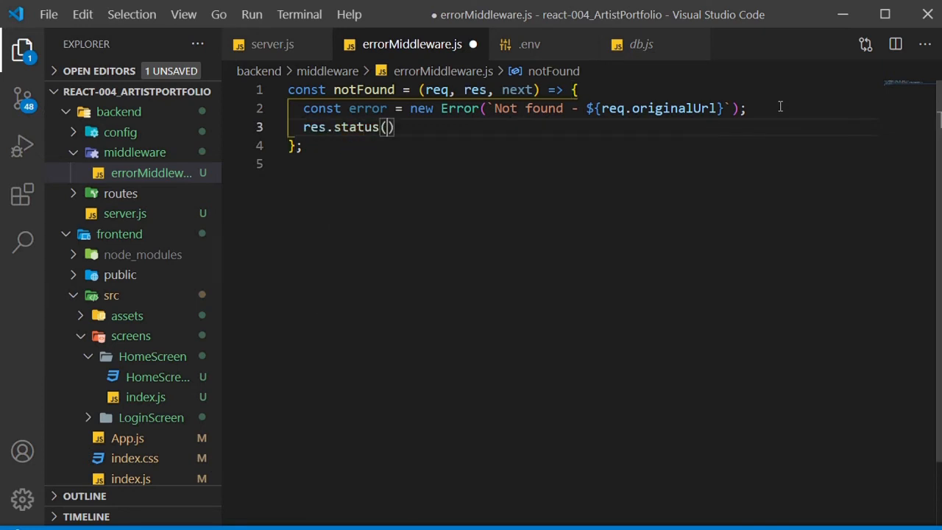
pyautogui.write('404')
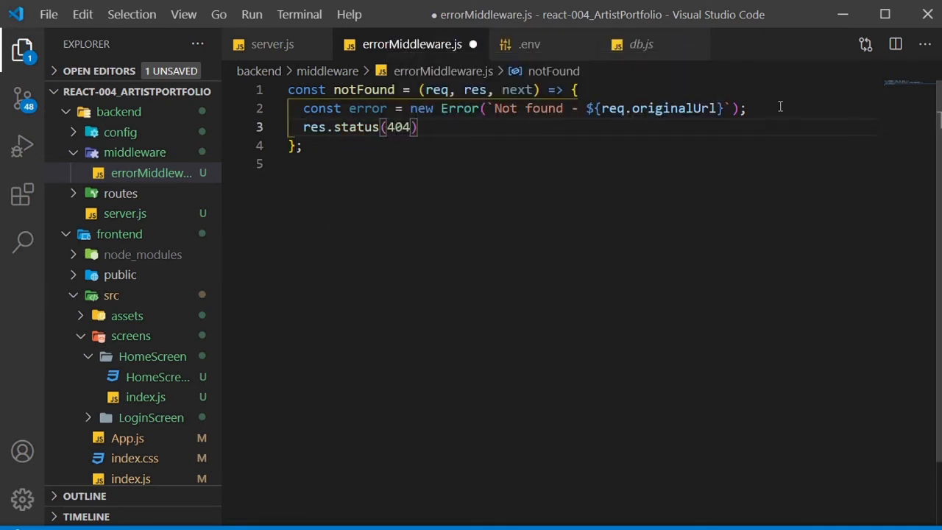
pyautogui.write('next(error')
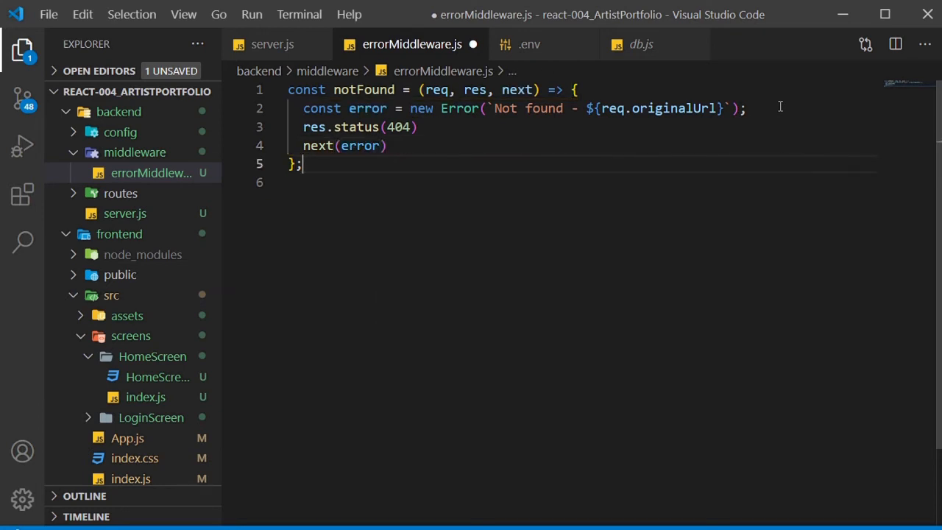
pyautogui.write('const')
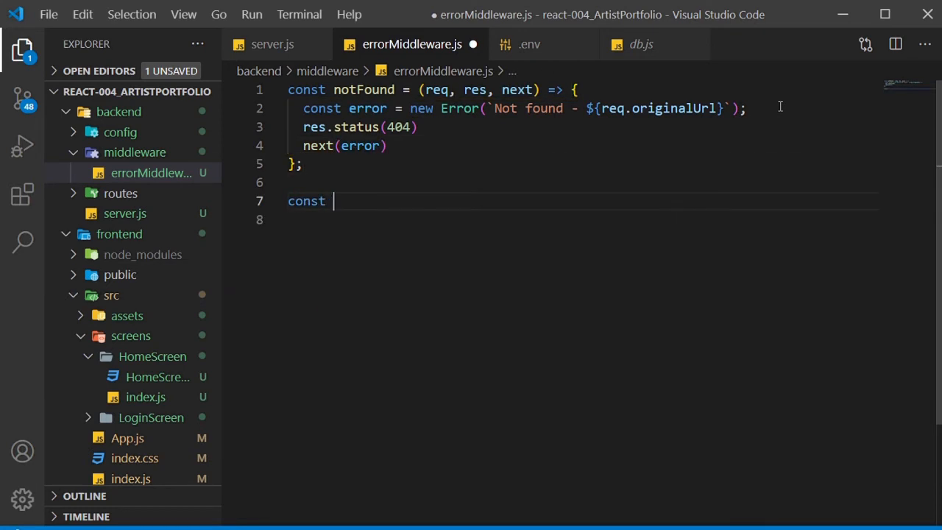
# Step: Define errorHandler setting statusCode to 500 when res.statusCode is 200, then res.status(statusCode)
pyautogui.write('errorHandle')
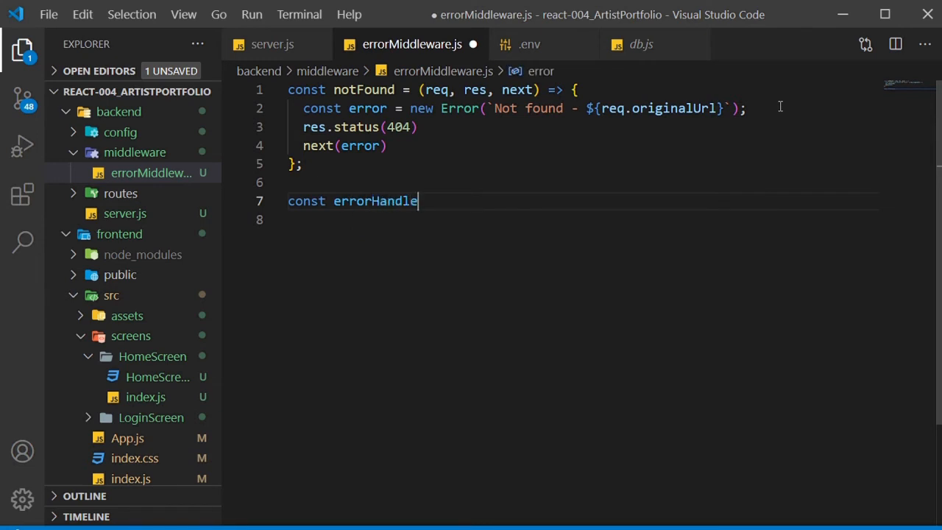
pyautogui.write('r =')
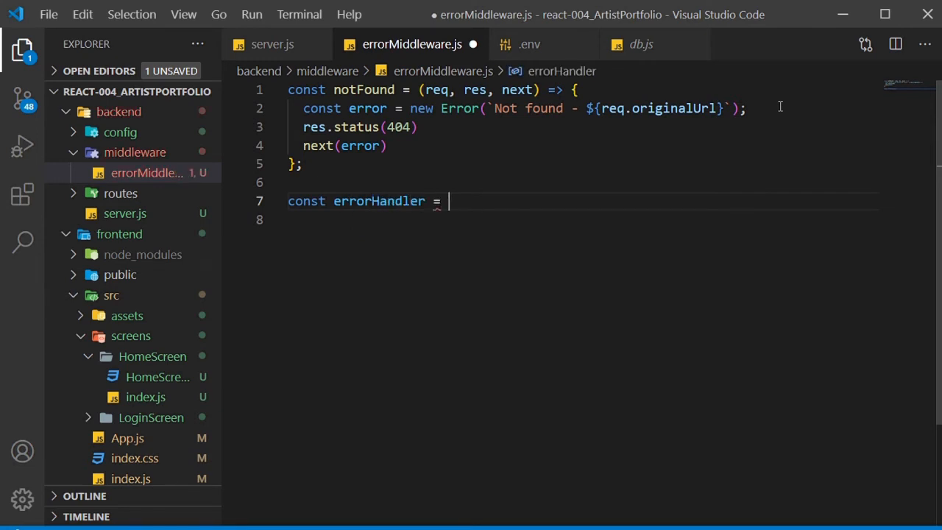
pyautogui.write('(err,')
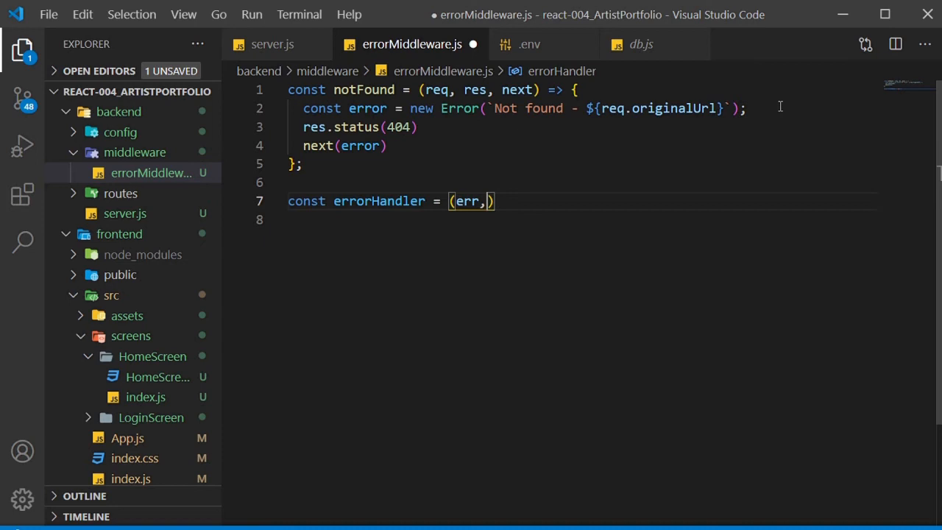
pyautogui.write('req, re')
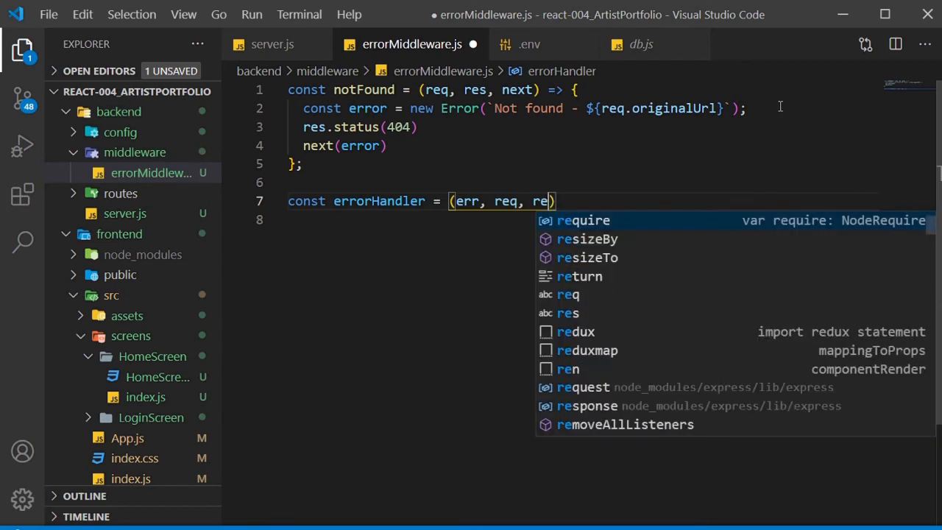
pyautogui.write('s, next')
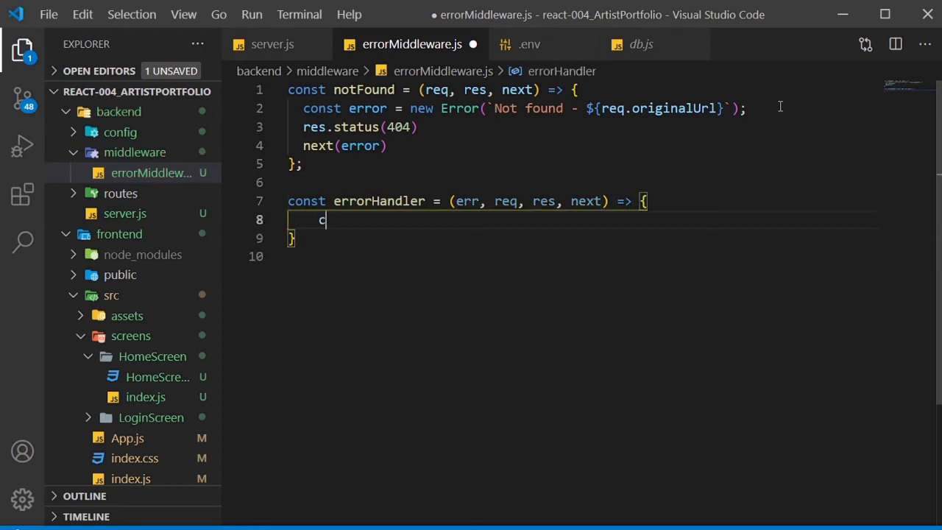
pyautogui.write('onst status')
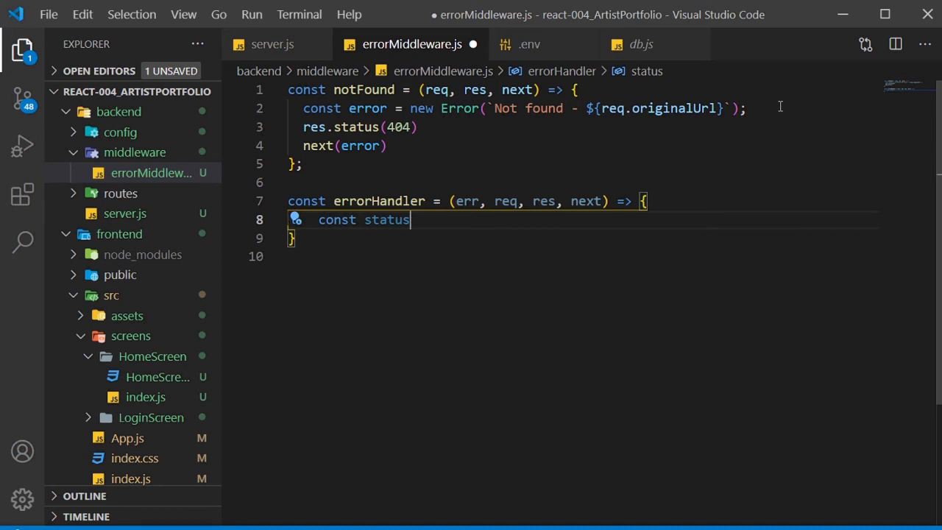
pyautogui.write('C')
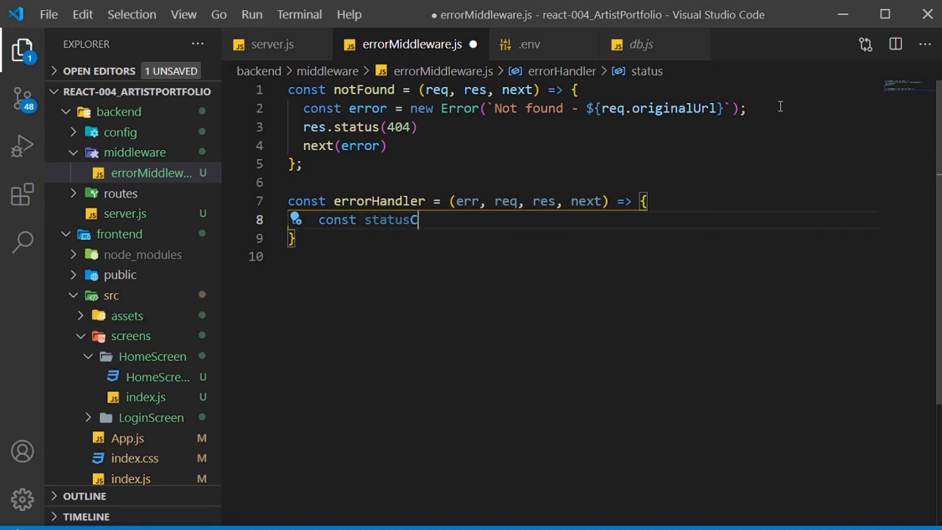
pyautogui.write('ode =')
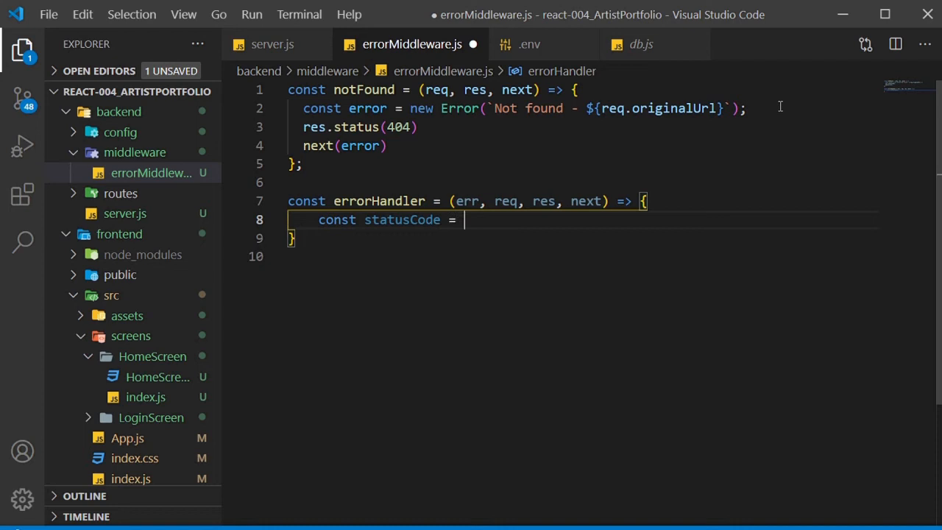
pyautogui.write('res.statusCode')
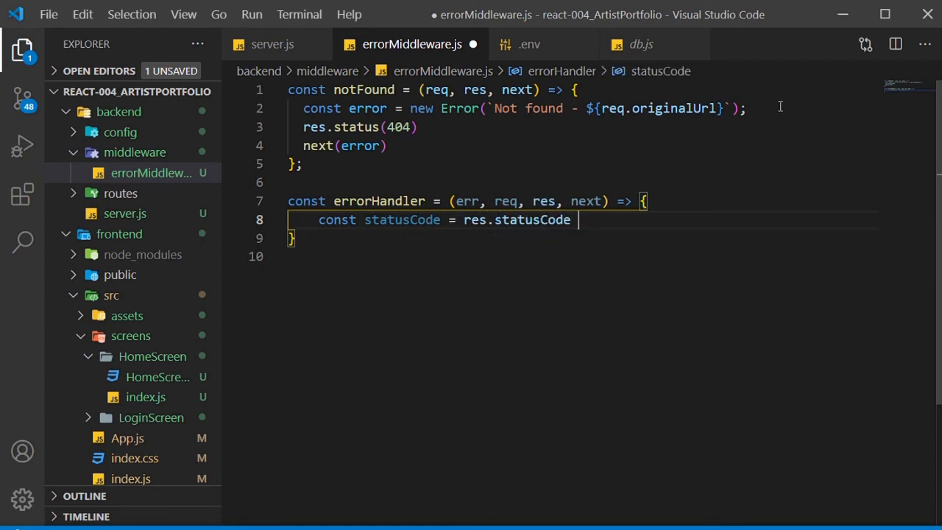
pyautogui.write('=== 200 ?')
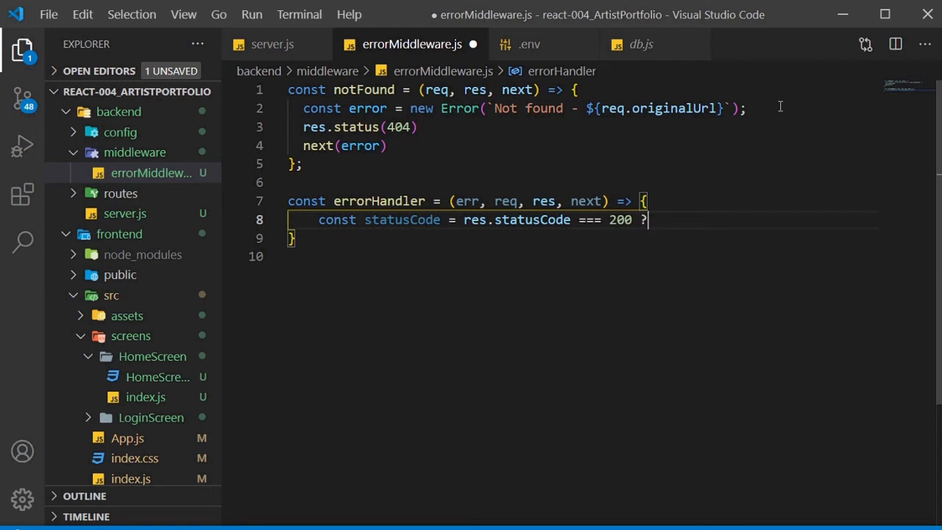
pyautogui.write('500')
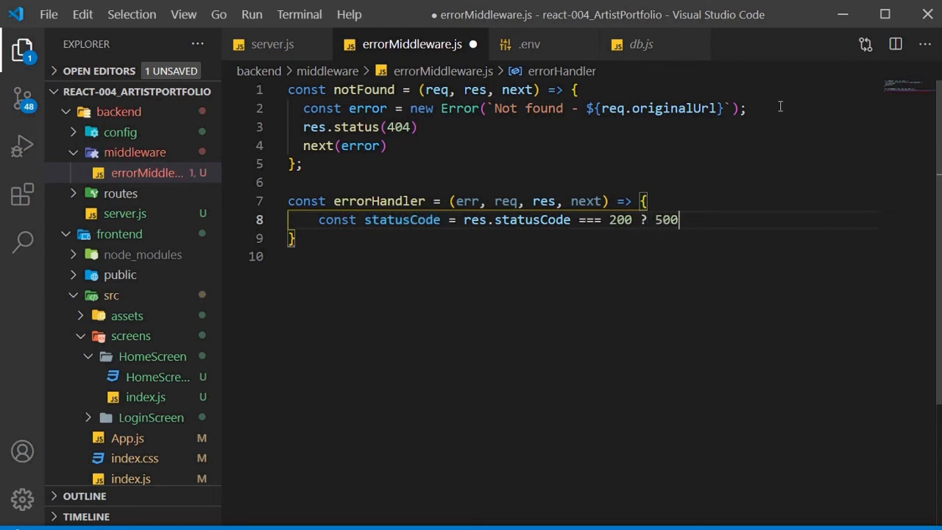
pyautogui.write(': res.statusCode')
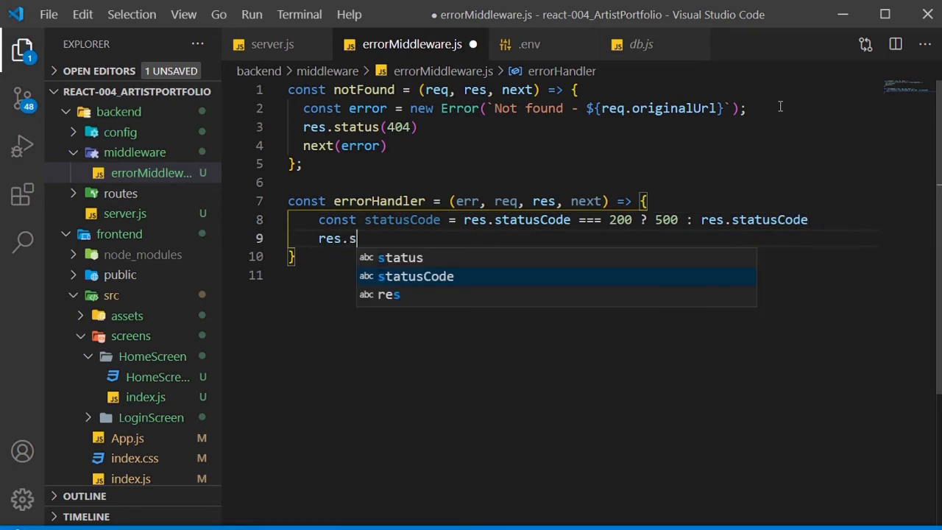
pyautogui.write('tatus(statusCode')
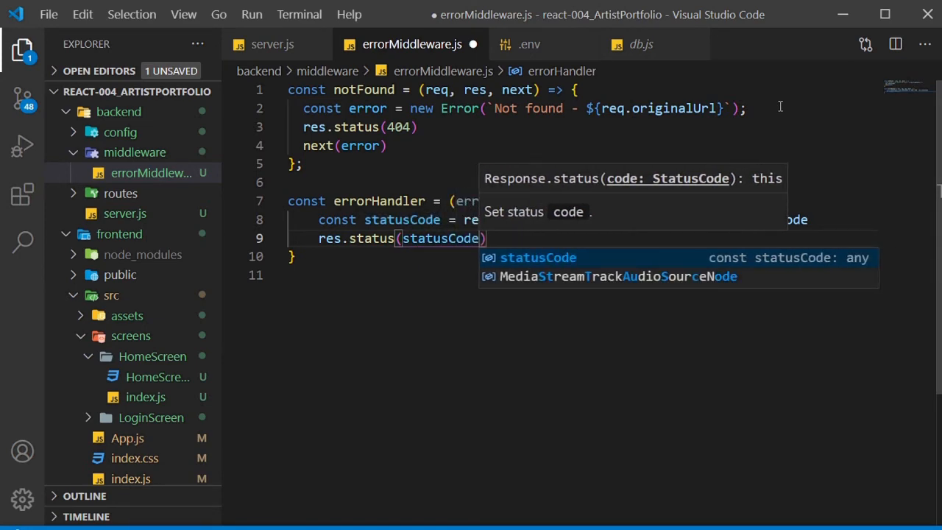
# Step: Return JSON with err.message and stack null when NODE_ENV is 'production'
pyautogui.write('res.js')
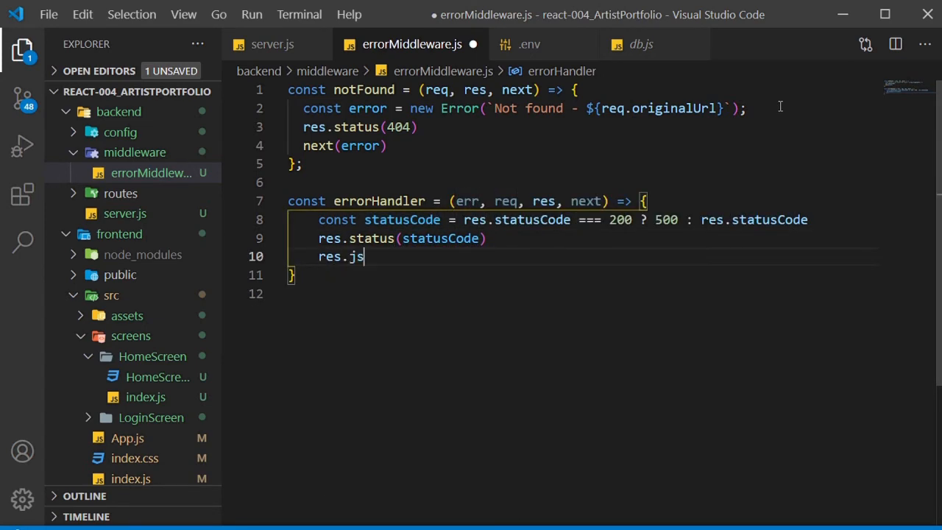
pyautogui.write('on({})')
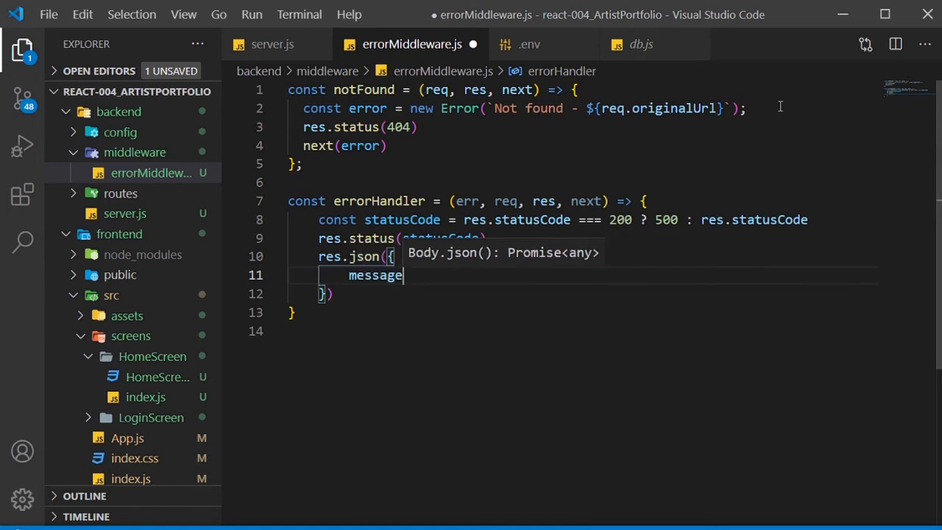
pyautogui.write(': err.messa')
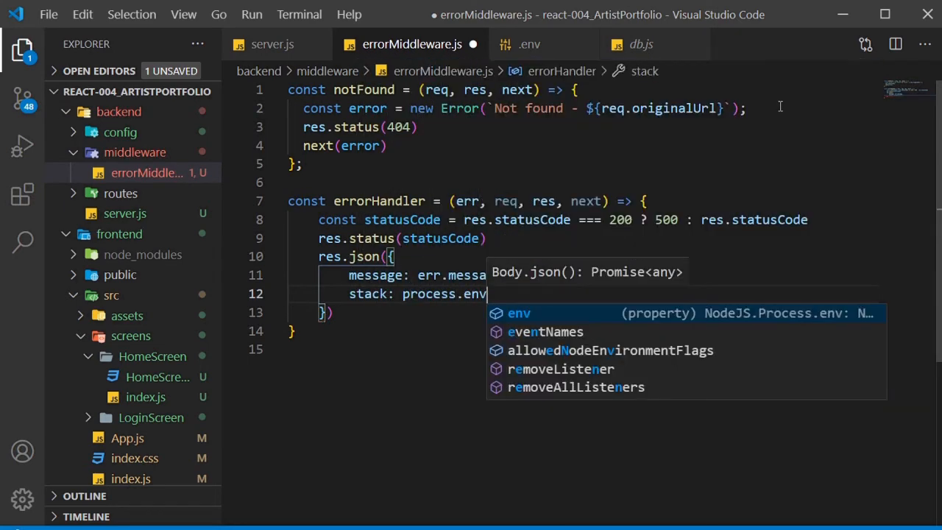
pyautogui.write('.NODE_ENV')
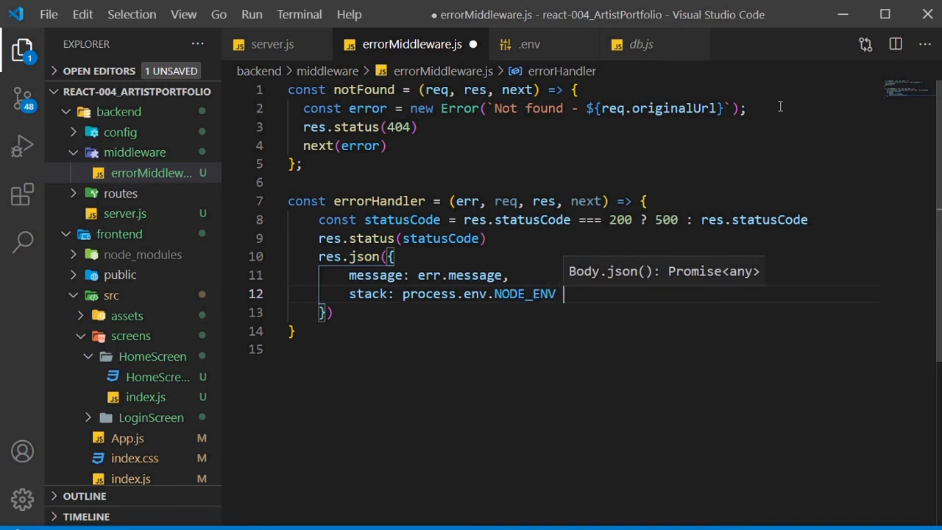
pyautogui.write('===')
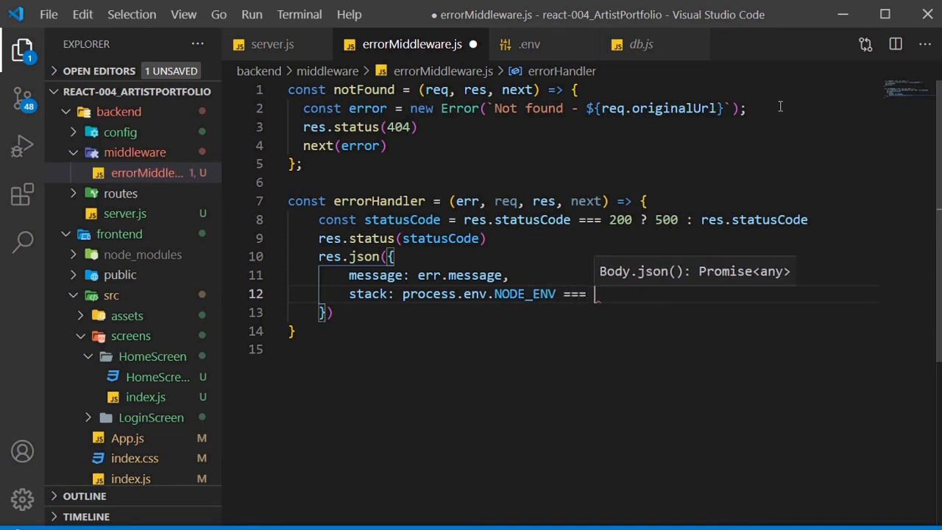
pyautogui.write("'production'")
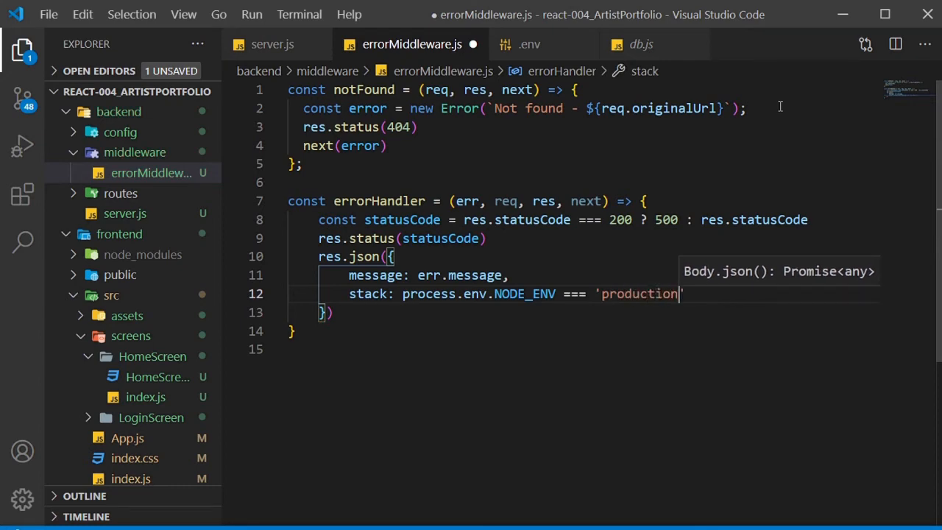
pyautogui.write('? n')
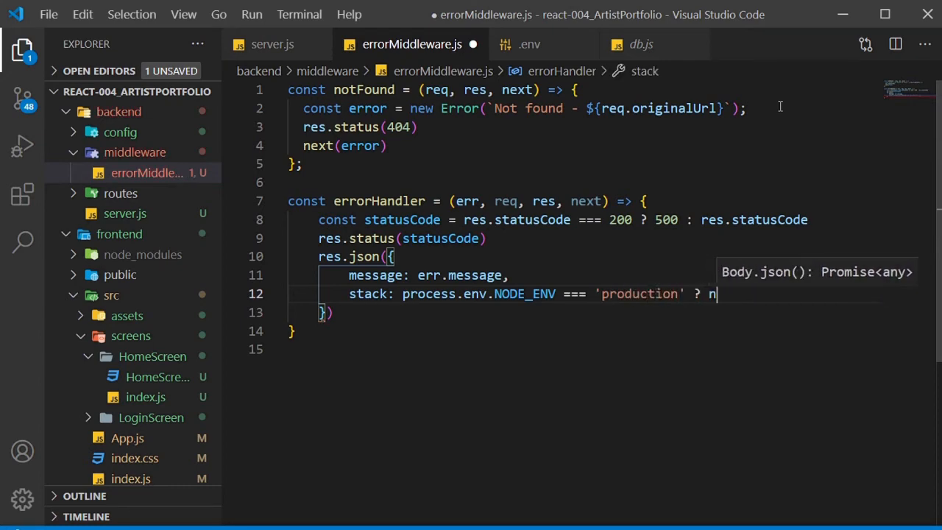
pyautogui.write('ull : err.stack,')
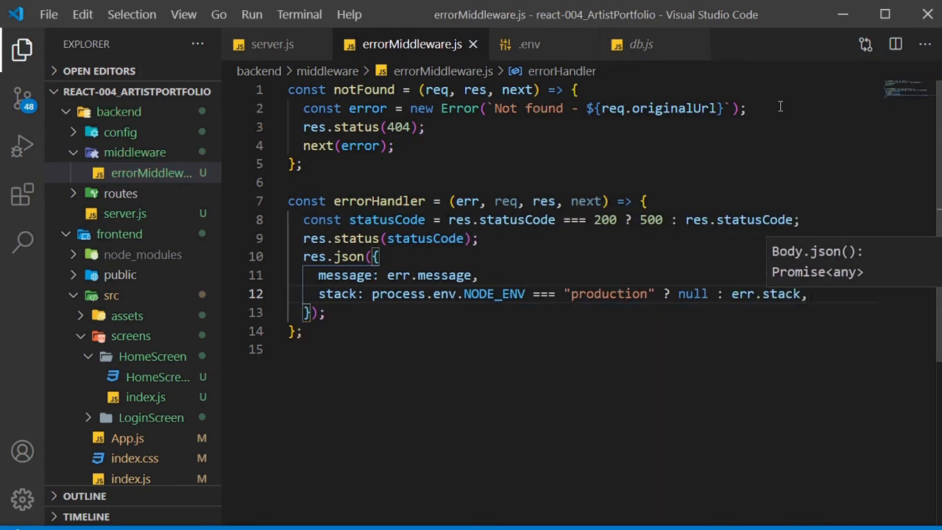
pyautogui.moveTo(425, 253)
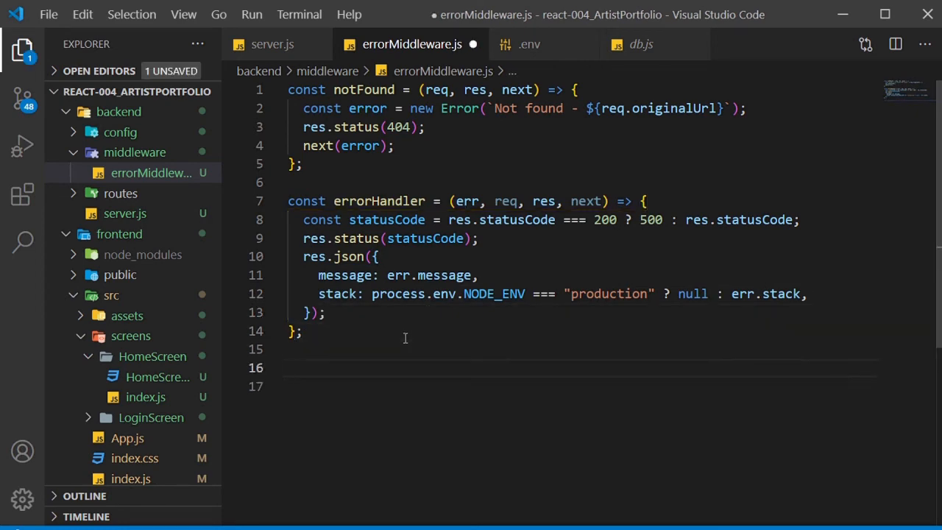
# Step: Add module.exports = { notFound, errorHandler } to errorMiddleware.js
pyautogui.write('module.exports = {n')
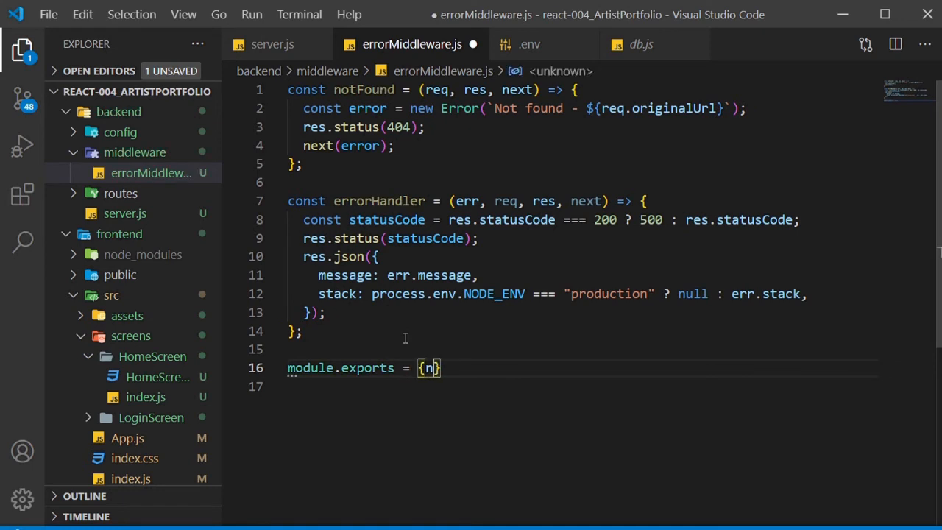
pyautogui.write('otFound, er')
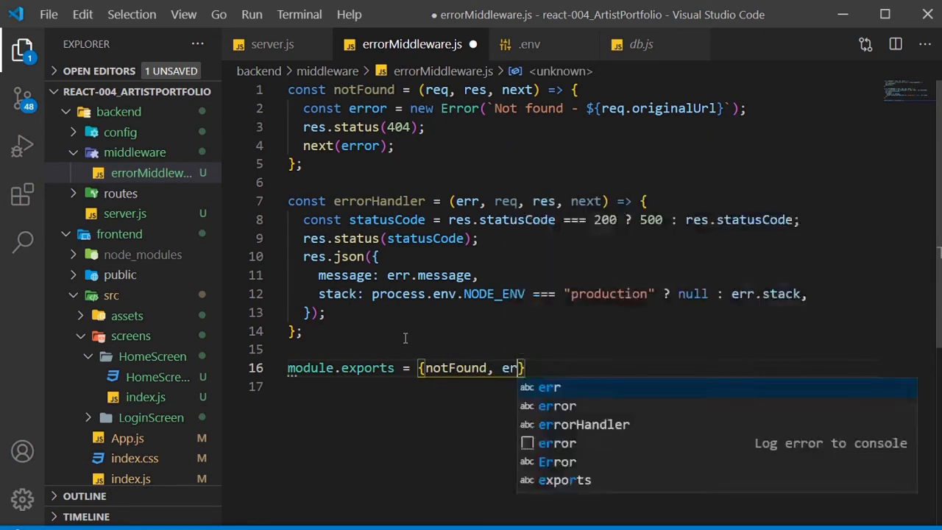
pyautogui.click(584, 424)
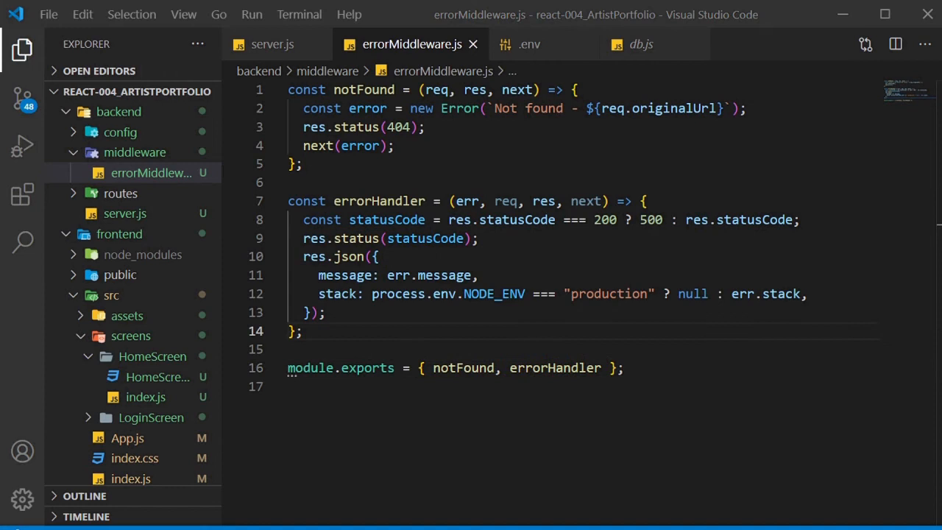
pyautogui.moveTo(782, 167)
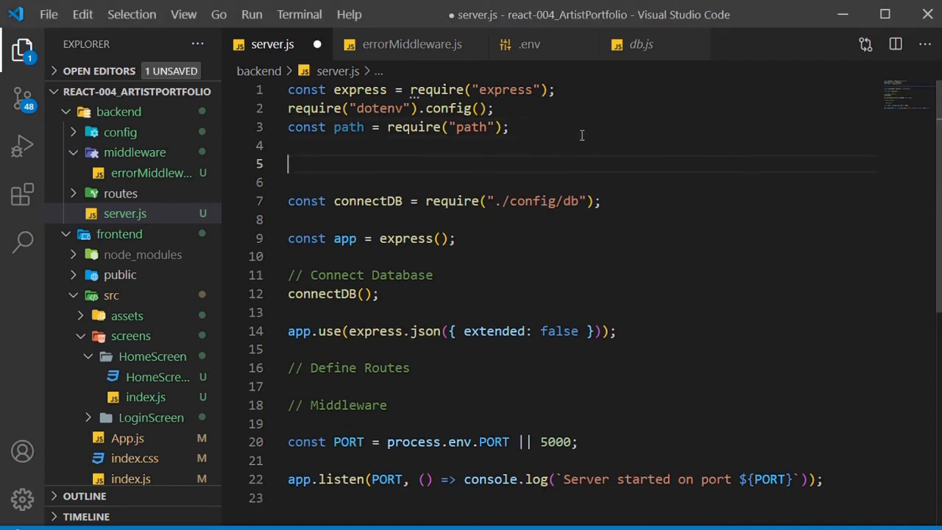
# Step: Require { notFound, errorHandler } from './middleware/errorMiddleware' in server.js
pyautogui.write('const')
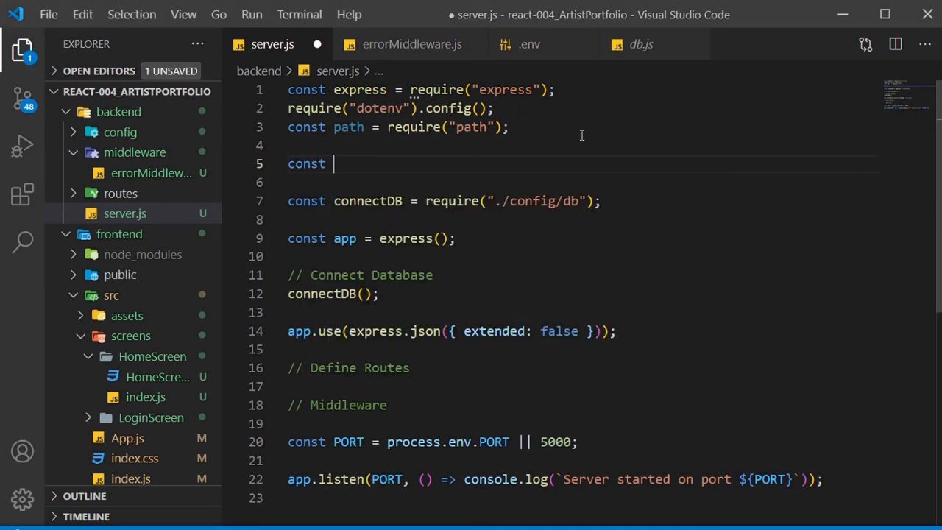
pyautogui.write('{notF')
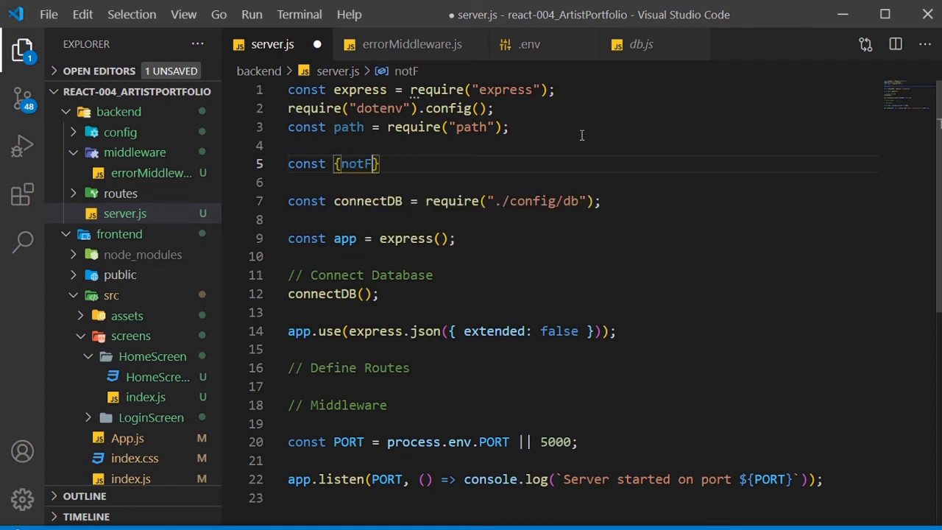
pyautogui.write('Found, errorHandler')
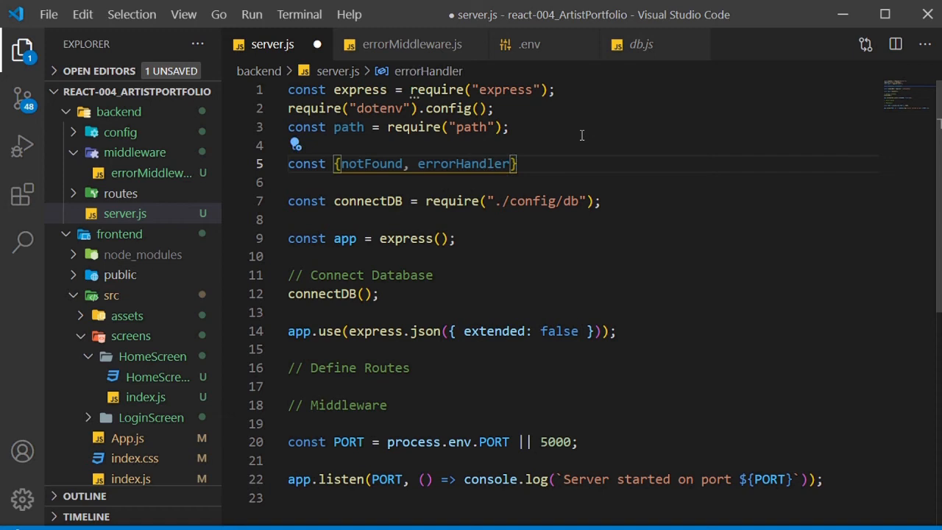
pyautogui.write('= require("./middleware/errorMiddleware");')
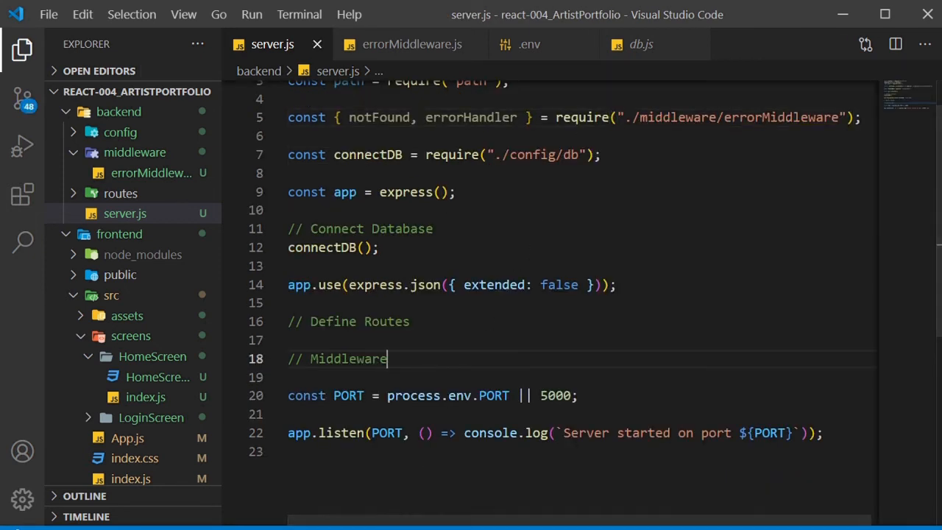
# Step: Register app.use(notFound) under the Middleware comment
pyautogui.write('app.use(')
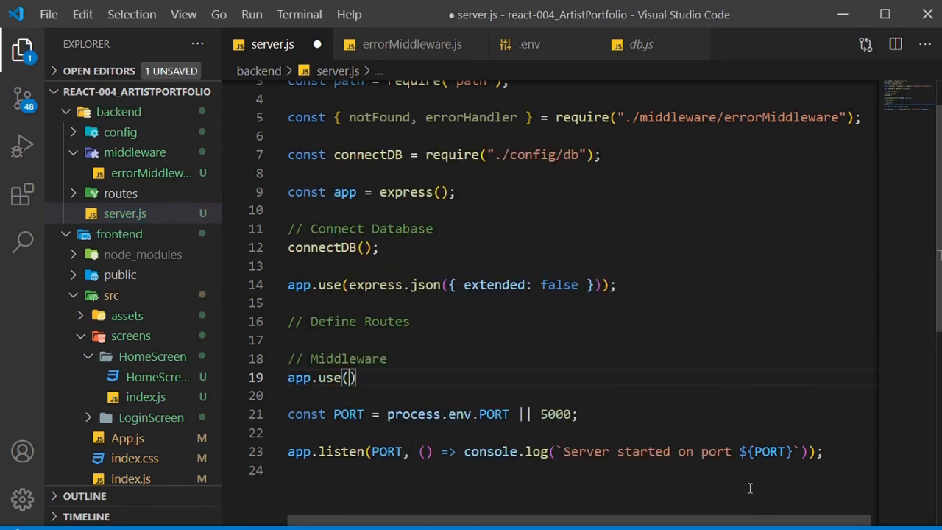
pyautogui.write('notFound')
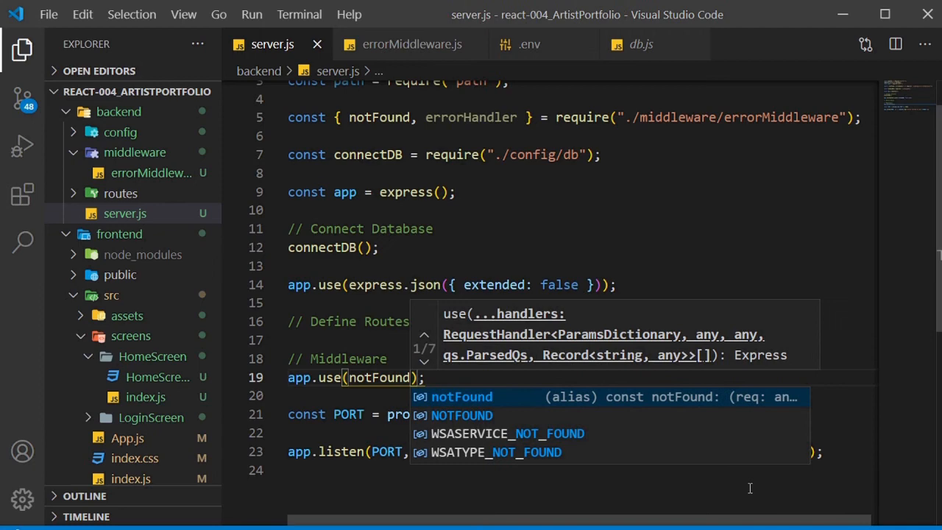
pyautogui.click(299, 14)
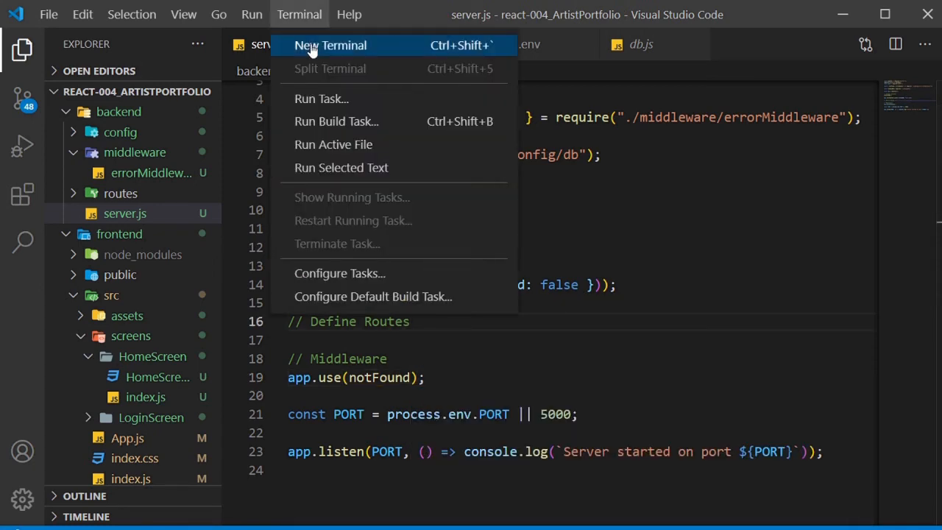
# Step: Start the dev server with npm run dev in a new terminal, then stop it
pyautogui.click(330, 45)
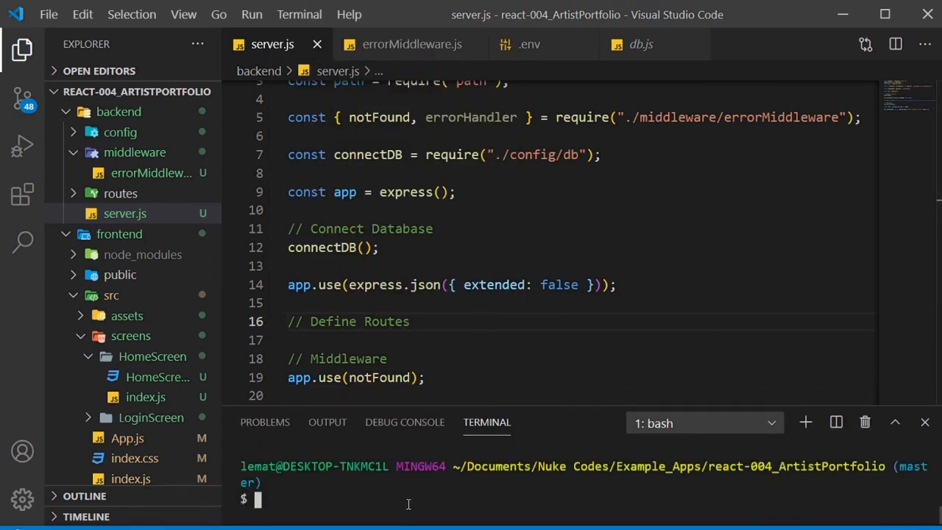
pyautogui.write('npm run d')
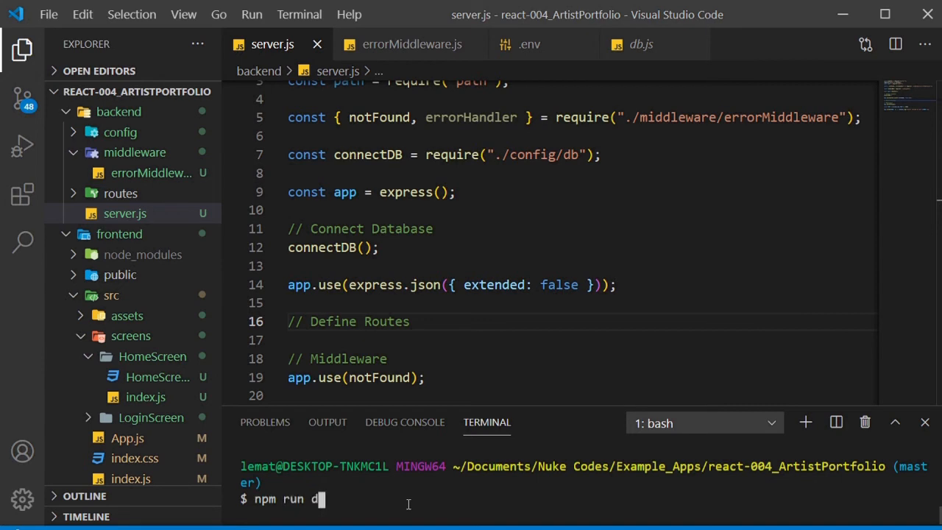
pyautogui.press('Return')
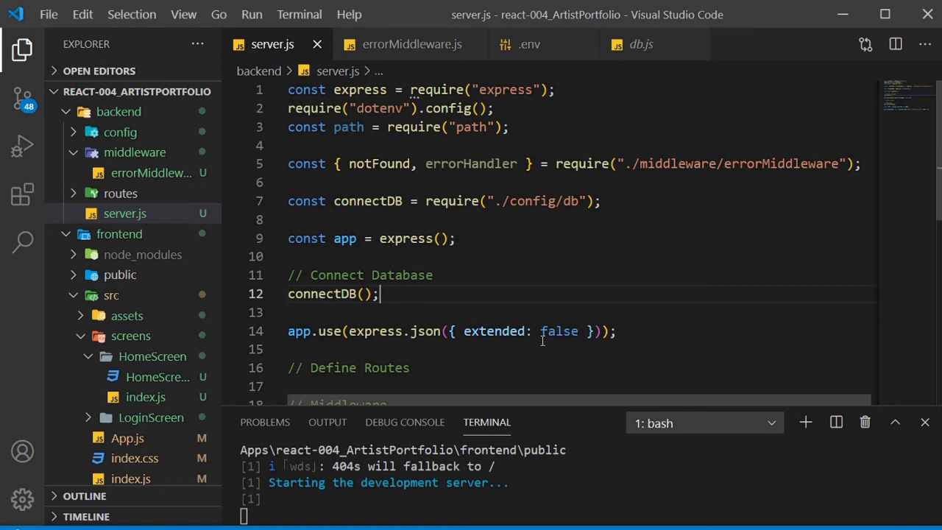
pyautogui.click(410, 44)
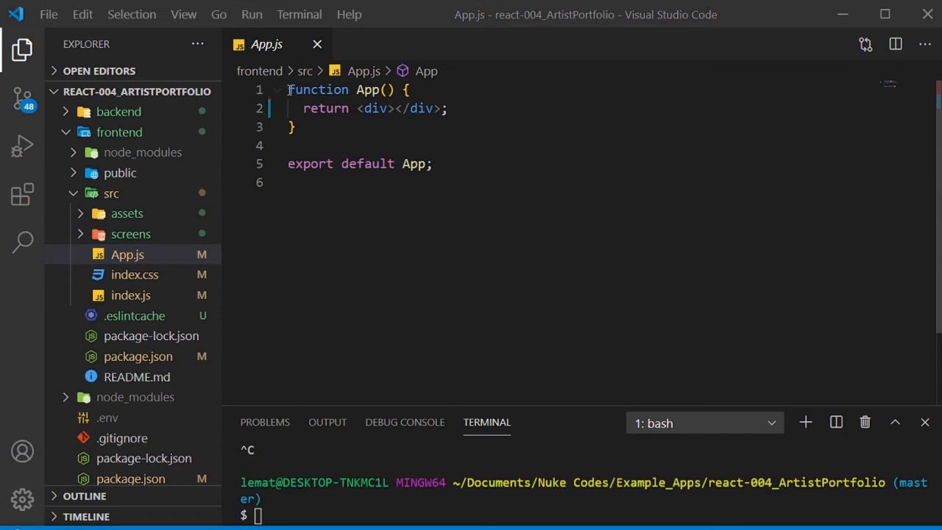
# Step: Rewrite App as an arrow function and add import React from 'react'
pyautogui.write('const')
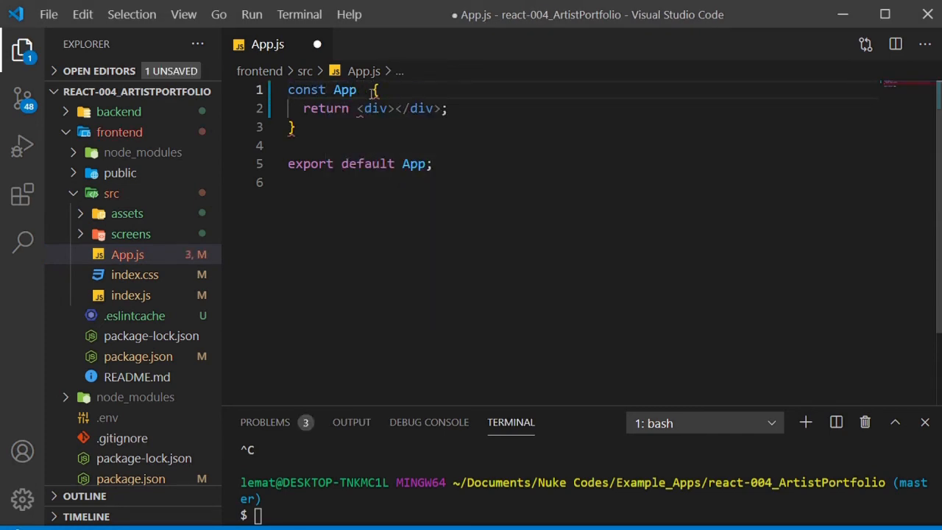
pyautogui.write('= () =>')
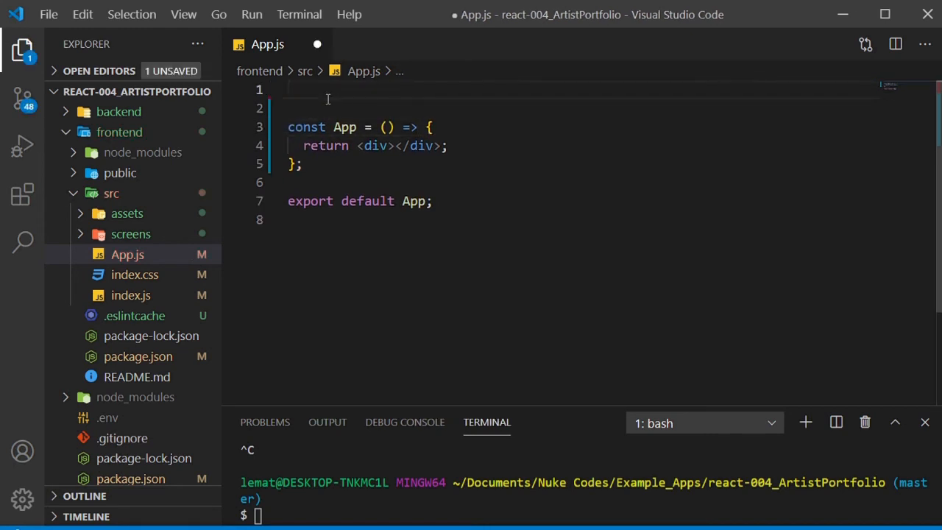
pyautogui.write("import React from 'react")
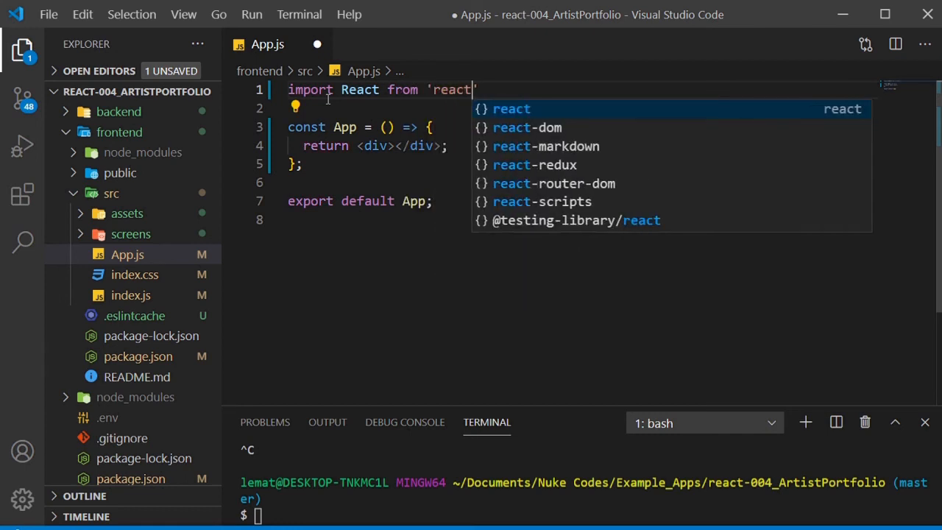
pyautogui.press('Enter')
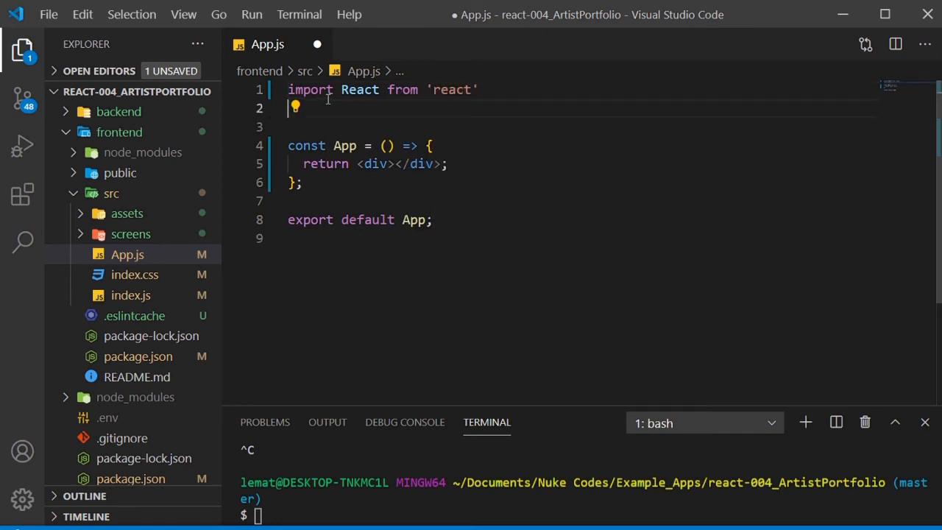
# Step: Import BrowserRouter, Switch and Route from 'react-router-dom'
pyautogui.write('import')
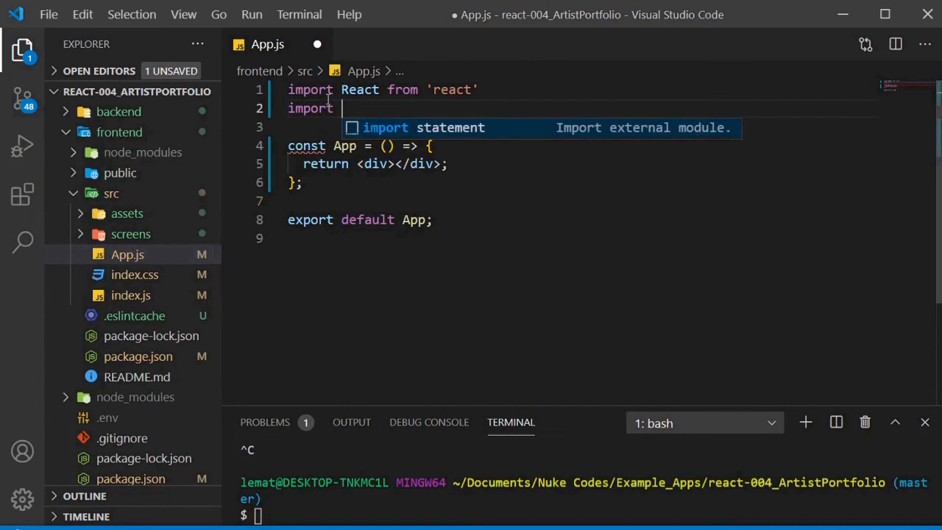
pyautogui.write('{Browser}')
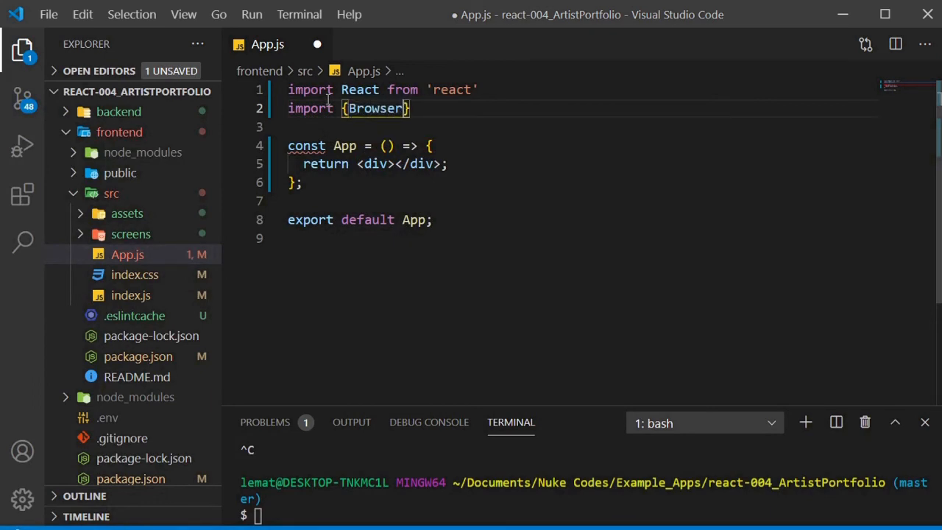
pyautogui.write('Router')
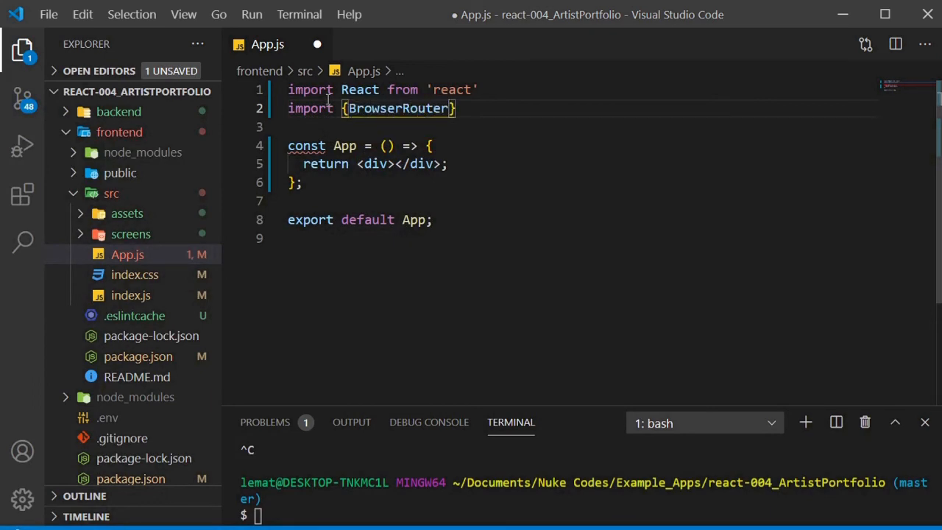
pyautogui.write(', Switch, Route')
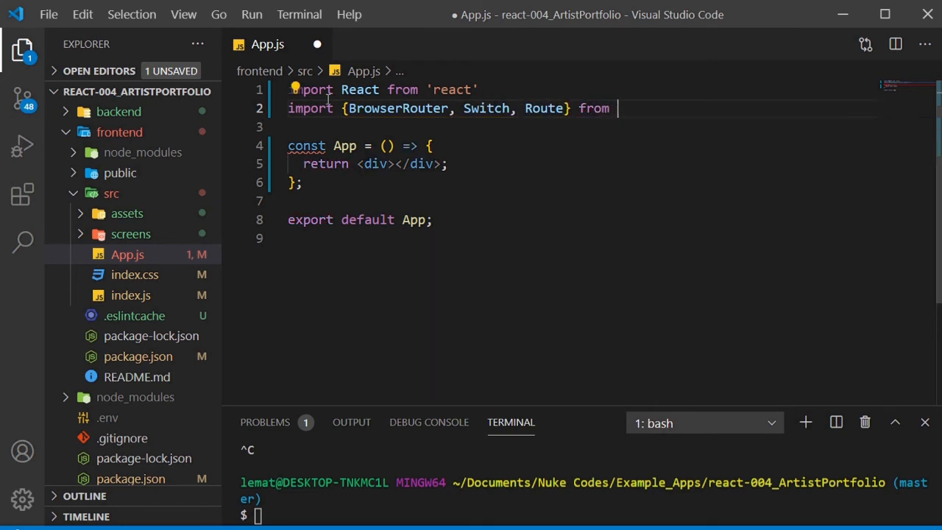
pyautogui.write("'react-router")
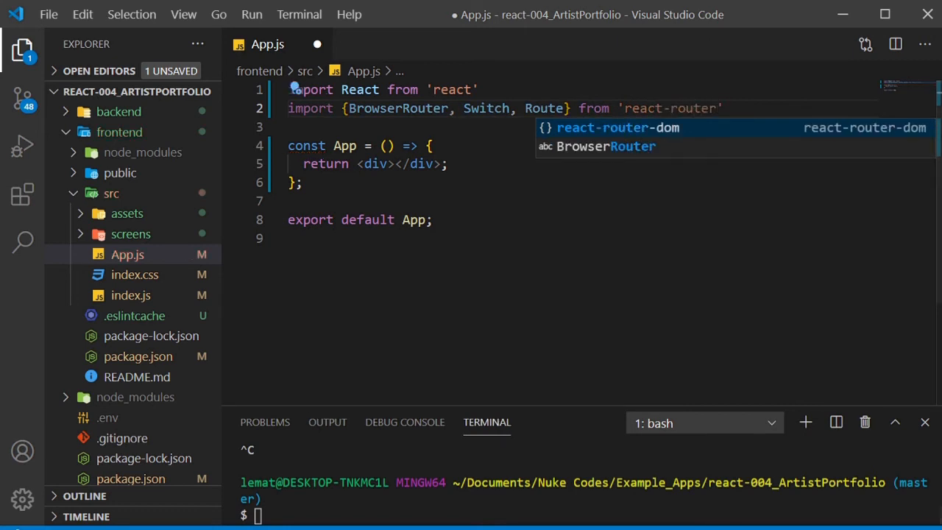
pyautogui.click(742, 212)
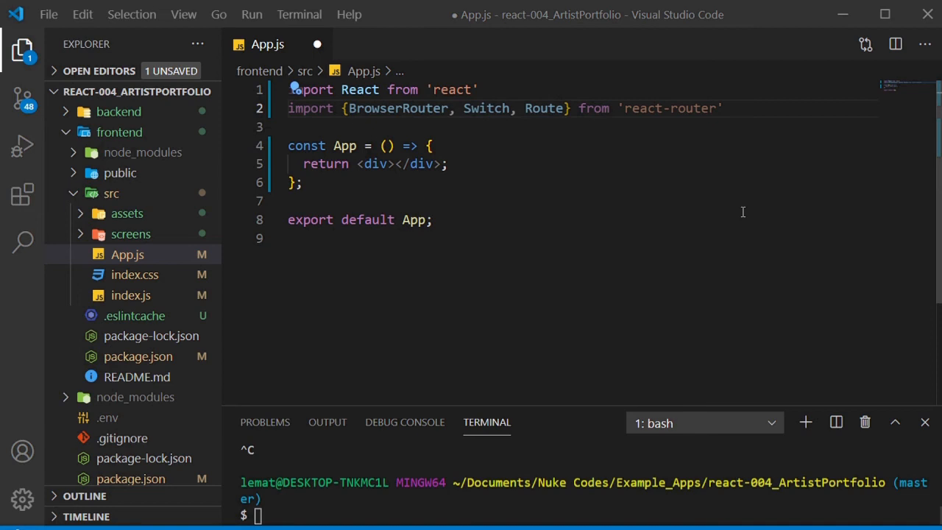
pyautogui.write('-dom')
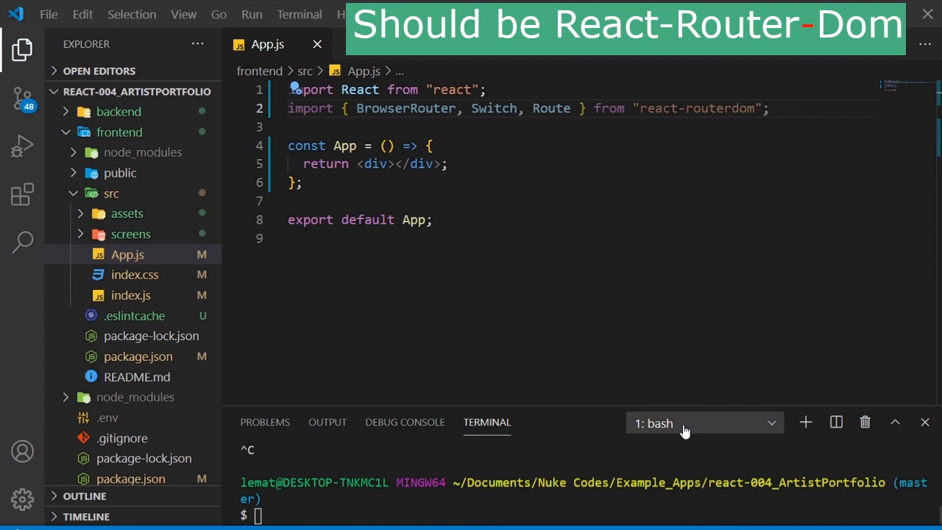
pyautogui.doubleClick(374, 164)
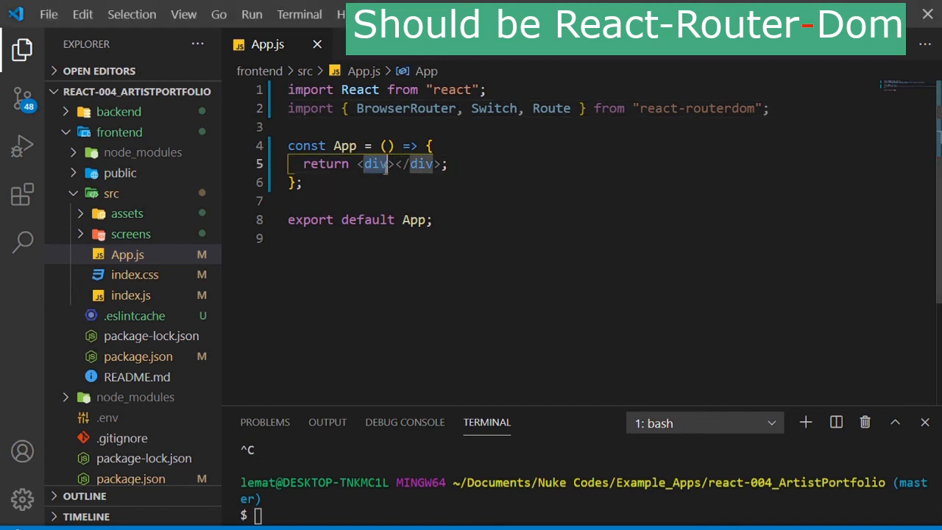
# Step: Replace the returned div with a fragment wrapping BrowserRouter and Switch
pyautogui.write('<>')
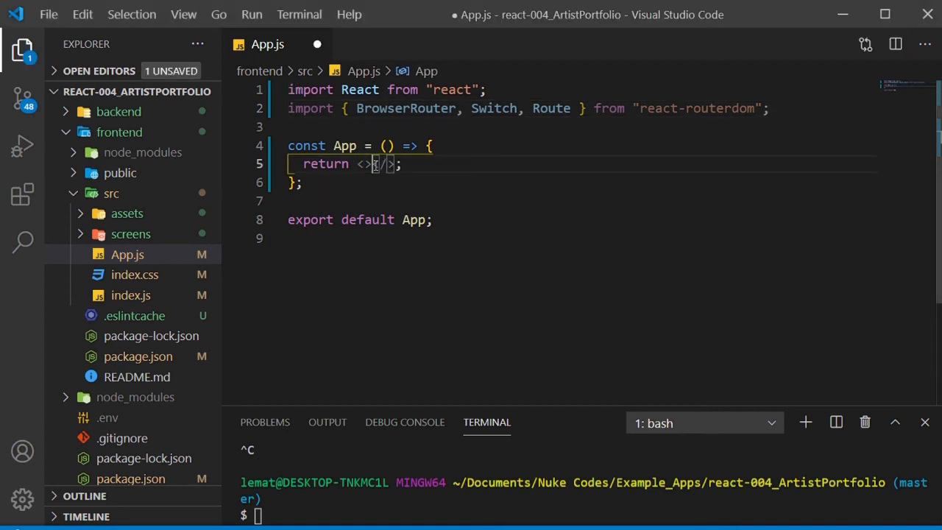
pyautogui.press('Enter')
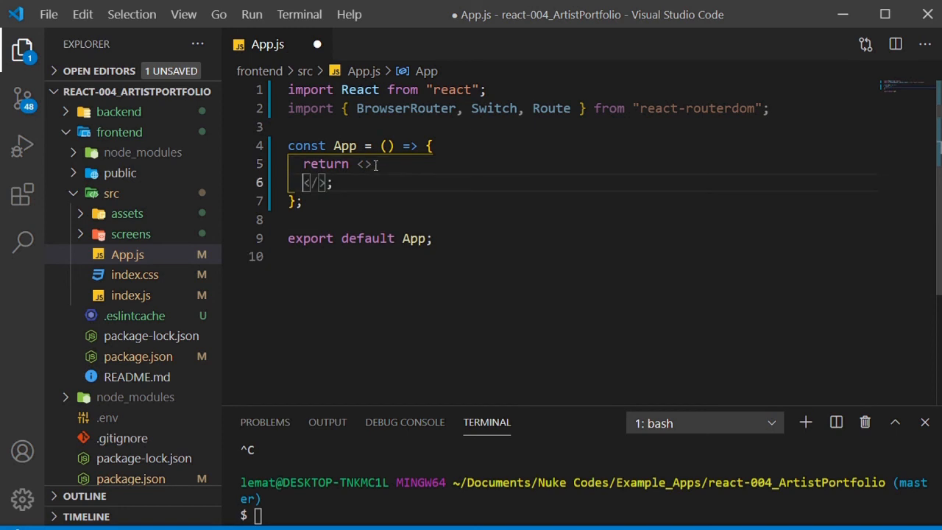
pyautogui.write('<BrowserRouter></BrowserRouter>')
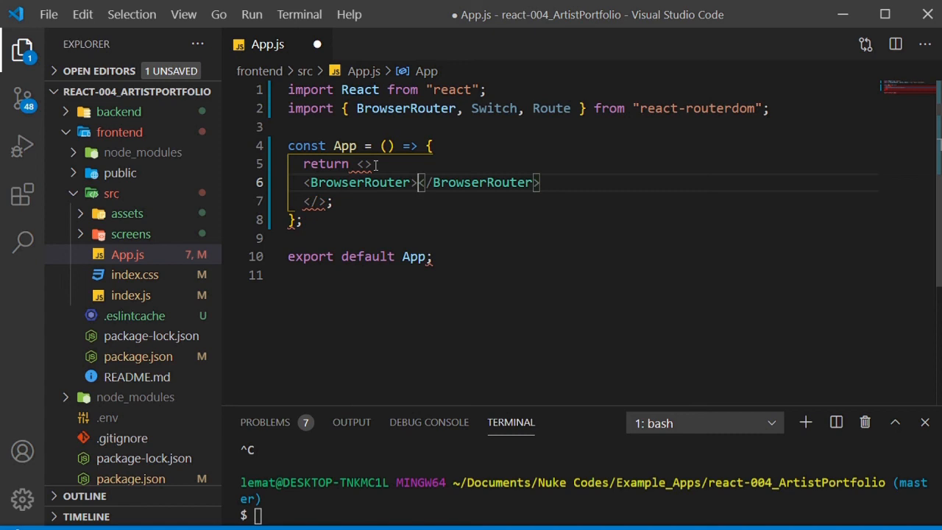
pyautogui.press('Enter')
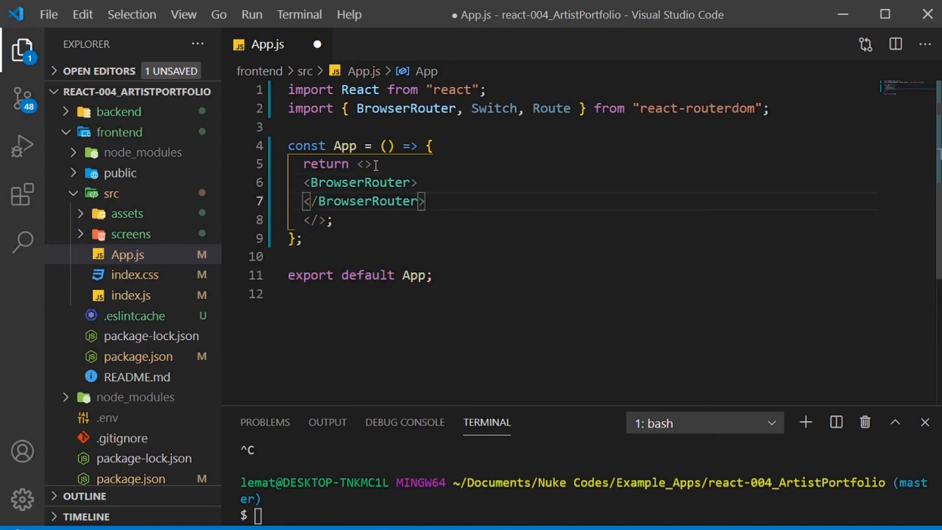
pyautogui.write('Switch>')
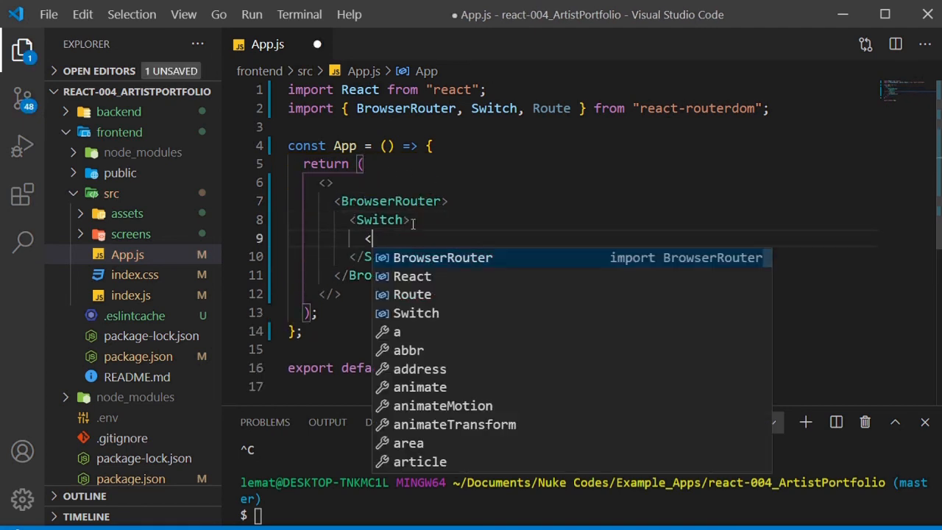
# Step: Add an exact Route with path '' and component={HomeScreen} inside Switch
pyautogui.write('Route />')
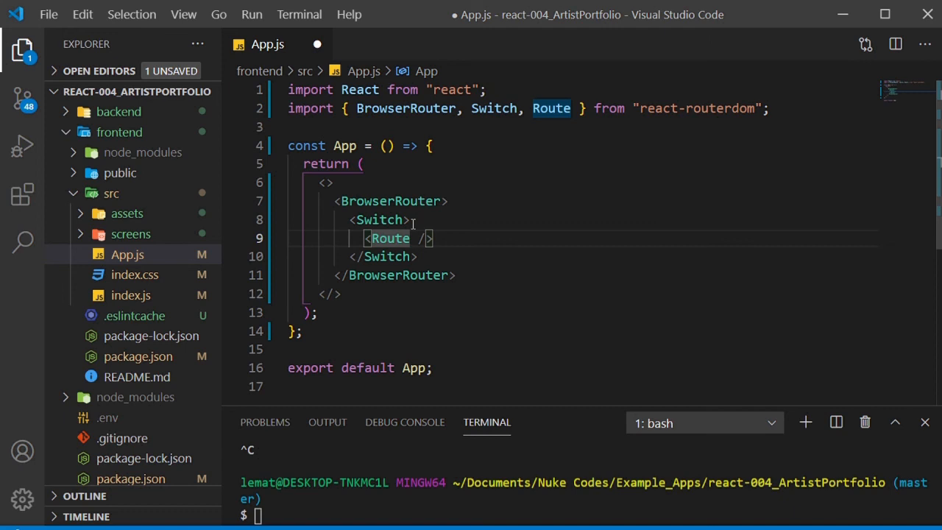
pyautogui.write('exact')
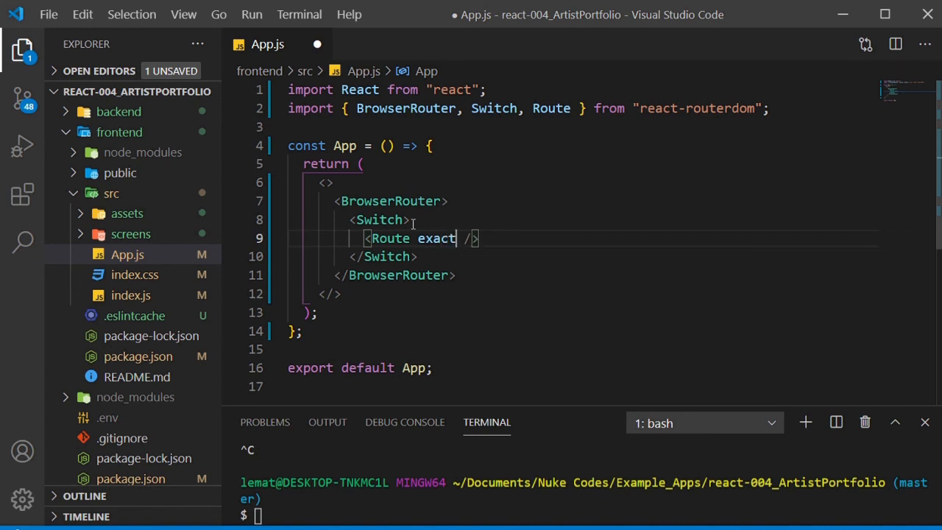
pyautogui.write('path=')
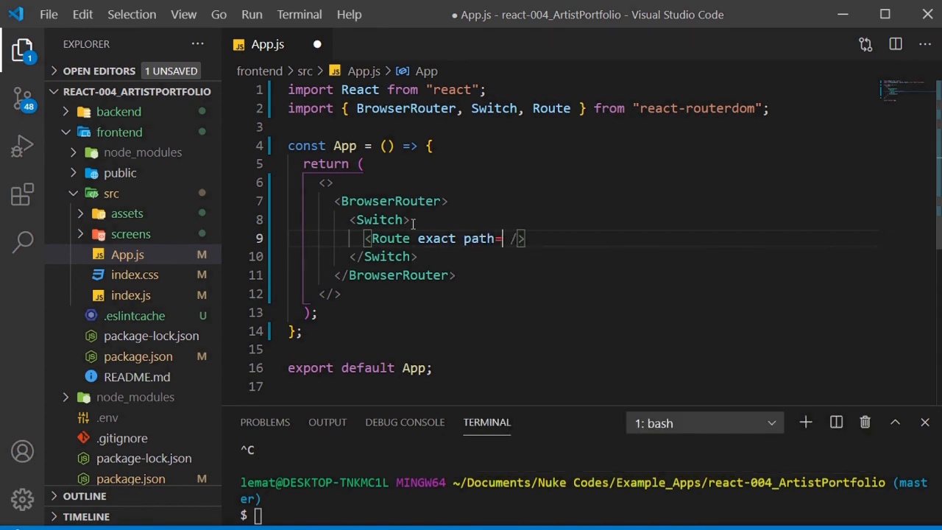
pyautogui.write("''")
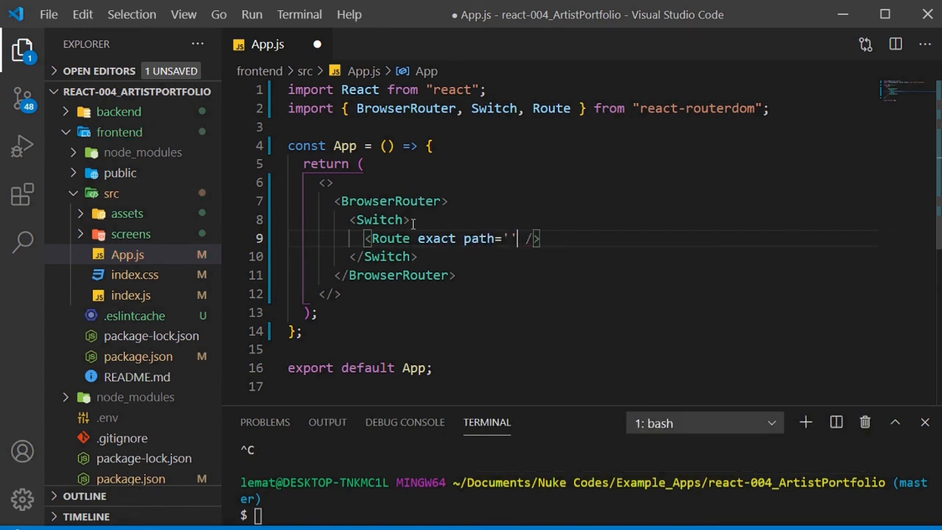
pyautogui.write('component={HomeScreen')
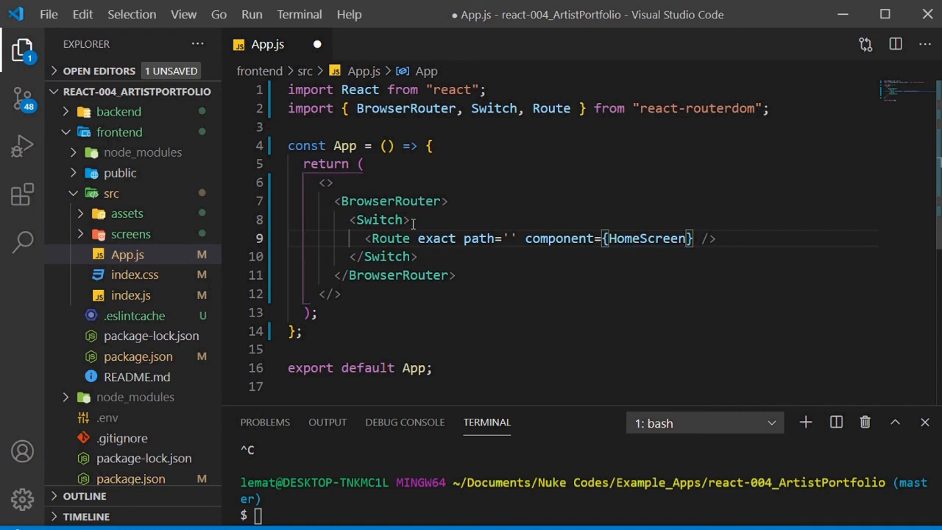
pyautogui.click(771, 109)
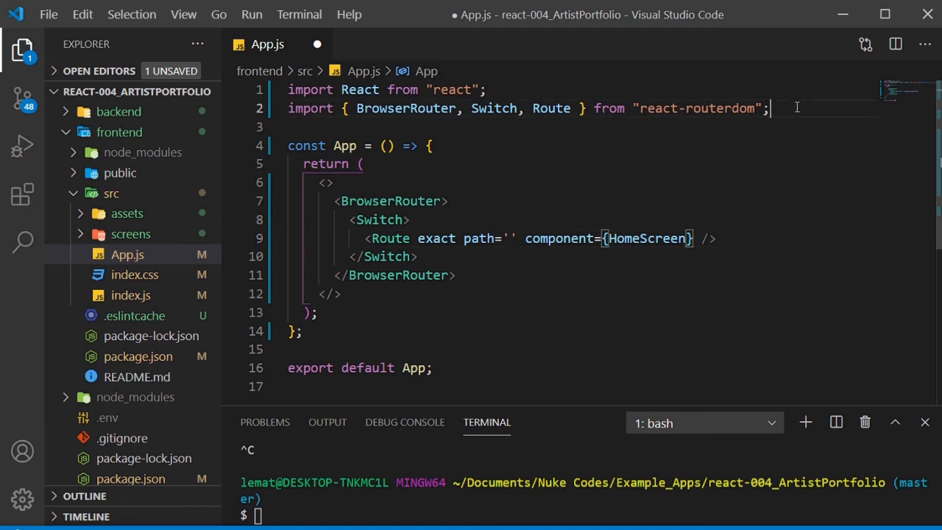
# Step: Import HomeScreen and LoginScreen from './screens/'
pyautogui.write('// Screens')
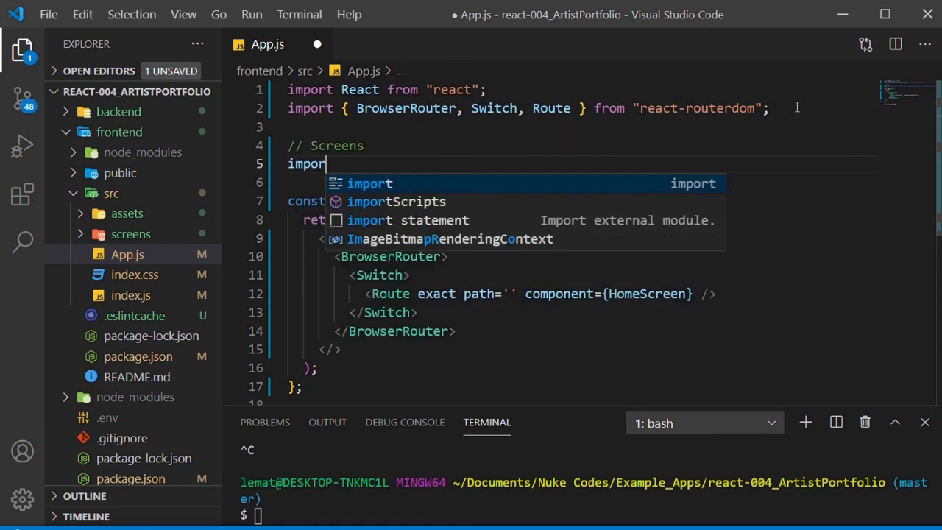
pyautogui.write('HomeScreen from')
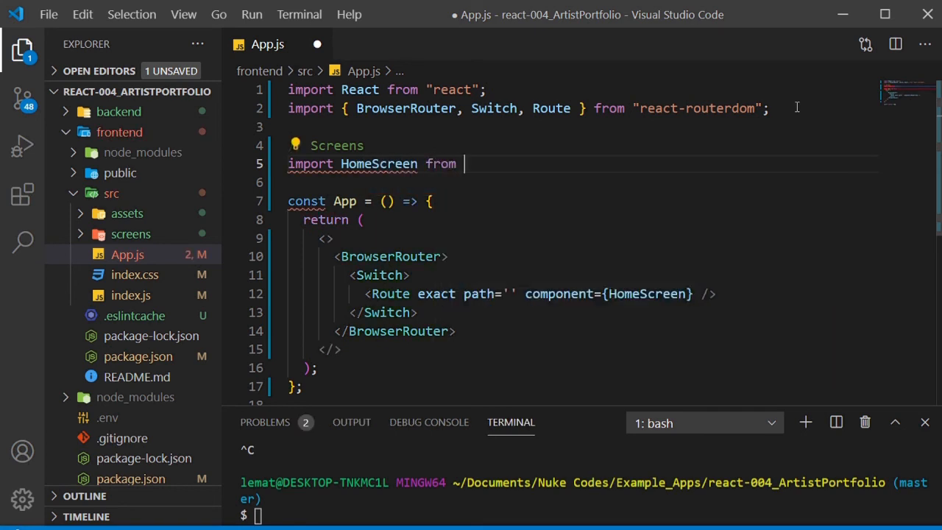
pyautogui.write("'./")
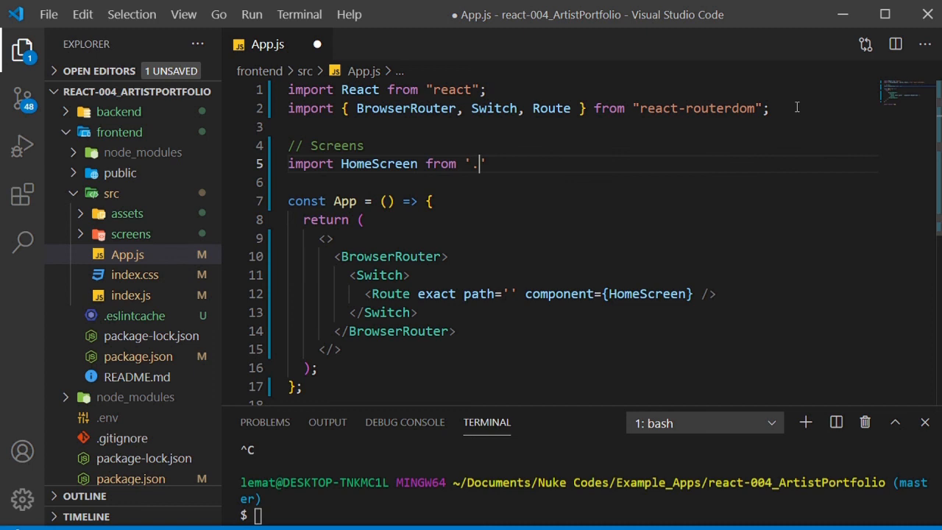
pyautogui.write('/screens')
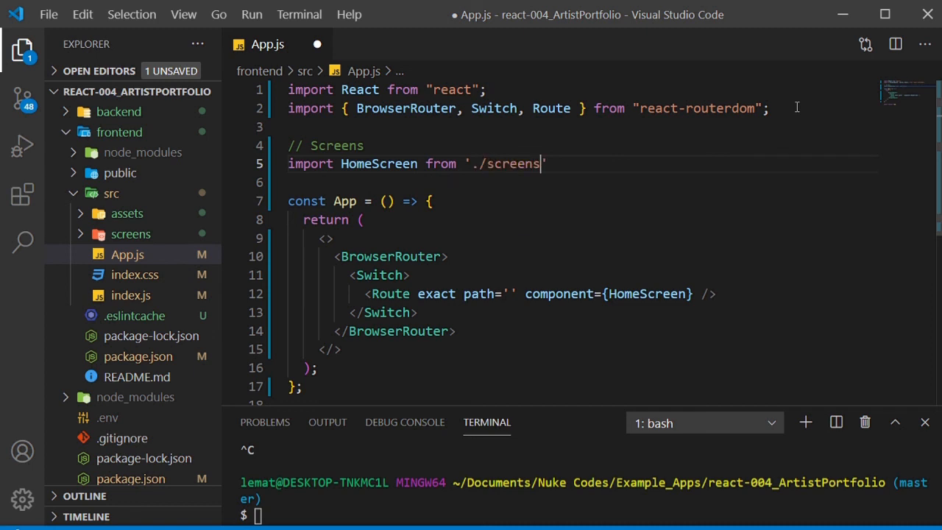
pyautogui.write('/HomeScreen";')
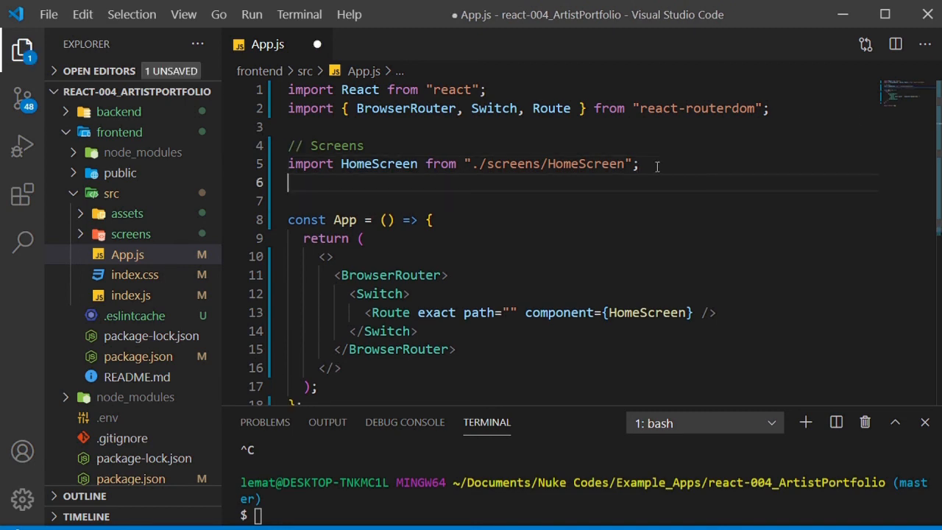
pyautogui.write('import Login')
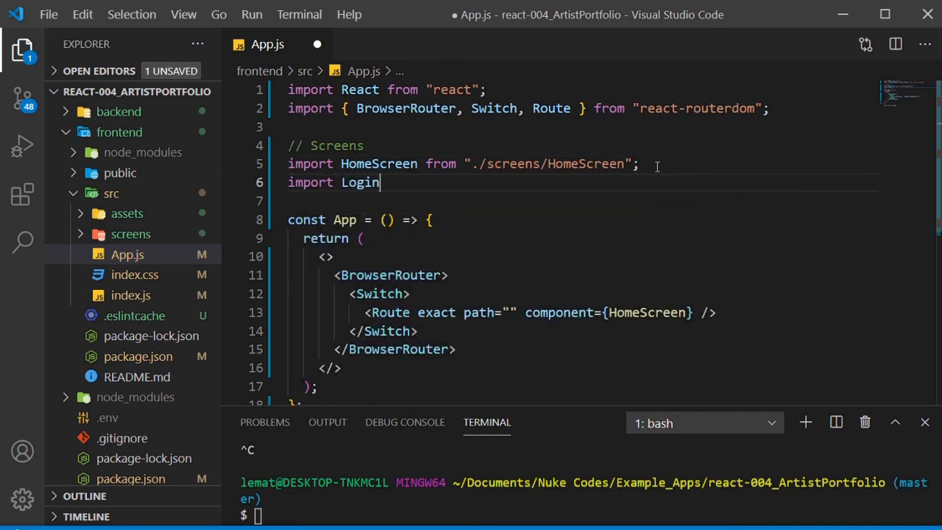
pyautogui.write("Screen from ''")
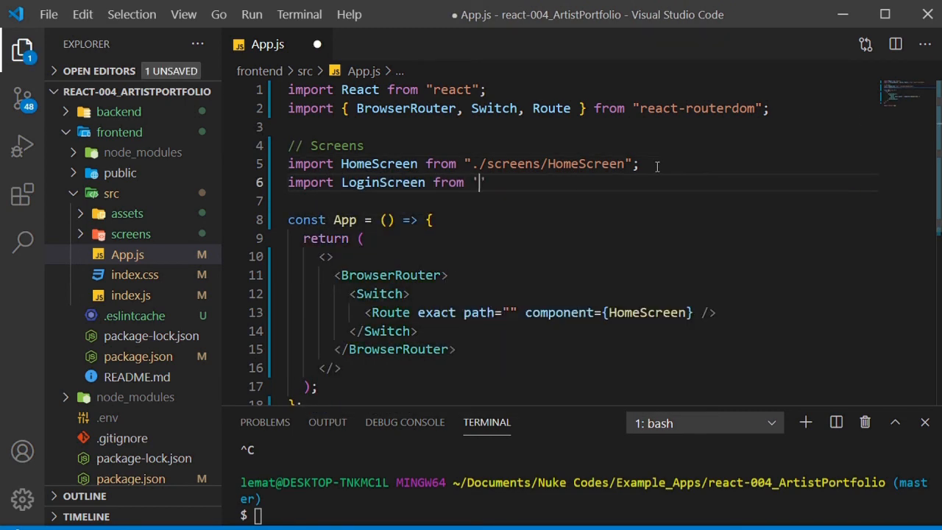
pyautogui.write('./screens/LoginScreen')
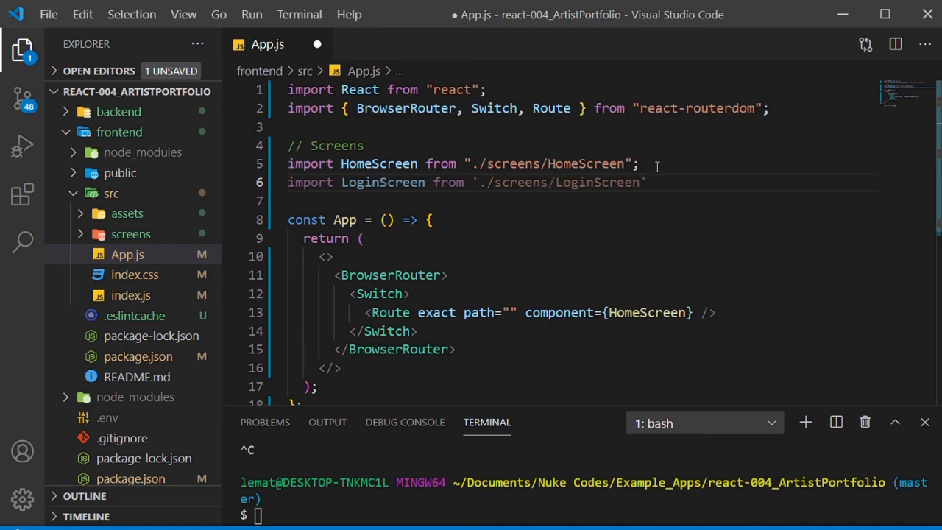
# Step: Add a '/login' Route rendering LoginScreen and save App.js
pyautogui.click(719, 312)
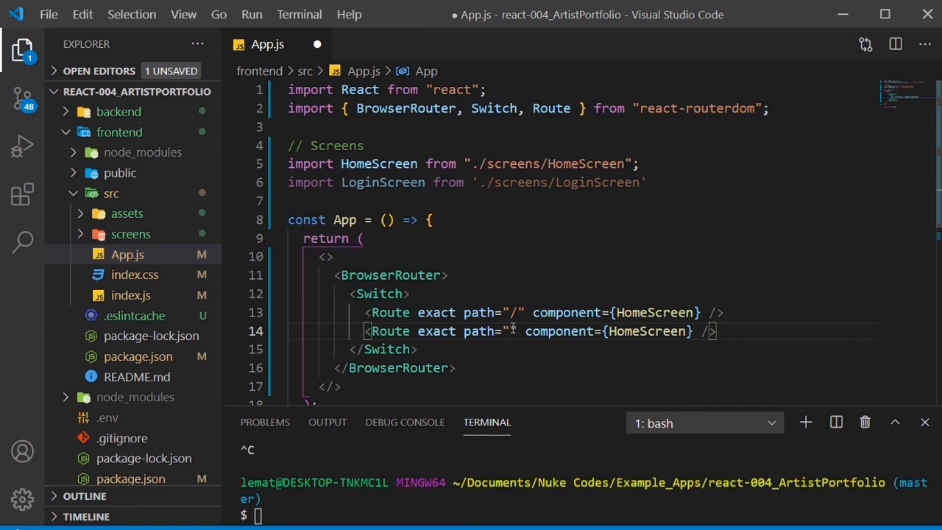
pyautogui.write('login')
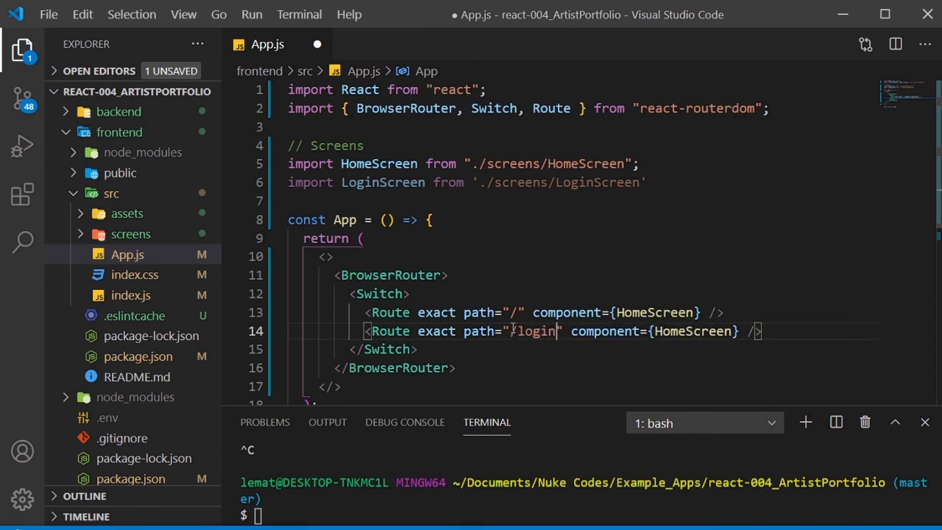
pyautogui.press('ctrl+s')
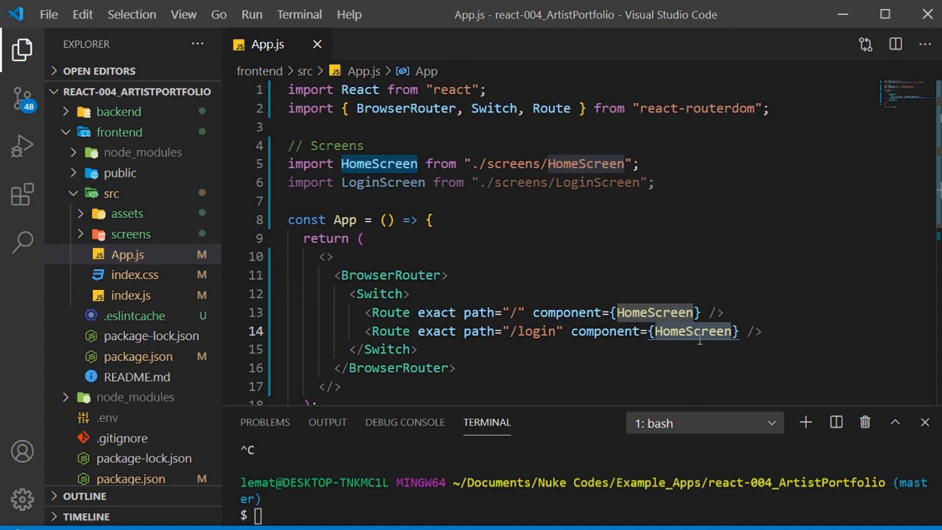
pyautogui.write('log')
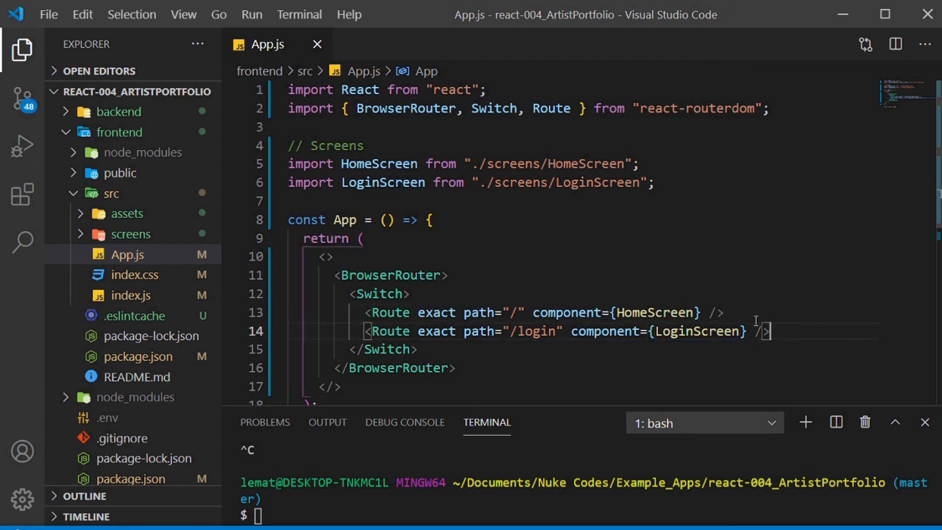
pyautogui.click(725, 312)
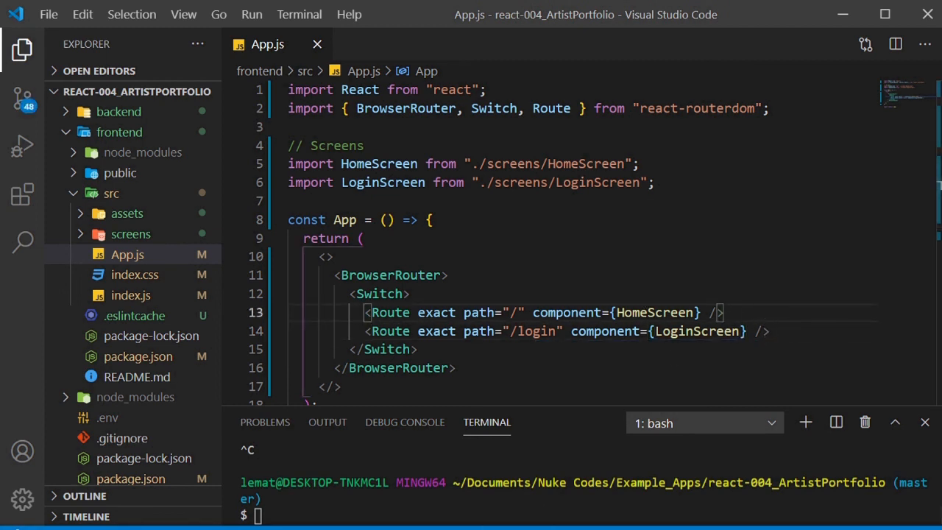
# Step: Fix the router import to 'react-router-dom' and rerun npm run dev
pyautogui.write('npm')
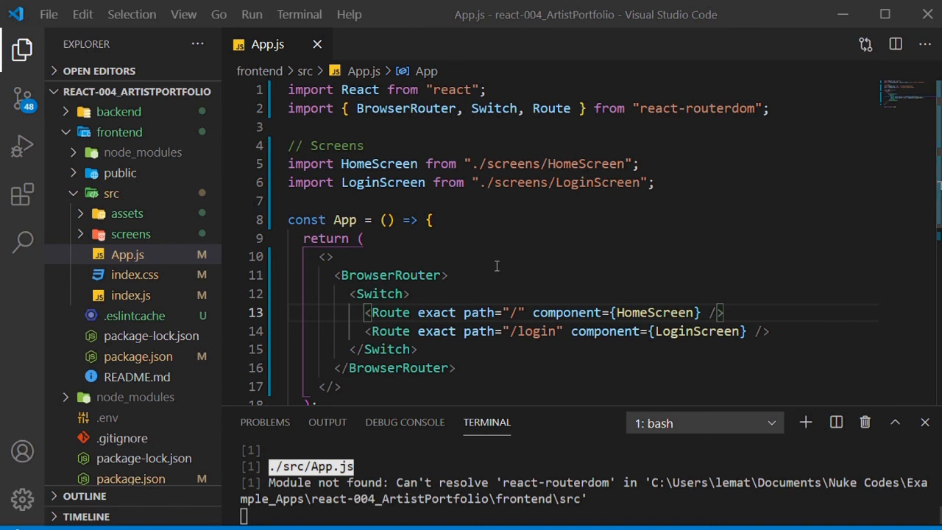
pyautogui.doubleClick(696, 108)
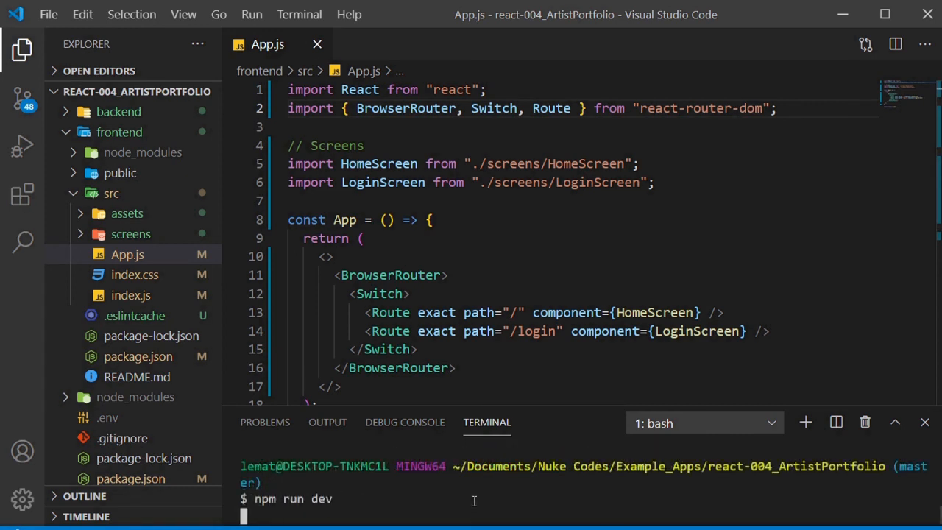
pyautogui.press('Return')
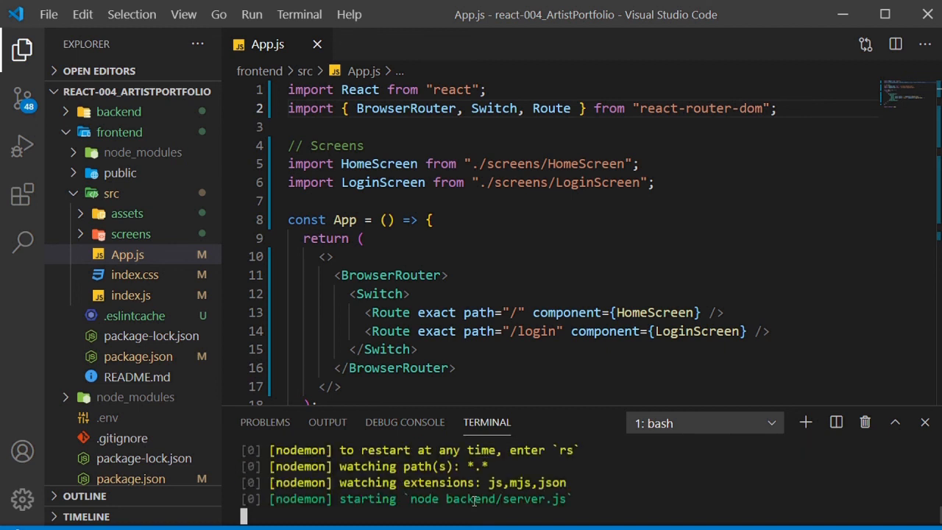